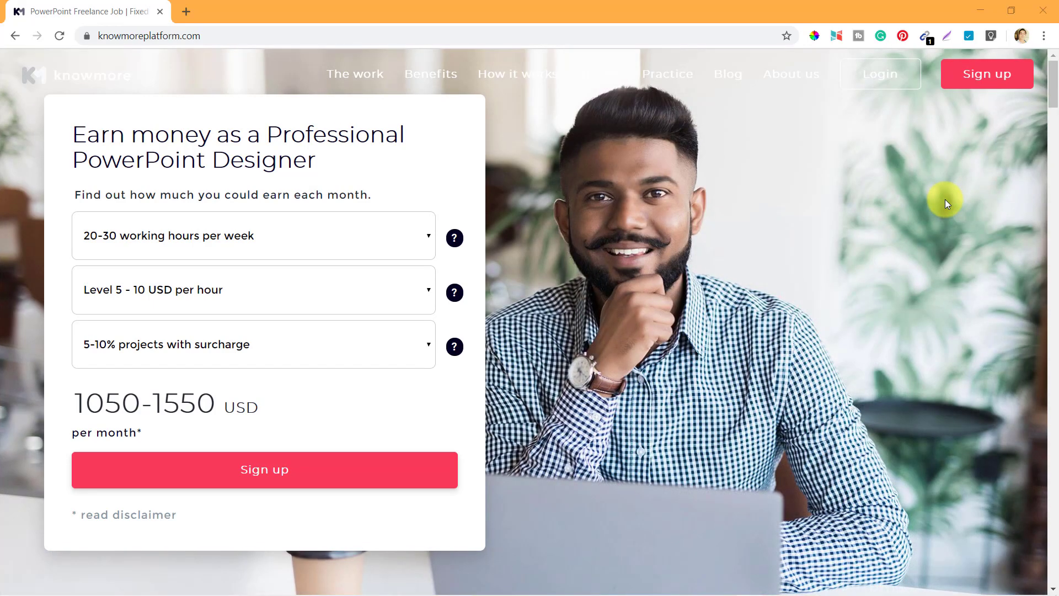
pyautogui.moveTo(269, 156)
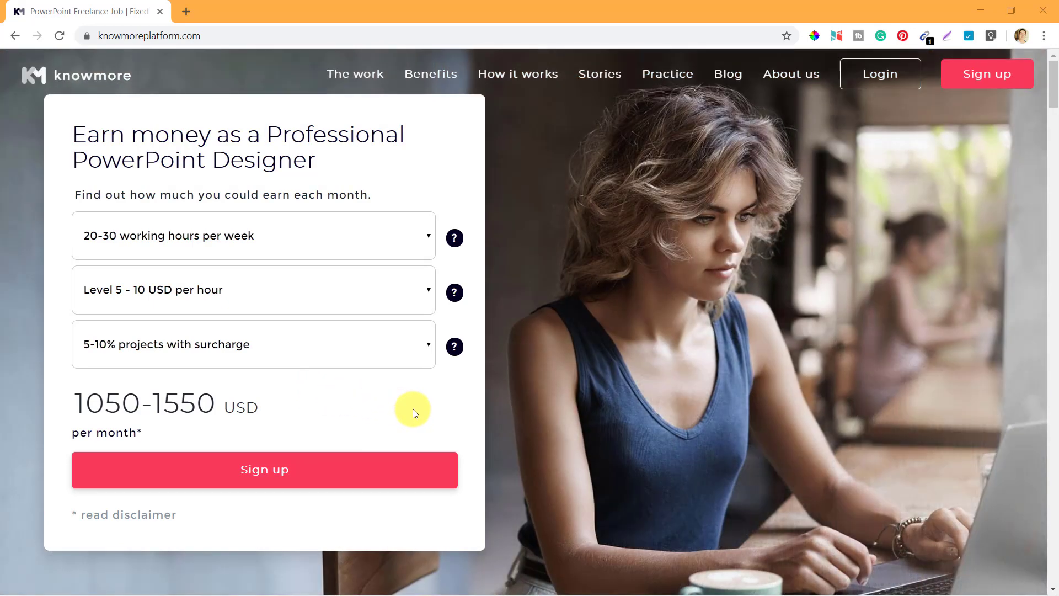
# Step: Scroll past the hero to the Project Manager Support headline and its three benefit points
pyautogui.scroll(-3)
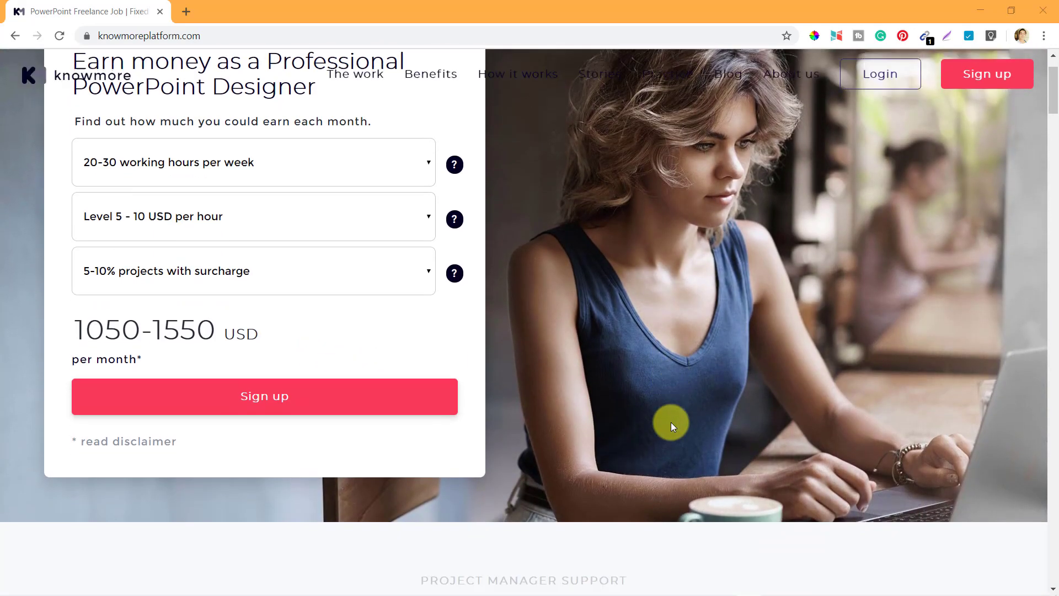
pyautogui.scroll(-3)
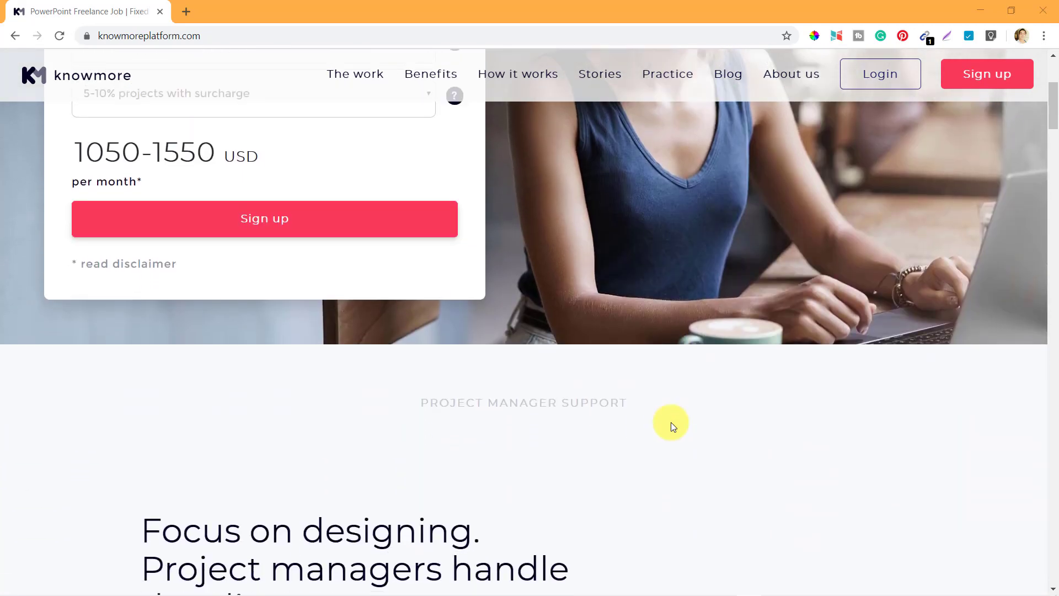
pyautogui.scroll(-3)
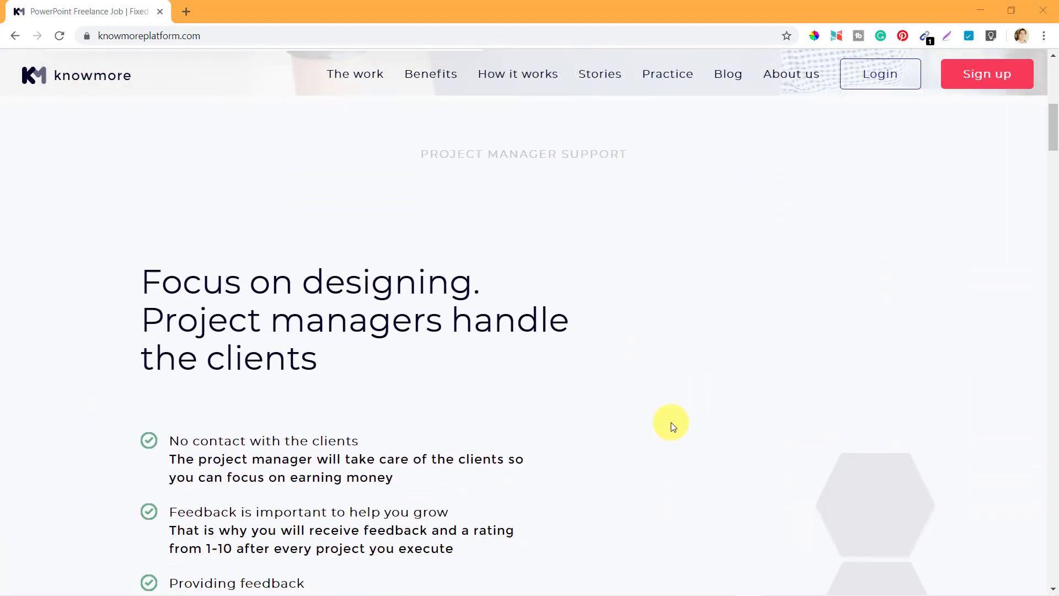
pyautogui.scroll(-3)
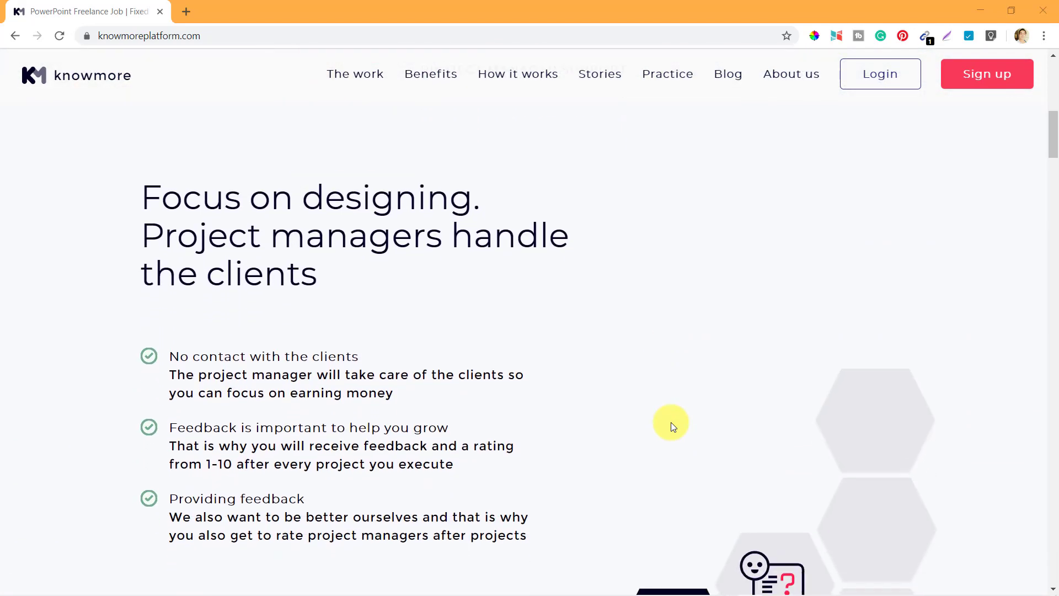
pyautogui.scroll(-3)
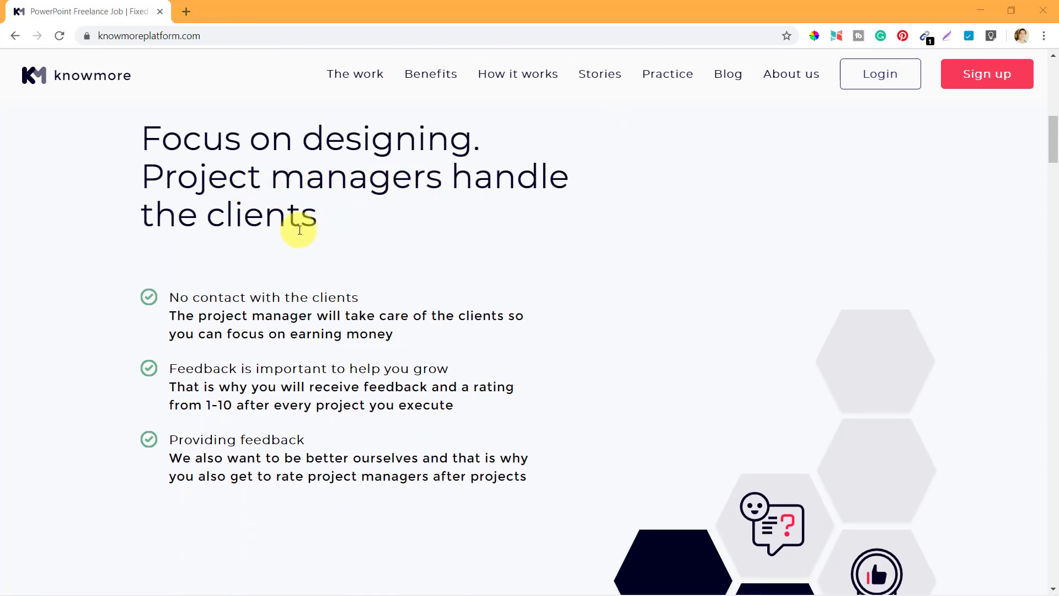
pyautogui.moveTo(144, 142)
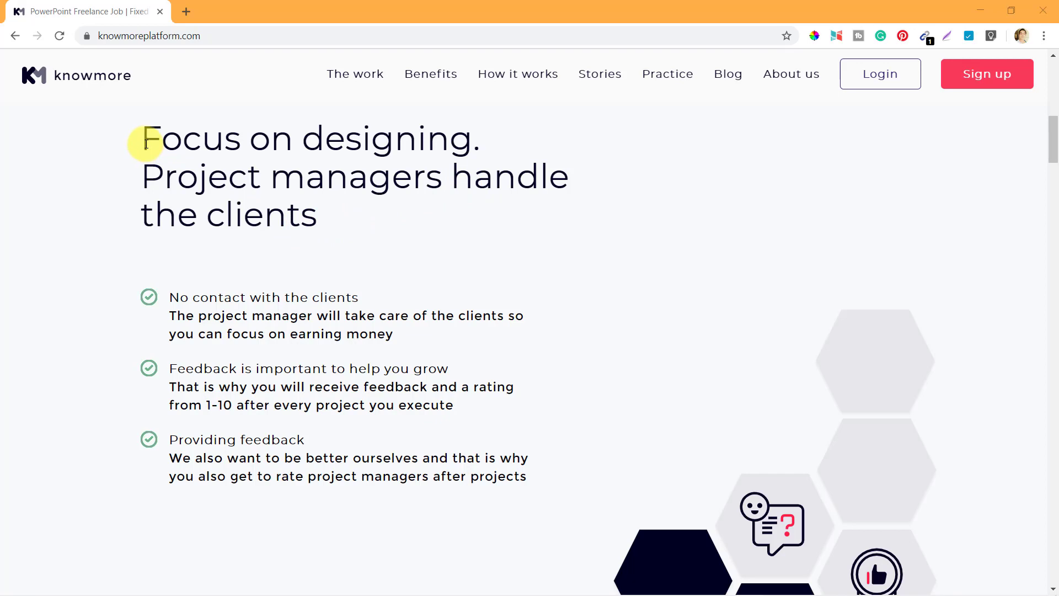
pyautogui.moveTo(496, 150)
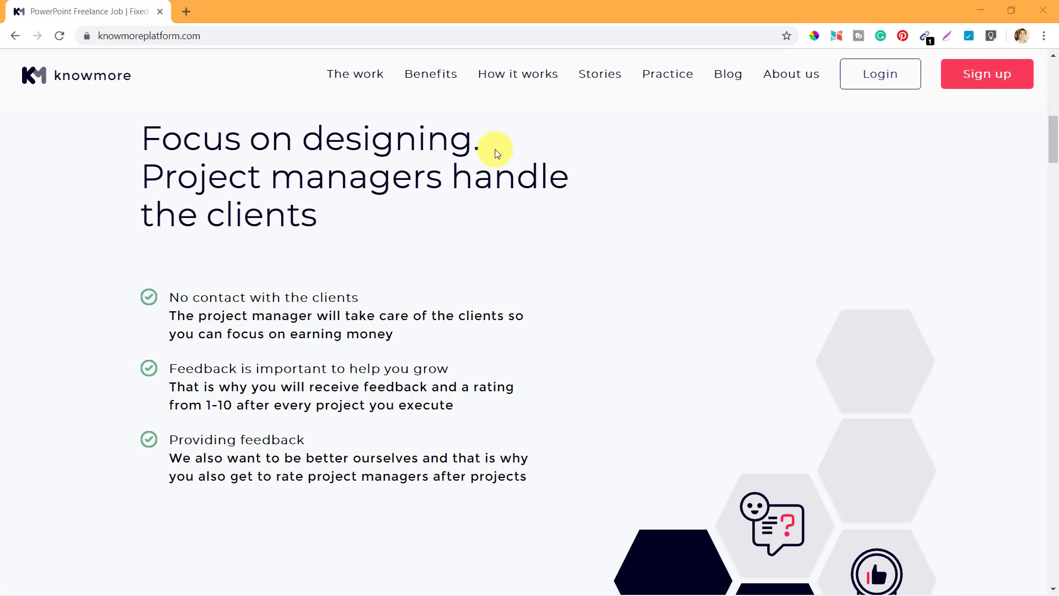
pyautogui.moveTo(369, 223)
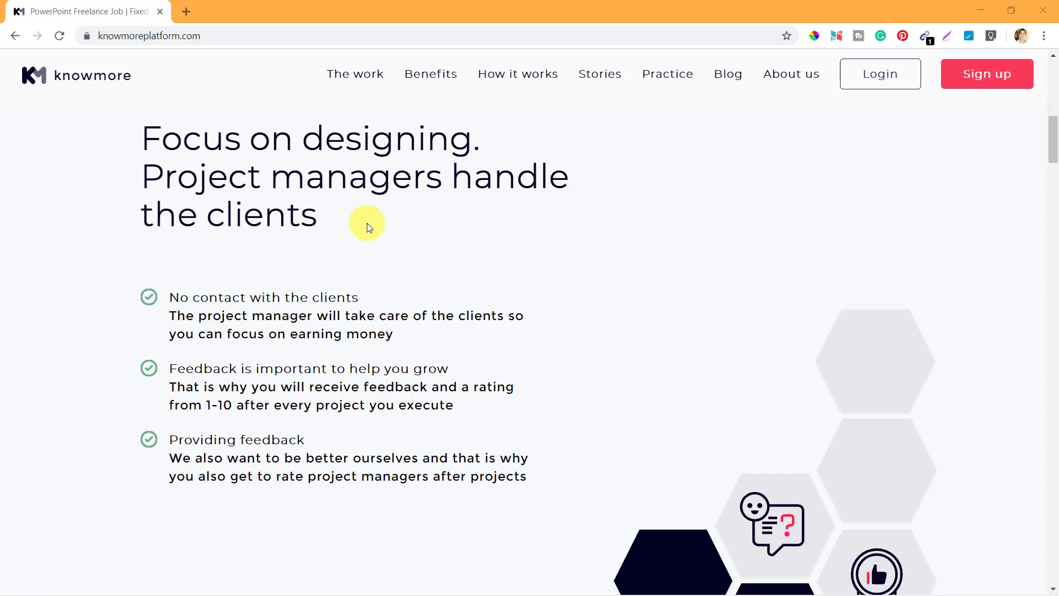
# Step: Scroll past the feedback benefits and hexagon illustration to the start of 'Not like others'
pyautogui.scroll(-3)
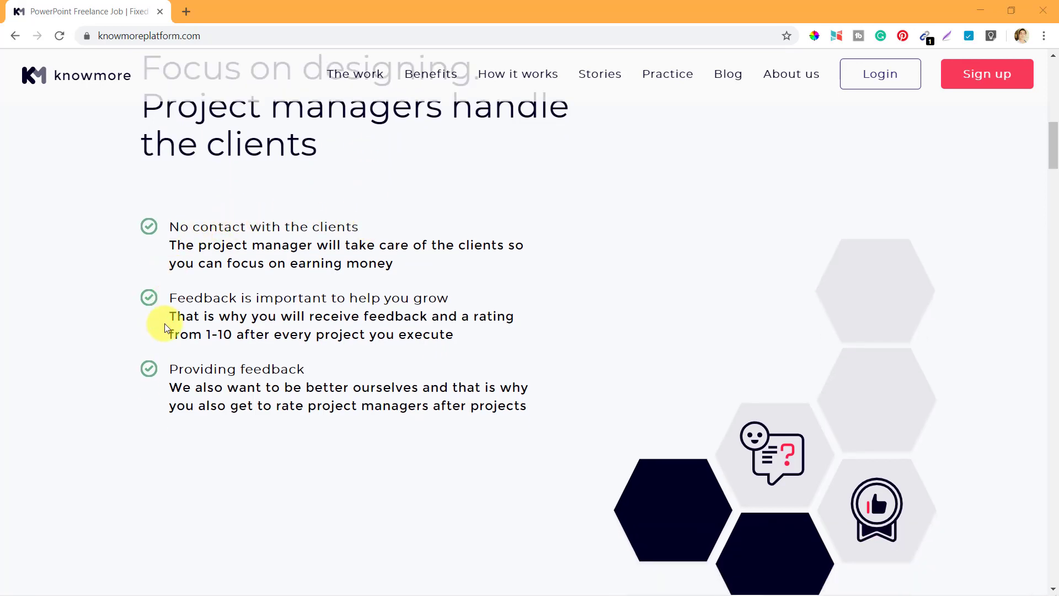
pyautogui.moveTo(180, 430)
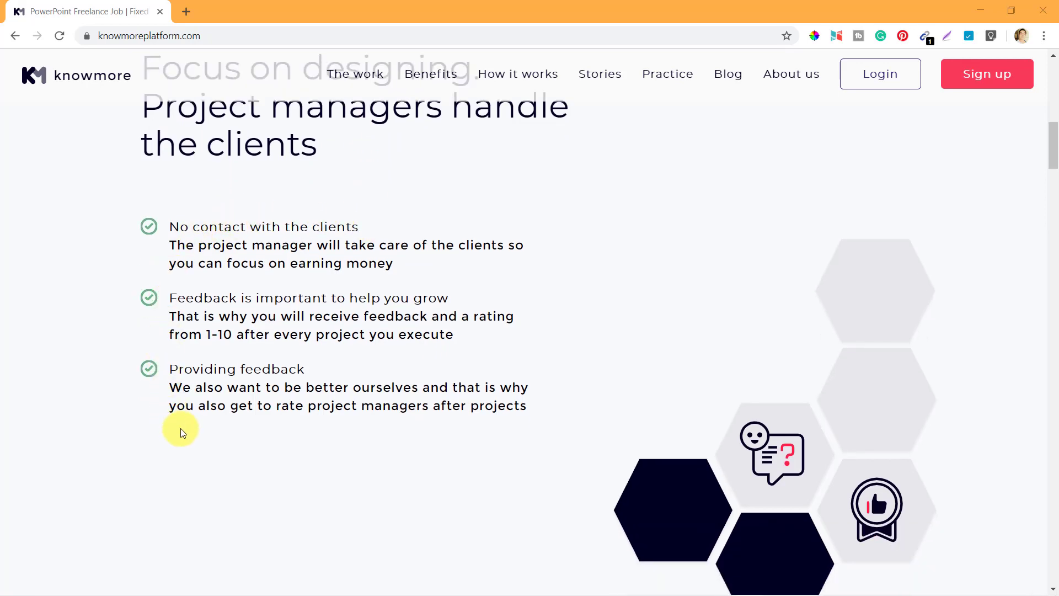
pyautogui.moveTo(293, 232)
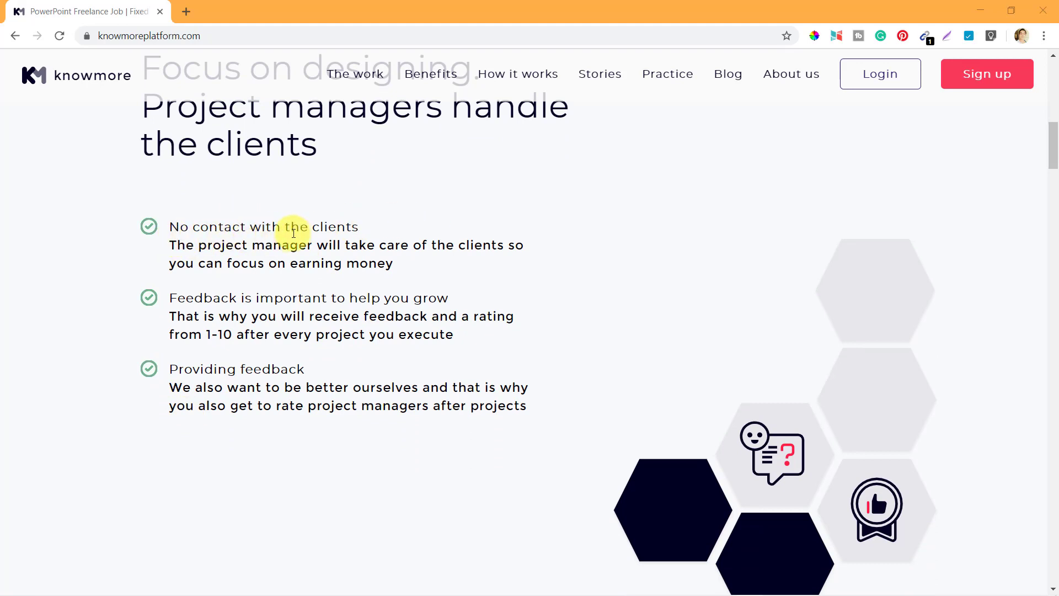
pyautogui.moveTo(310, 247)
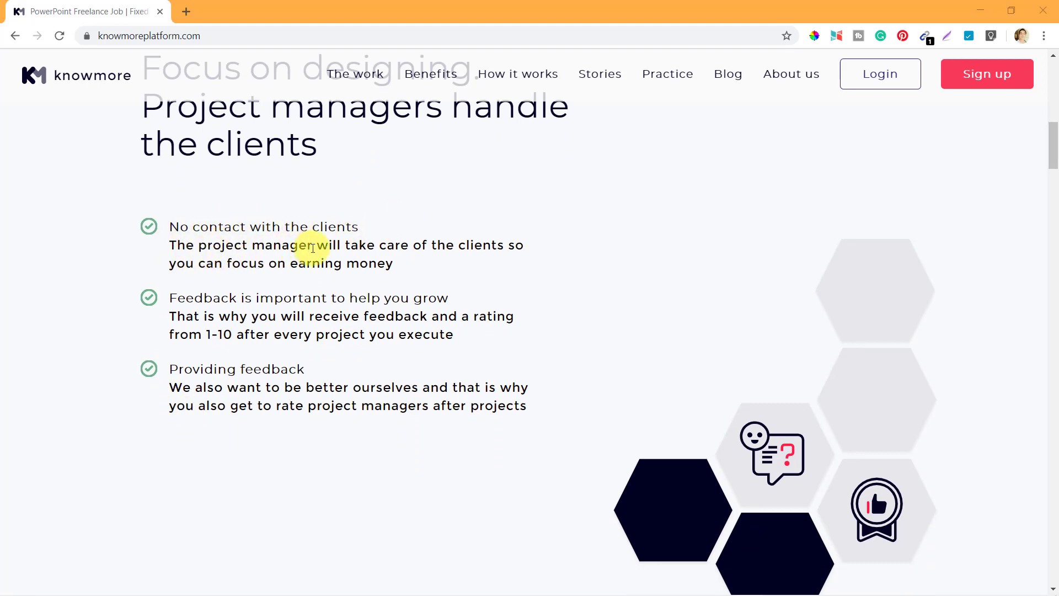
pyautogui.moveTo(439, 266)
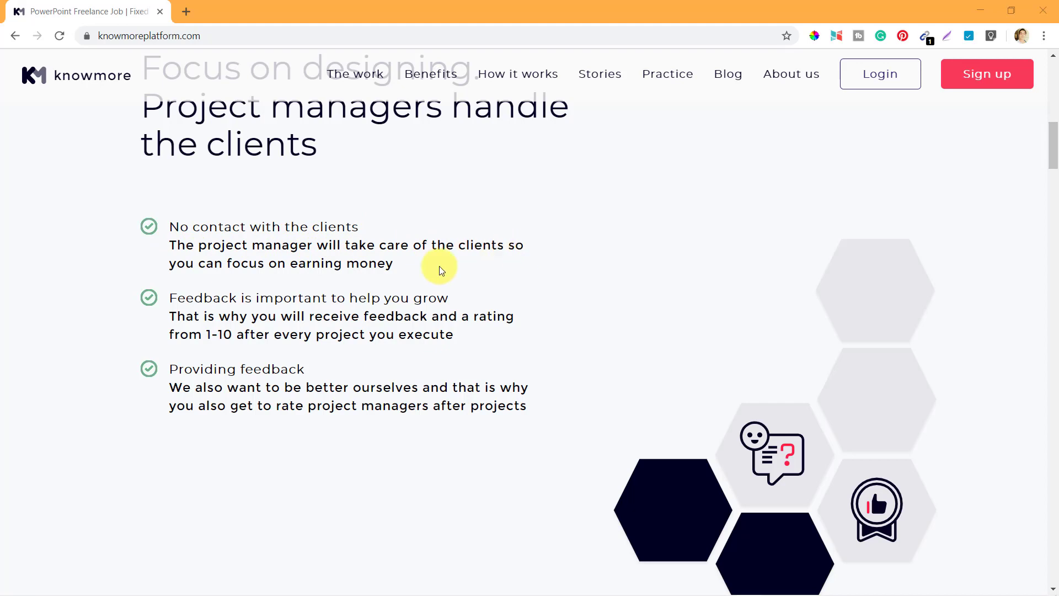
pyautogui.scroll(-3)
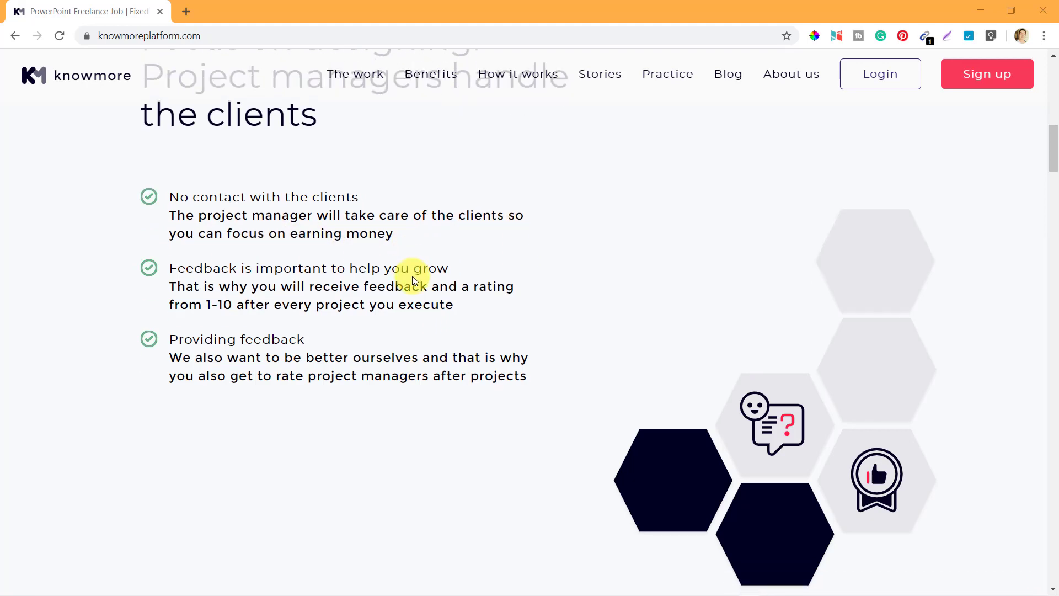
pyautogui.scroll(-3)
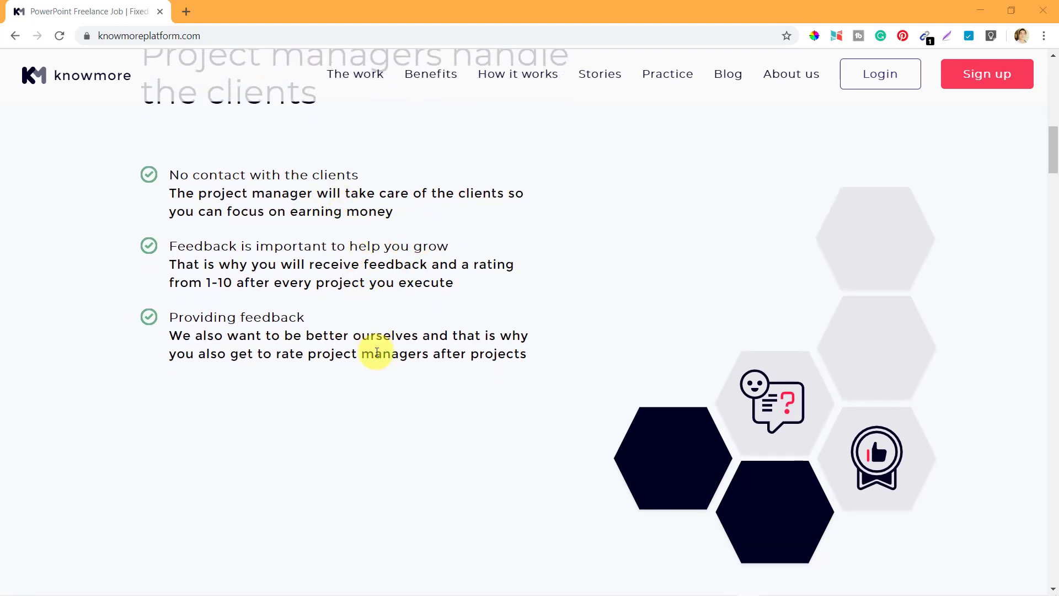
pyautogui.scroll(-3)
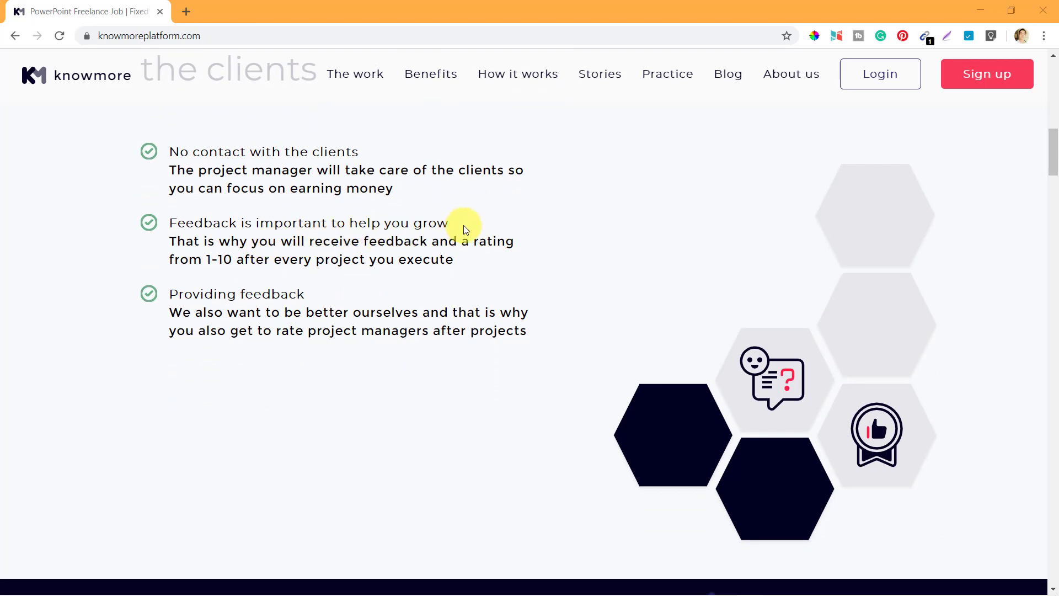
pyautogui.moveTo(289, 241)
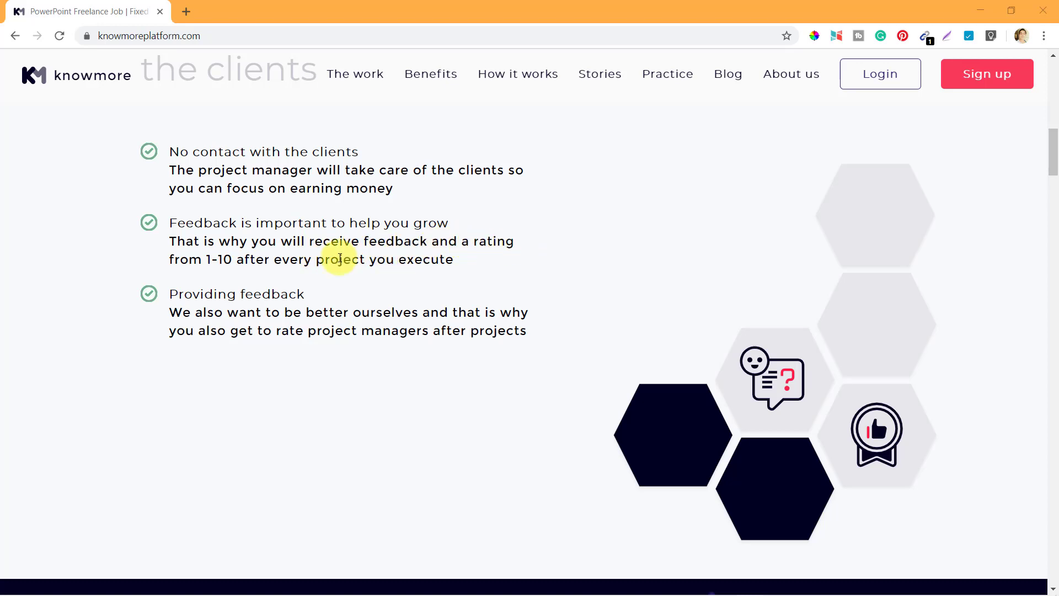
pyautogui.moveTo(455, 269)
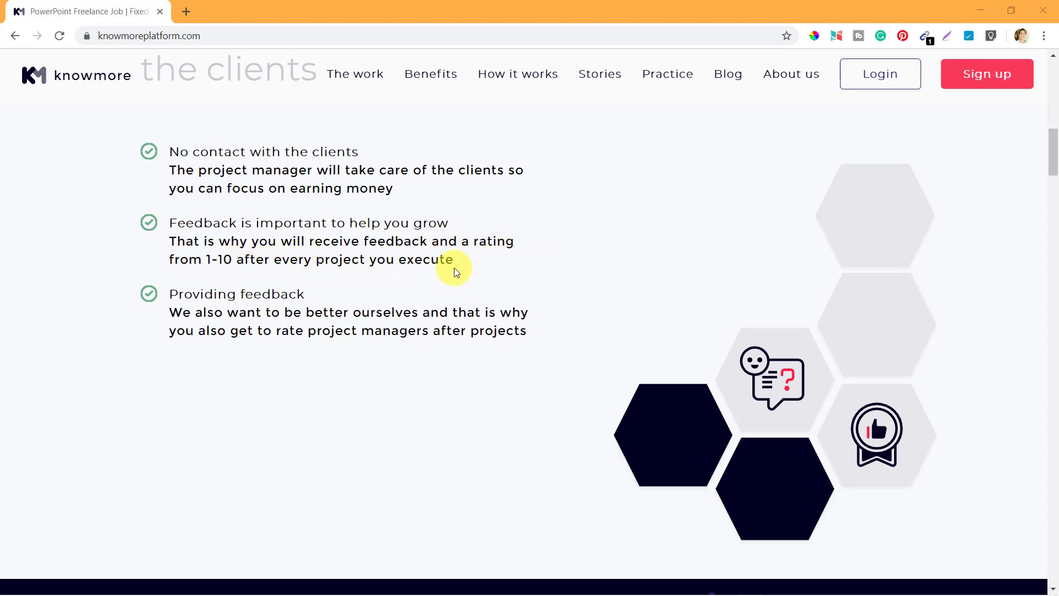
pyautogui.scroll(-3)
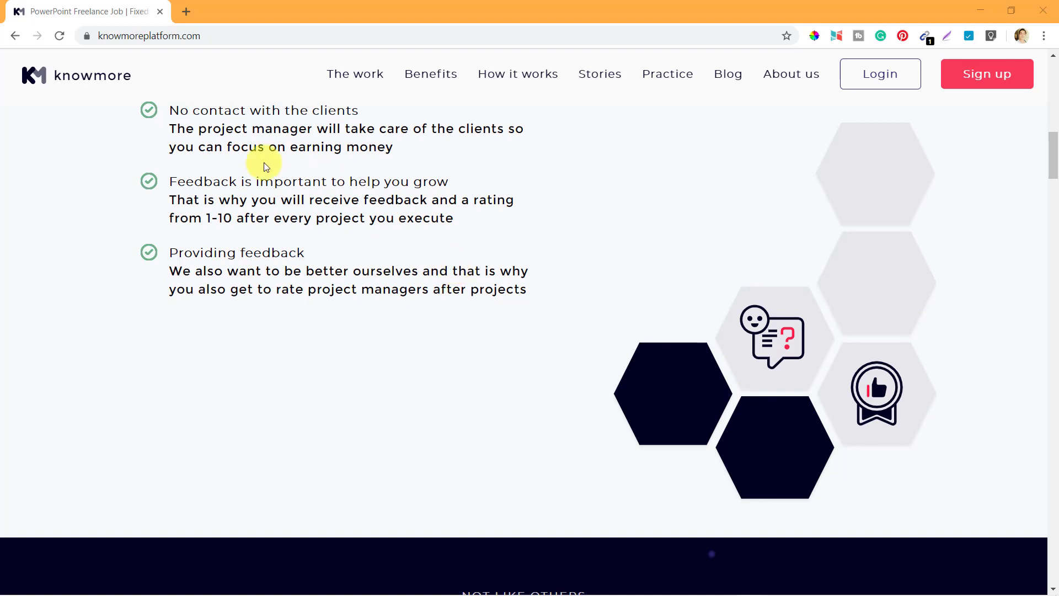
pyautogui.moveTo(446, 241)
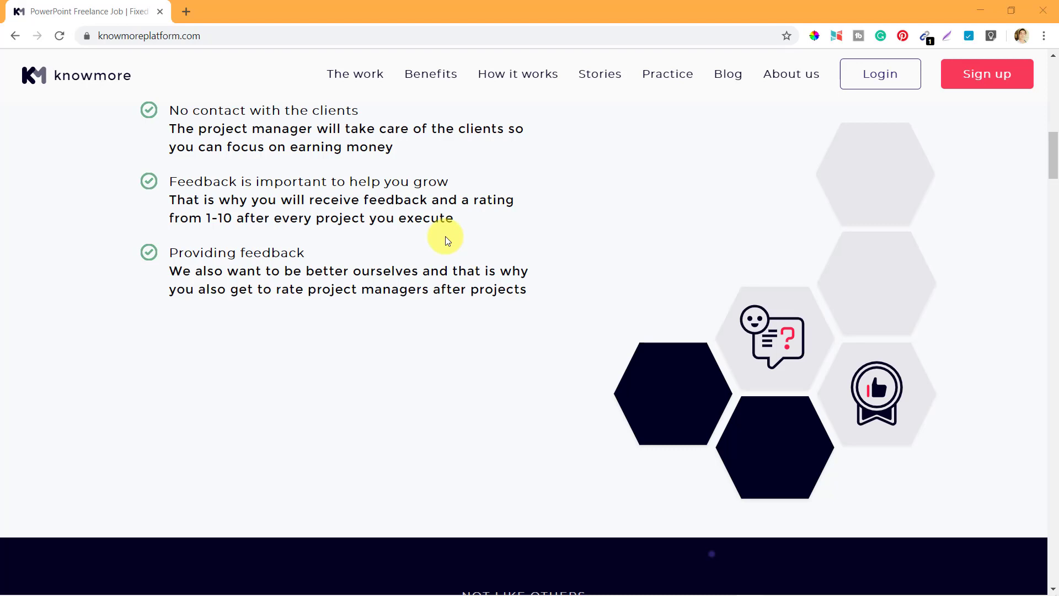
pyautogui.moveTo(313, 329)
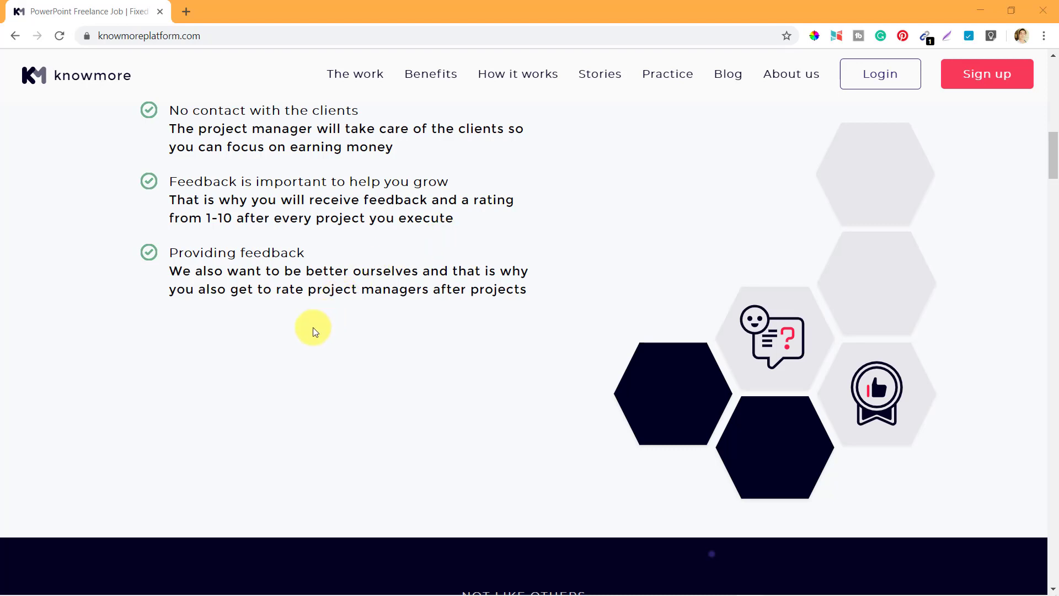
pyautogui.scroll(-3)
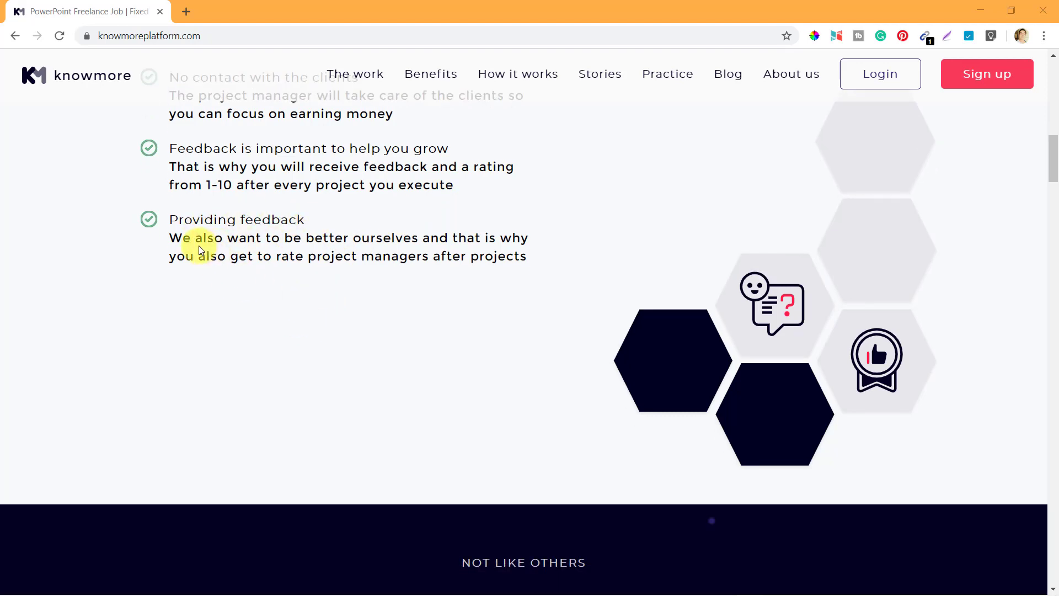
pyautogui.moveTo(382, 238)
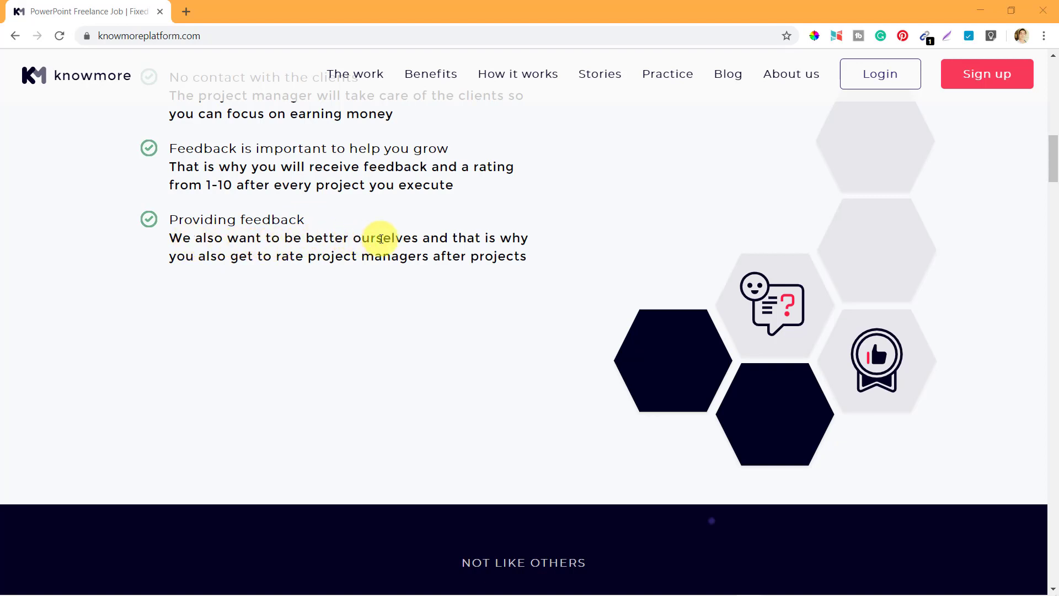
pyautogui.moveTo(196, 256)
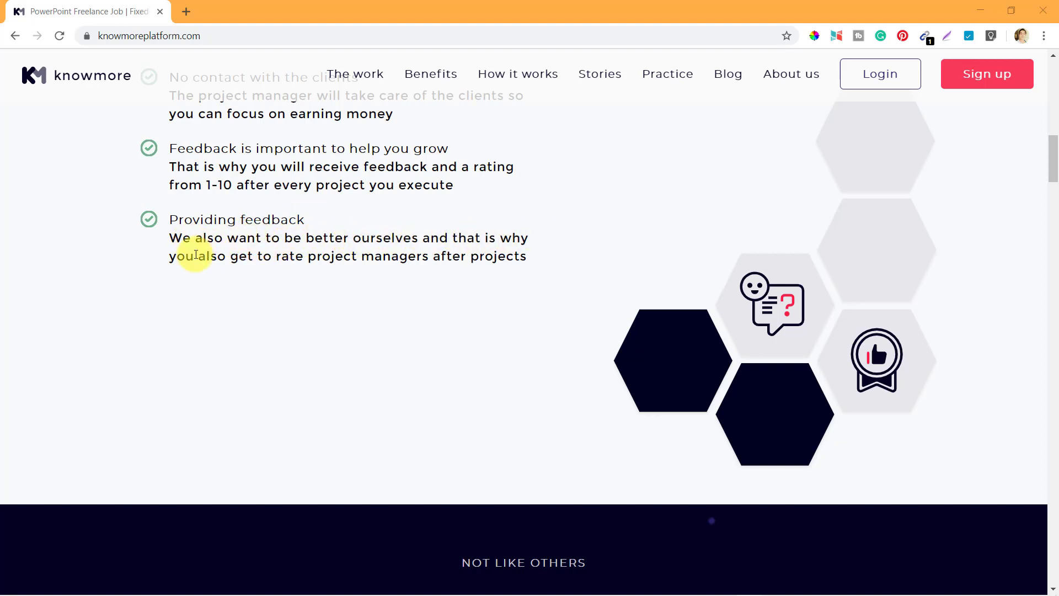
pyautogui.moveTo(416, 259)
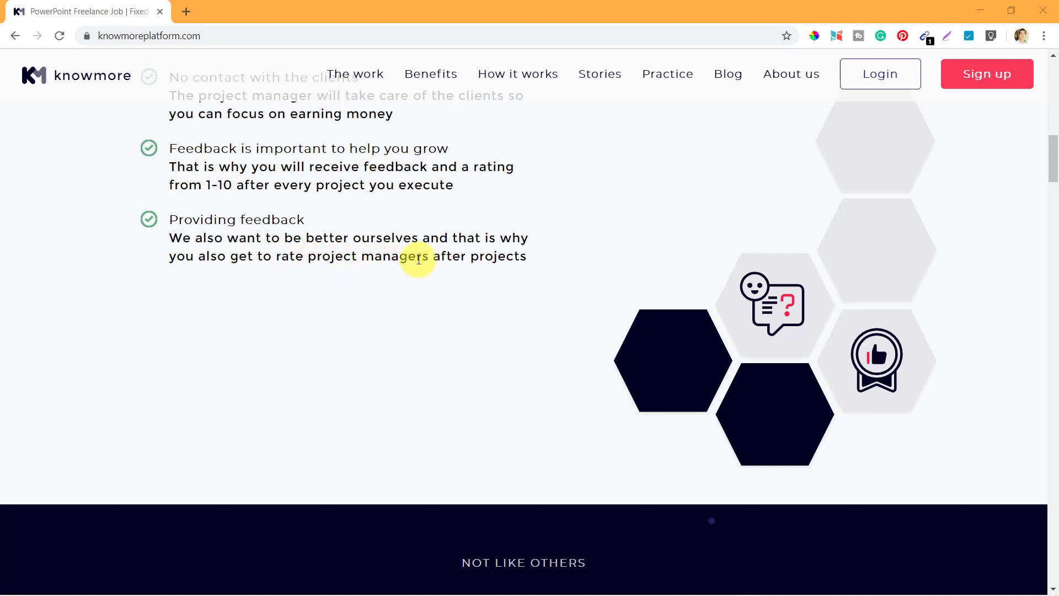
pyautogui.moveTo(510, 256)
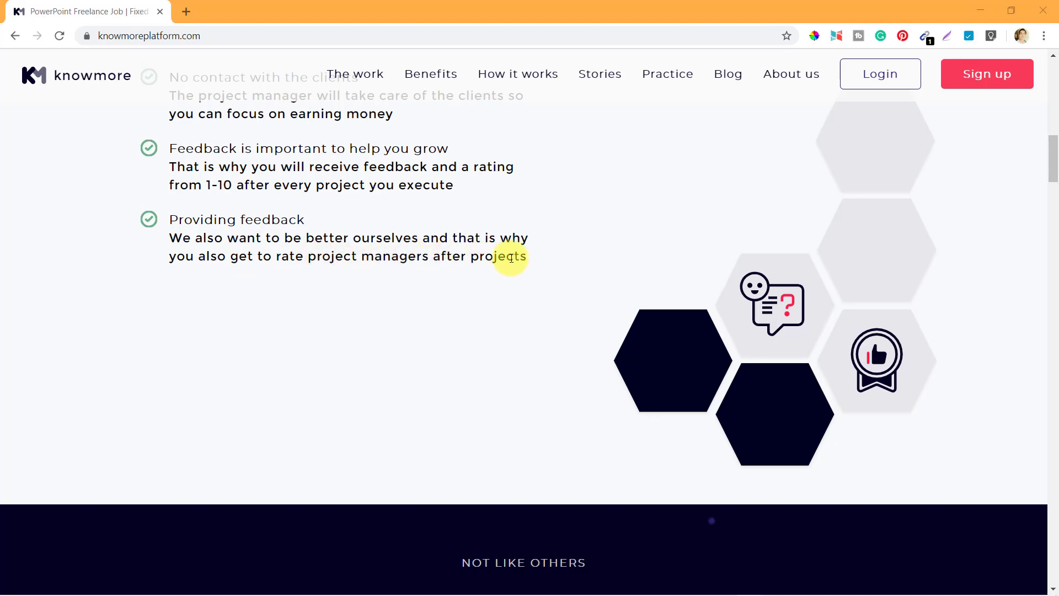
pyautogui.moveTo(500, 340)
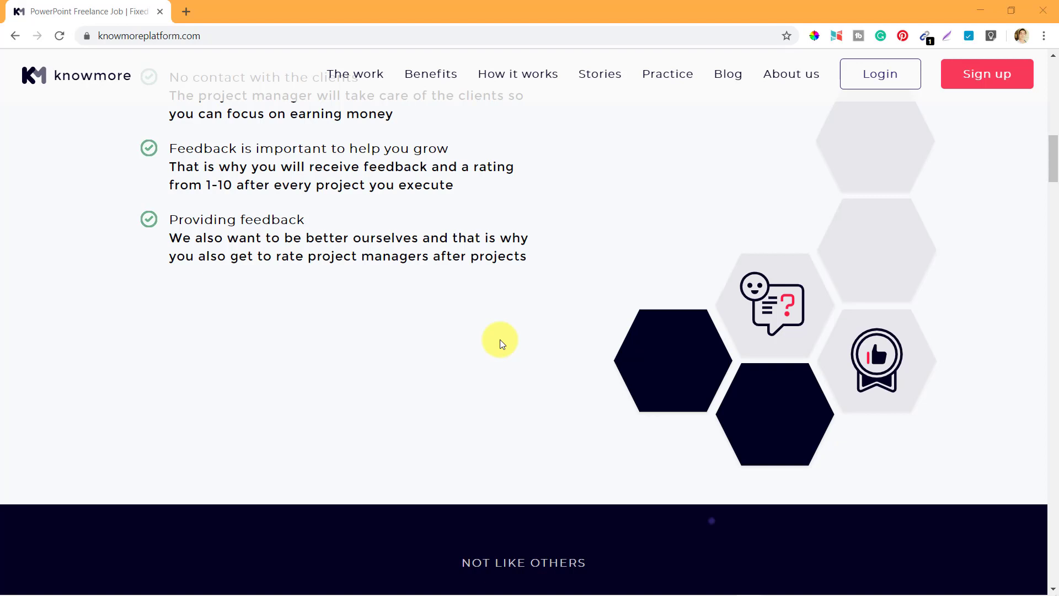
pyautogui.scroll(-3)
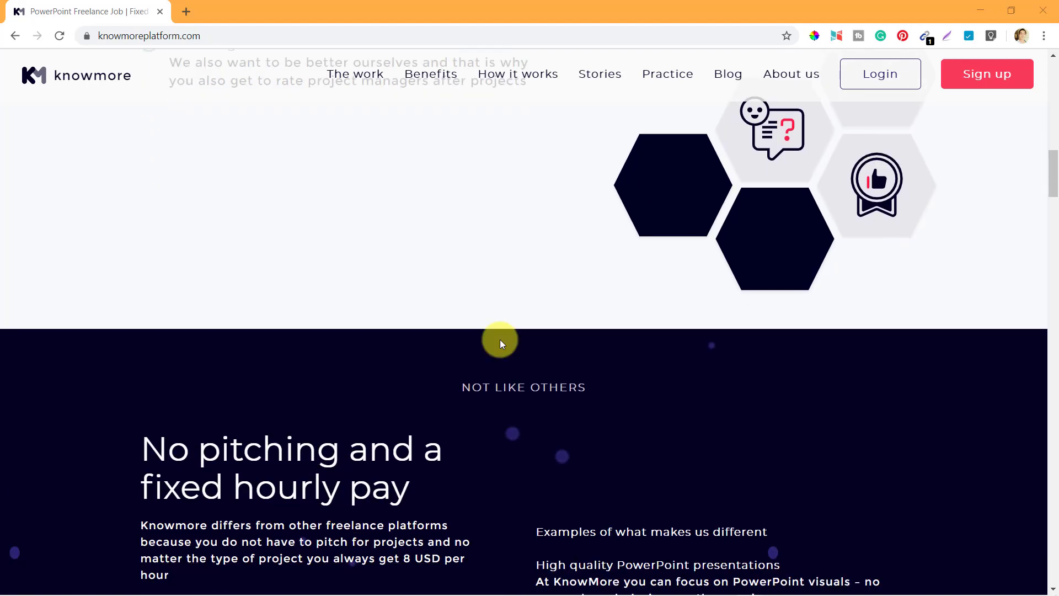
pyautogui.scroll(-3)
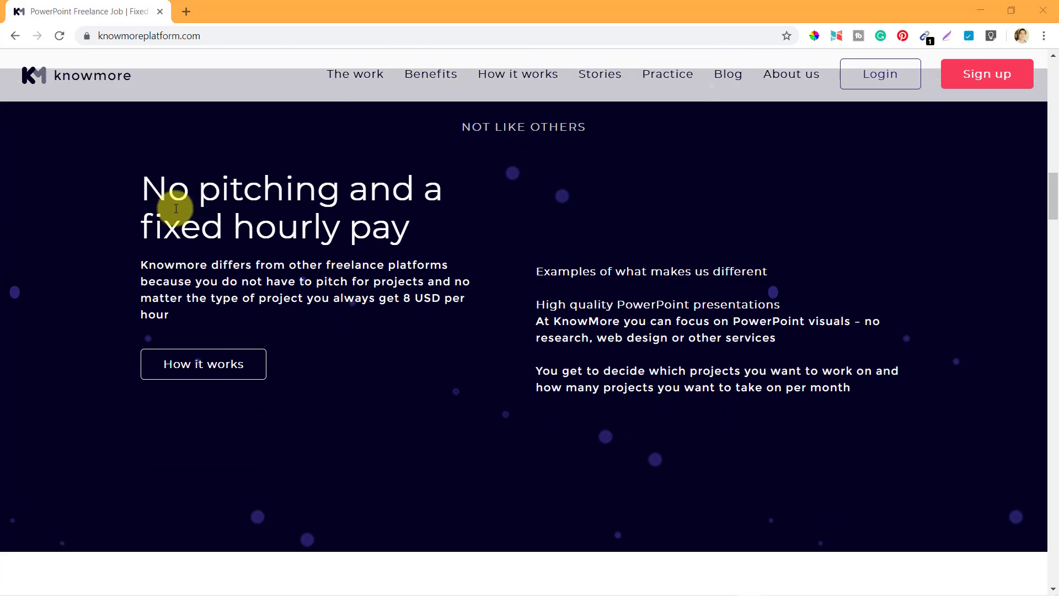
pyautogui.moveTo(408, 252)
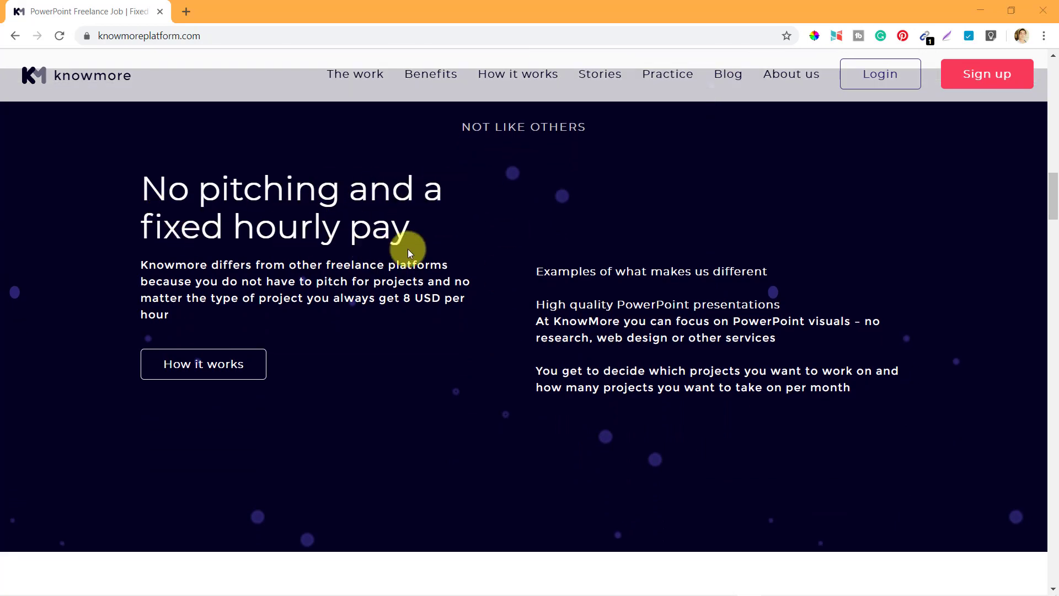
pyautogui.moveTo(421, 319)
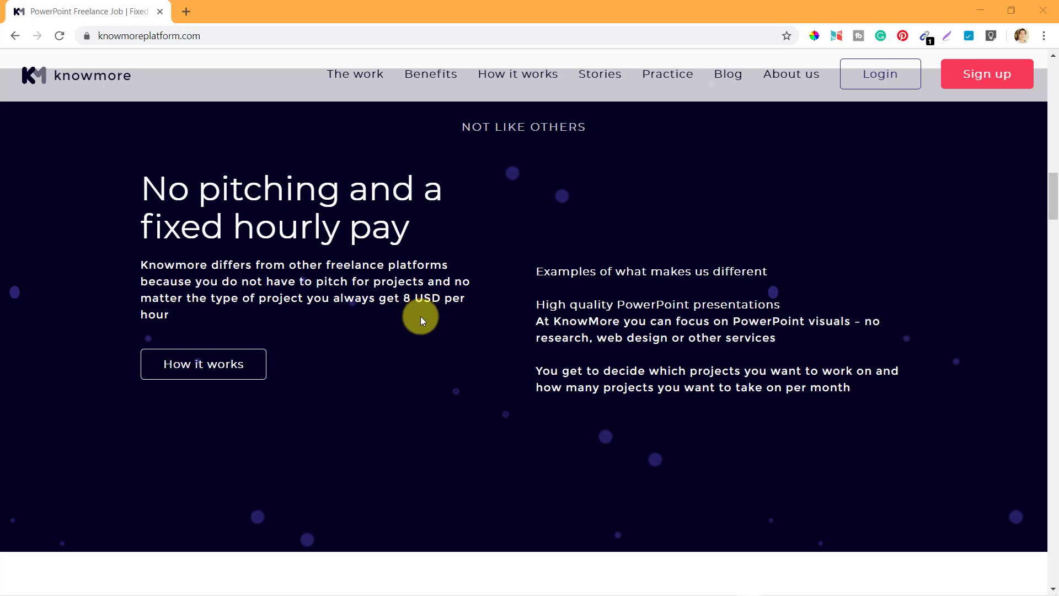
pyautogui.scroll(-3)
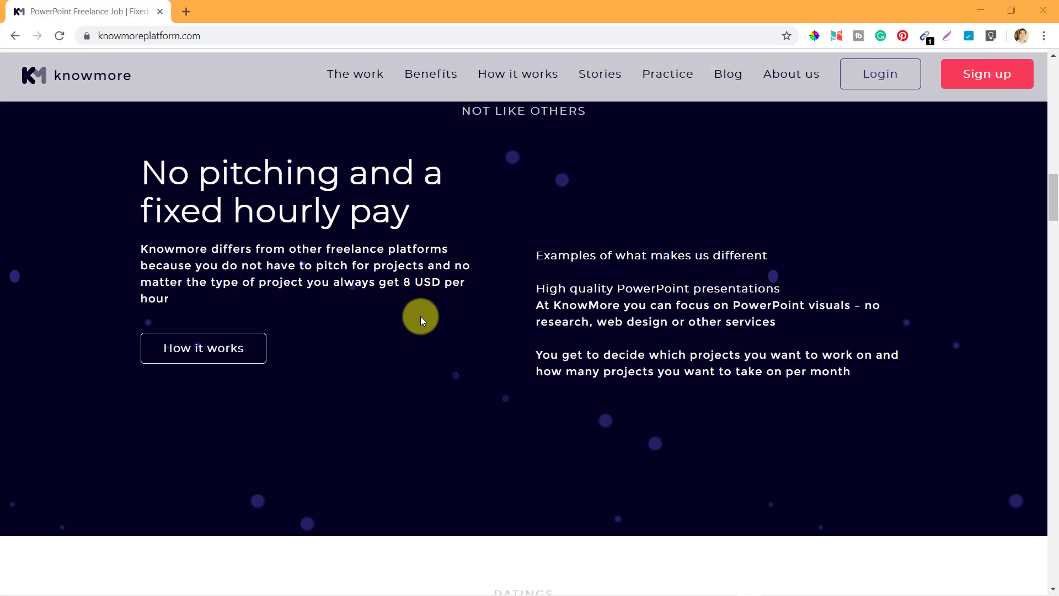
pyautogui.scroll(-3)
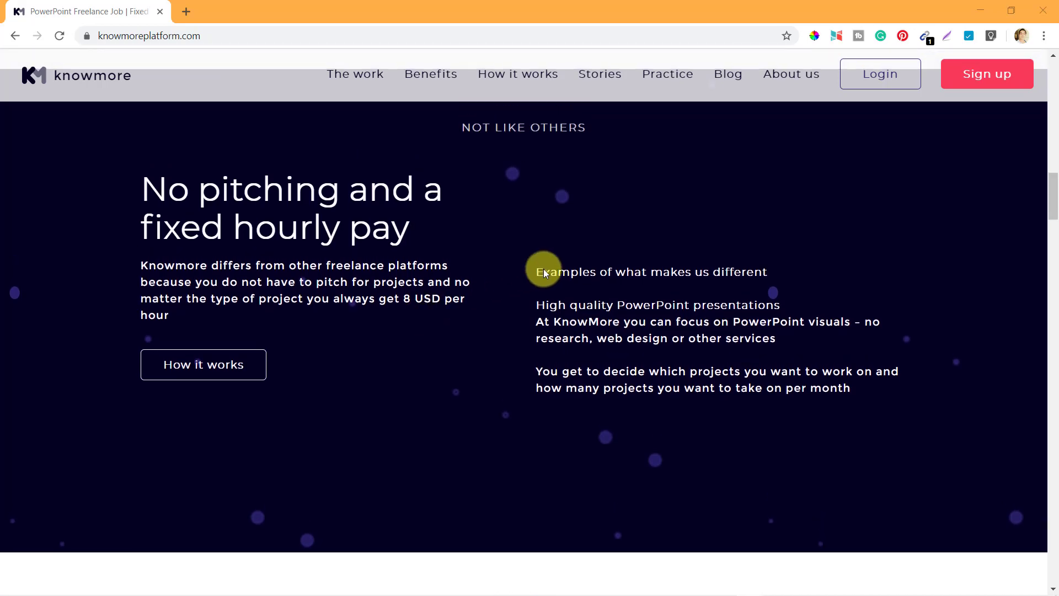
pyautogui.moveTo(652, 272)
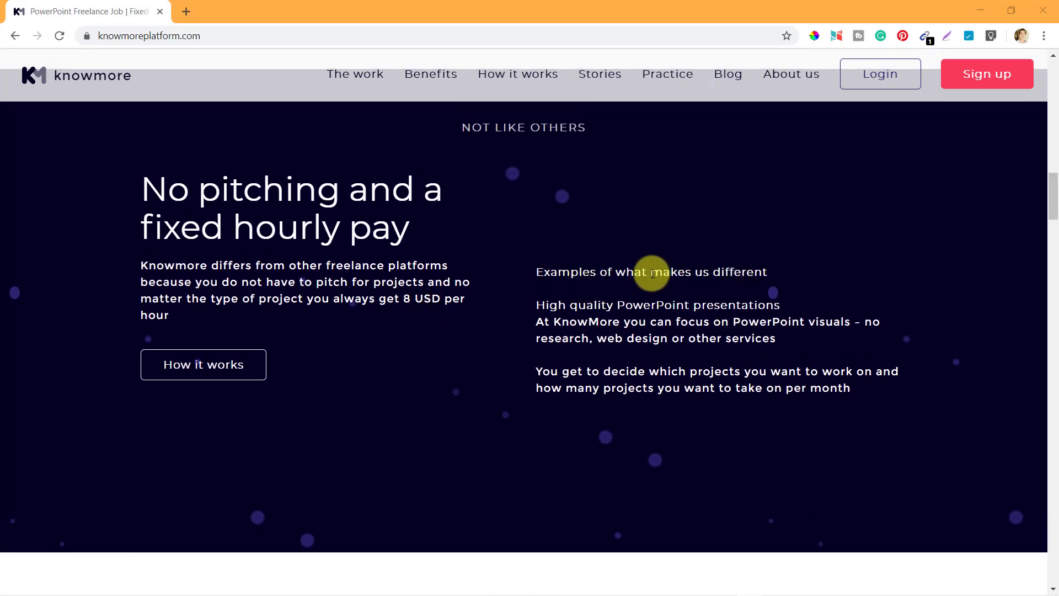
pyautogui.moveTo(726, 304)
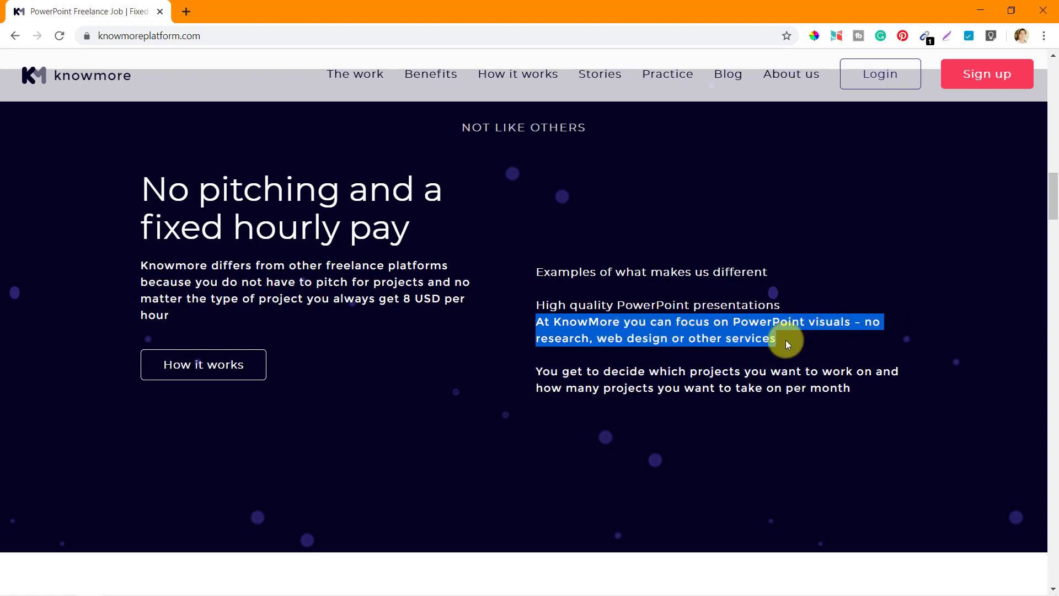
pyautogui.scroll(-3)
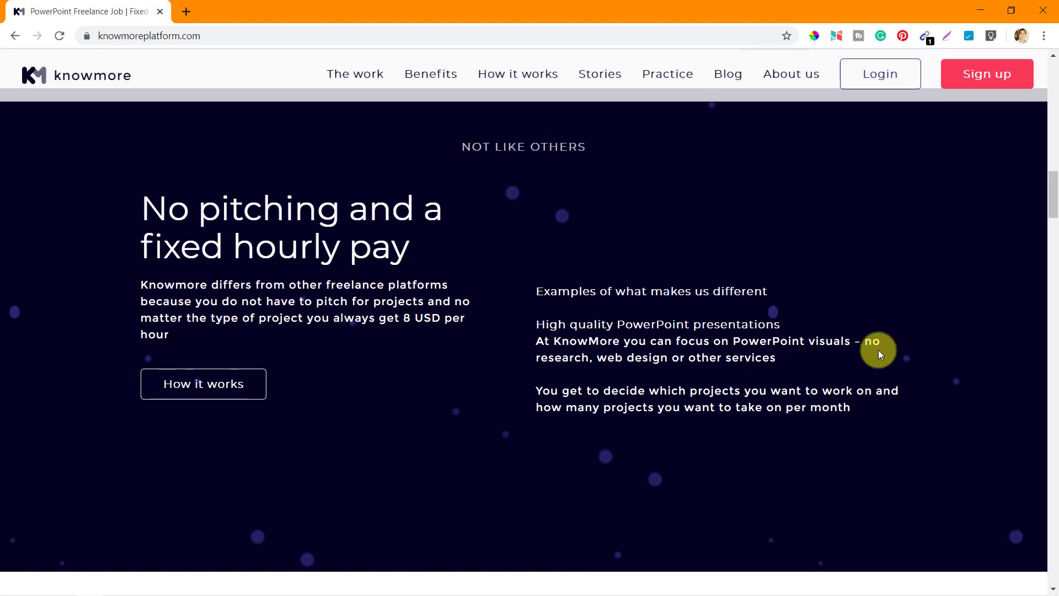
pyautogui.scroll(-3)
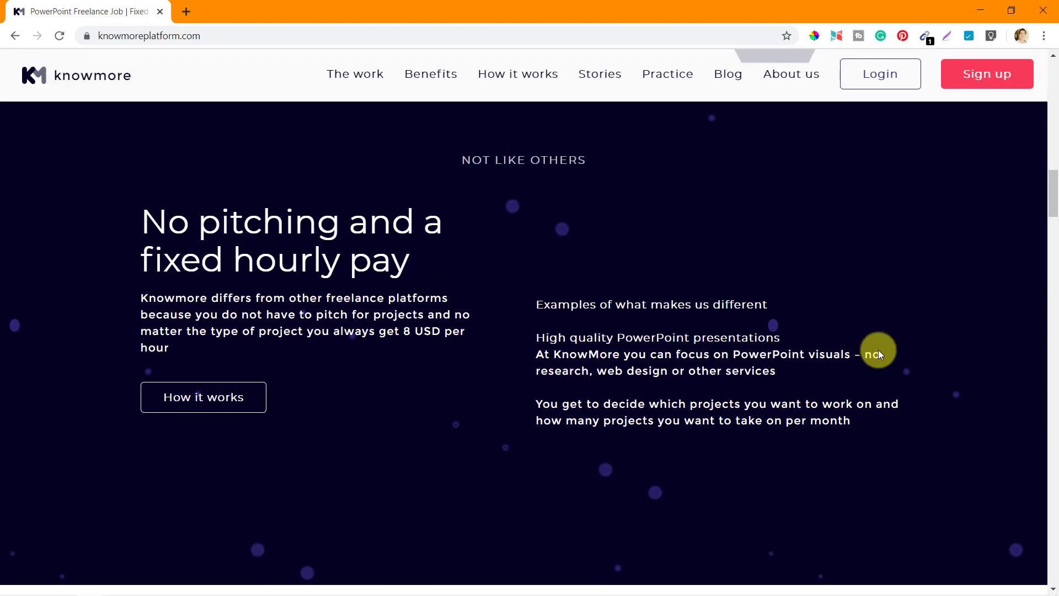
pyautogui.scroll(-3)
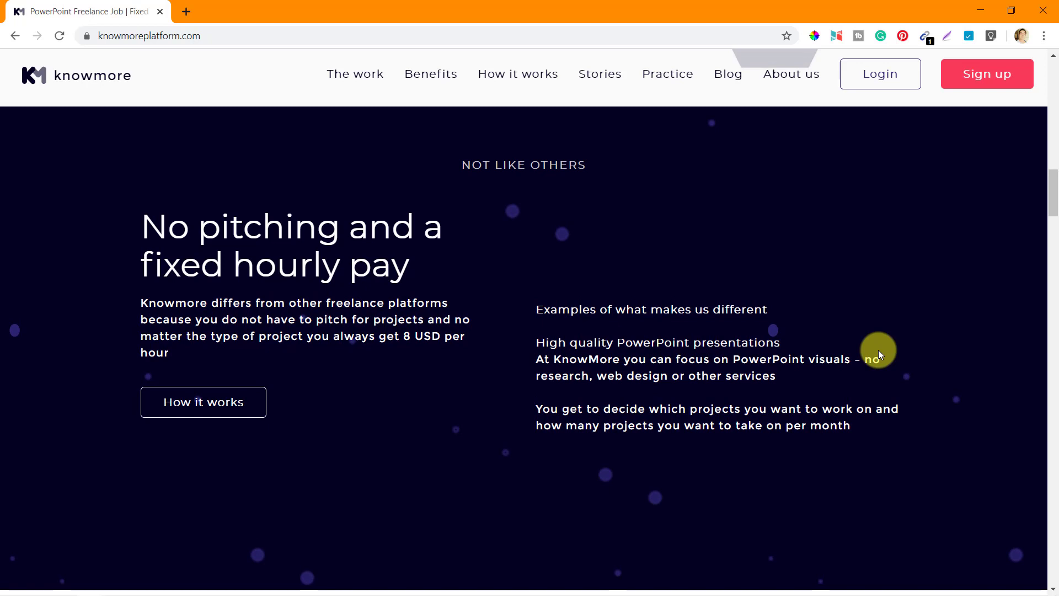
pyautogui.scroll(-3)
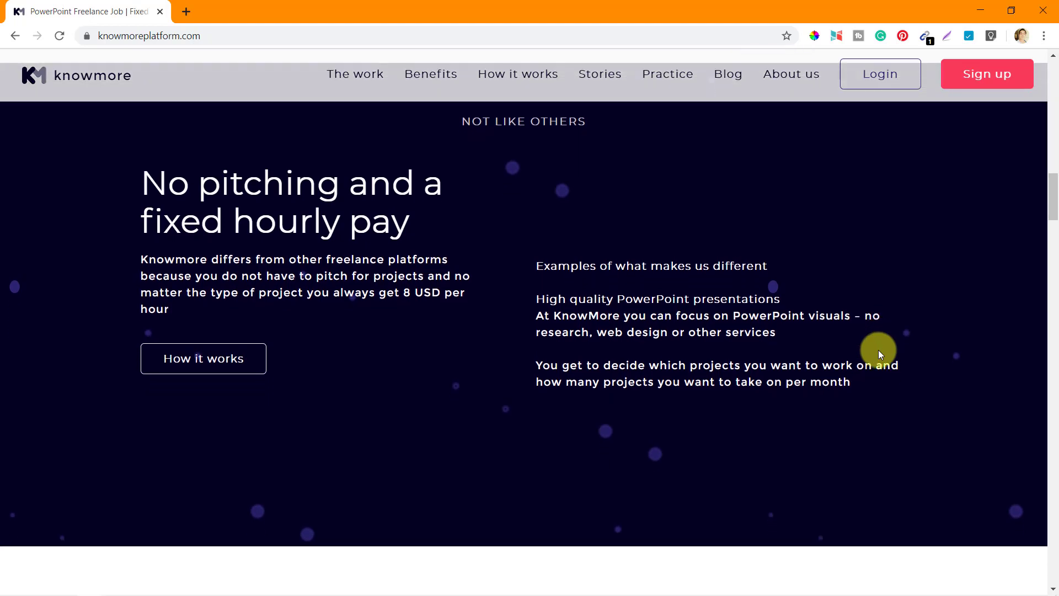
pyautogui.moveTo(421, 237)
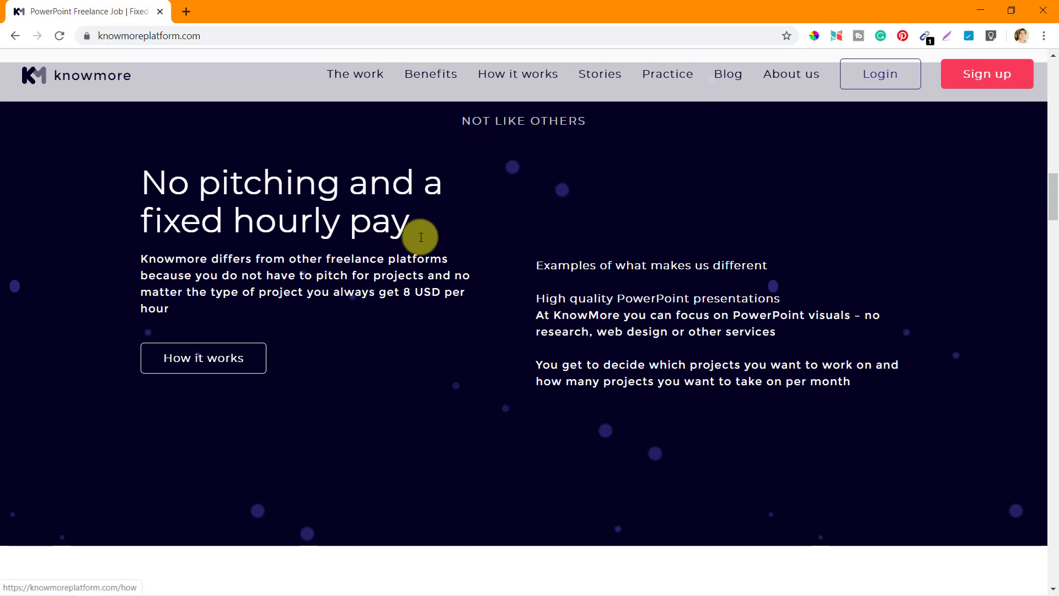
pyautogui.moveTo(484, 313)
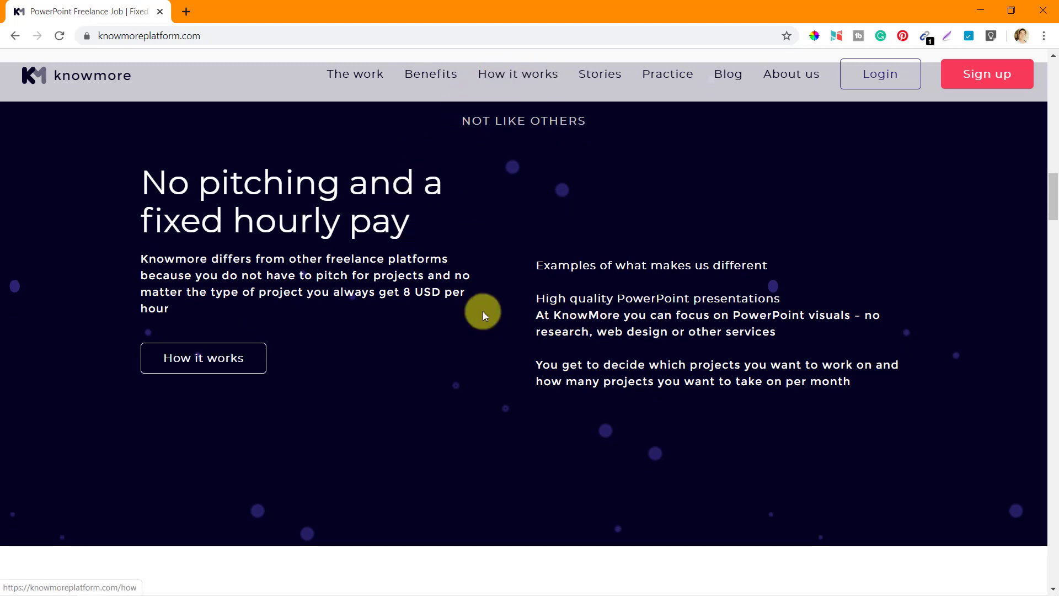
# Step: Scroll to the Ratings section showing the 10-slide brush-up card scored 8
pyautogui.scroll(-3)
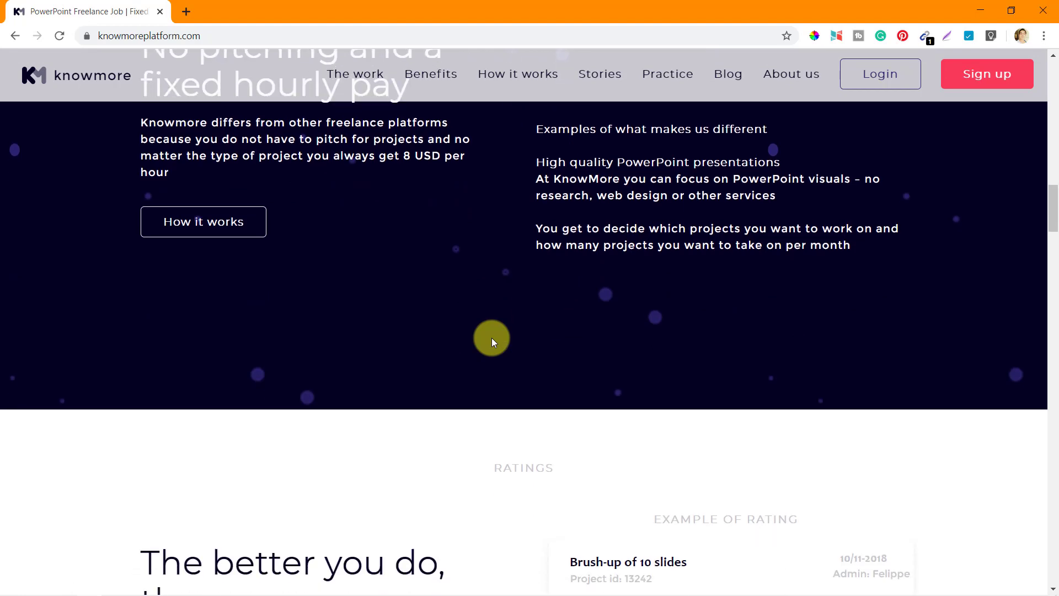
pyautogui.scroll(-3)
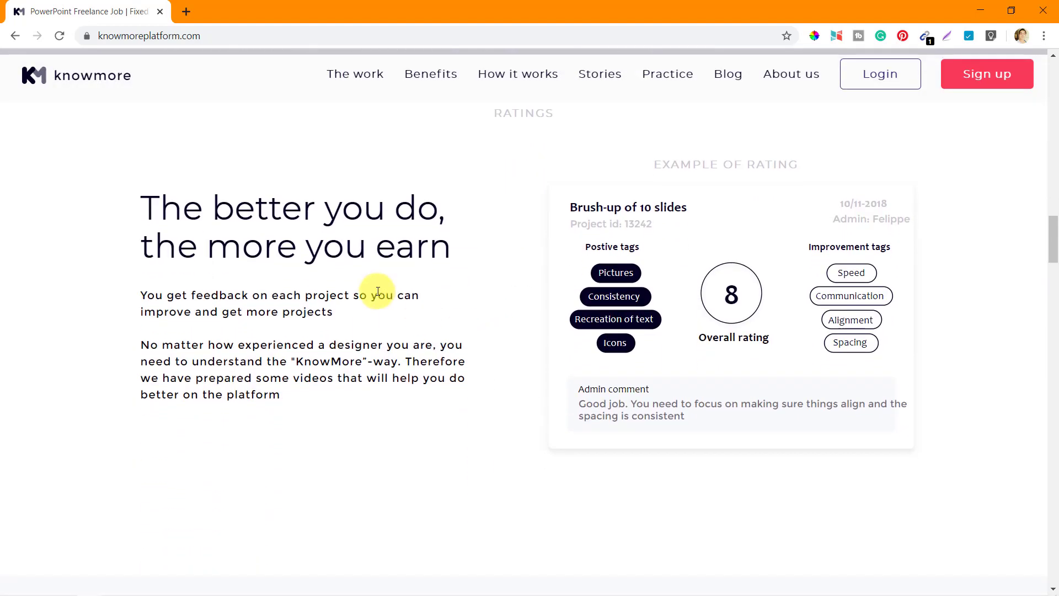
pyautogui.moveTo(467, 391)
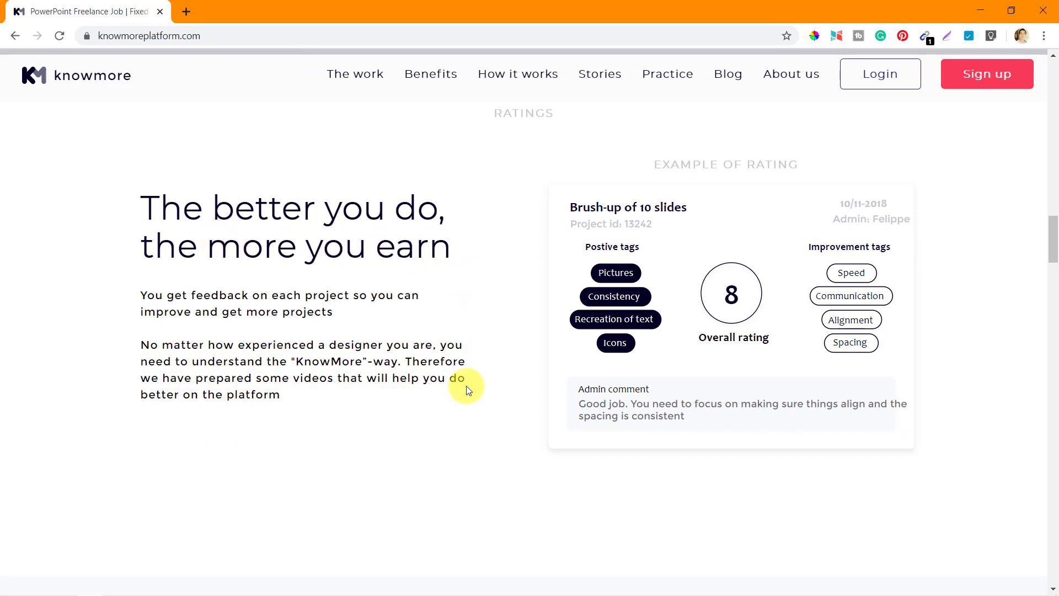
pyautogui.moveTo(393, 412)
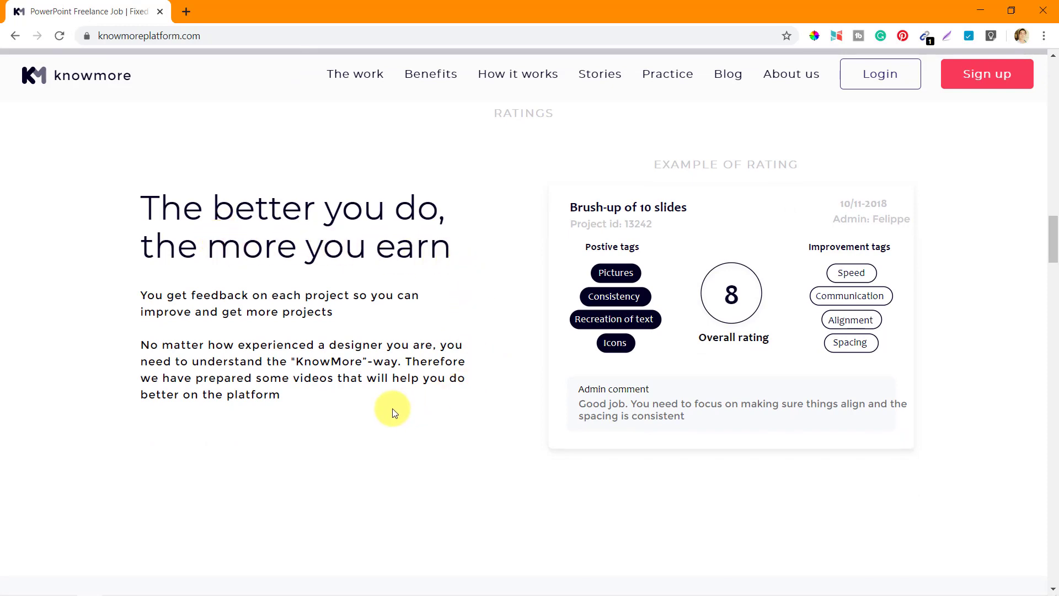
pyautogui.moveTo(545, 243)
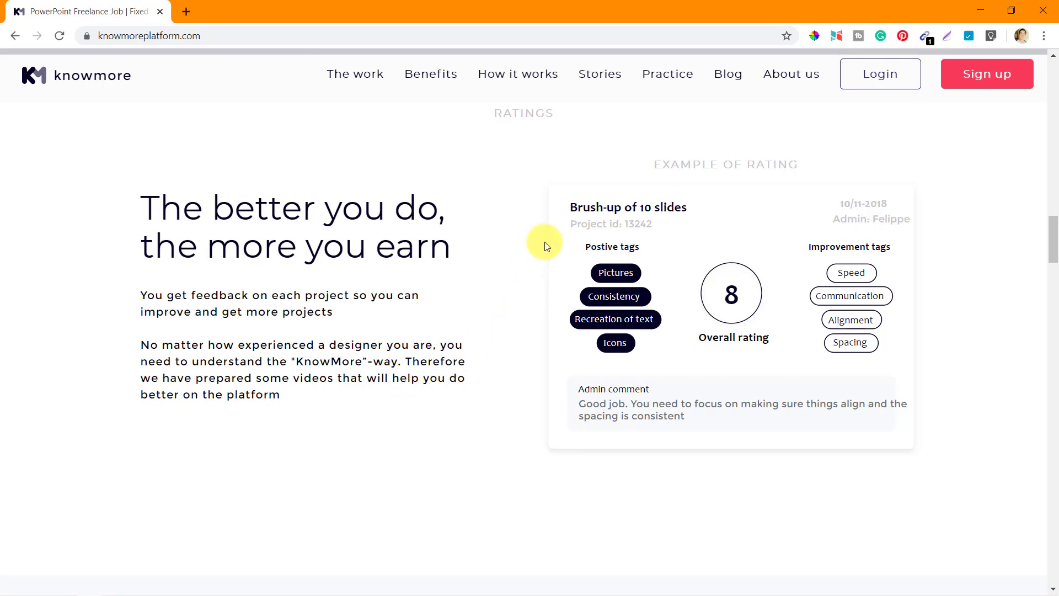
pyautogui.moveTo(595, 206)
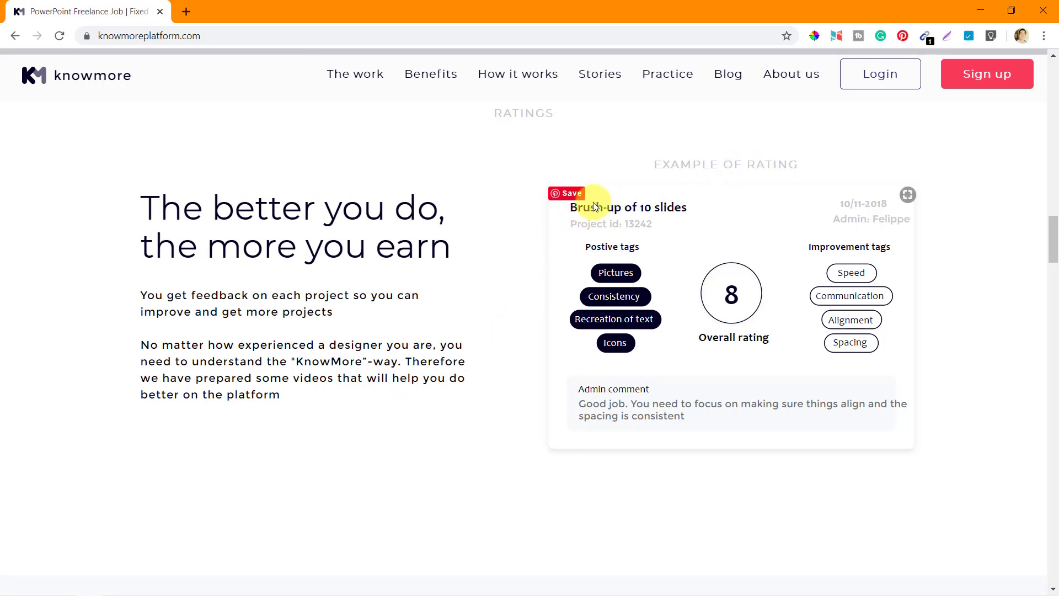
pyautogui.moveTo(616, 233)
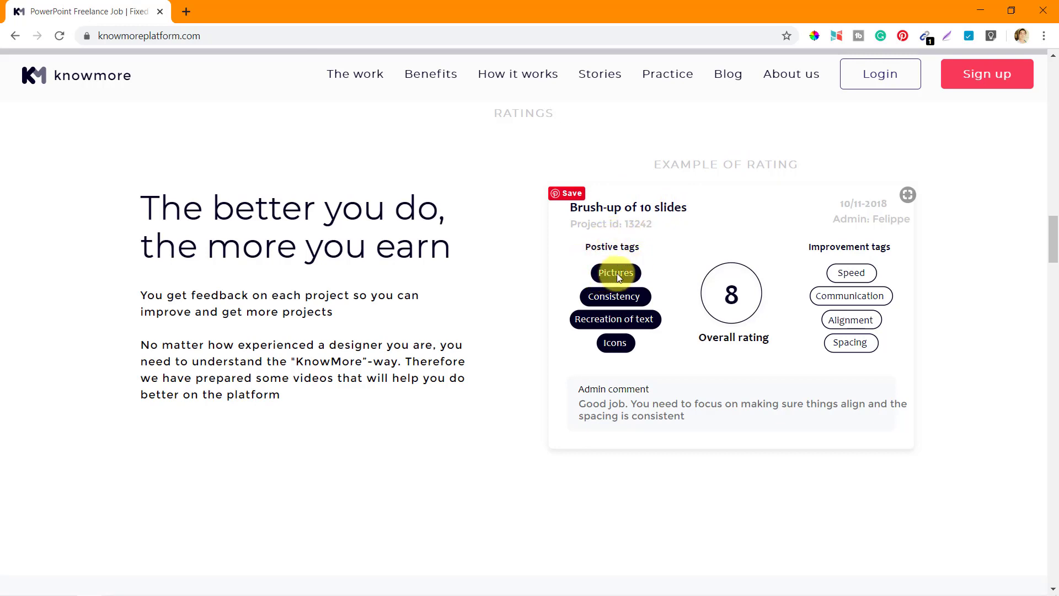
pyautogui.moveTo(615, 318)
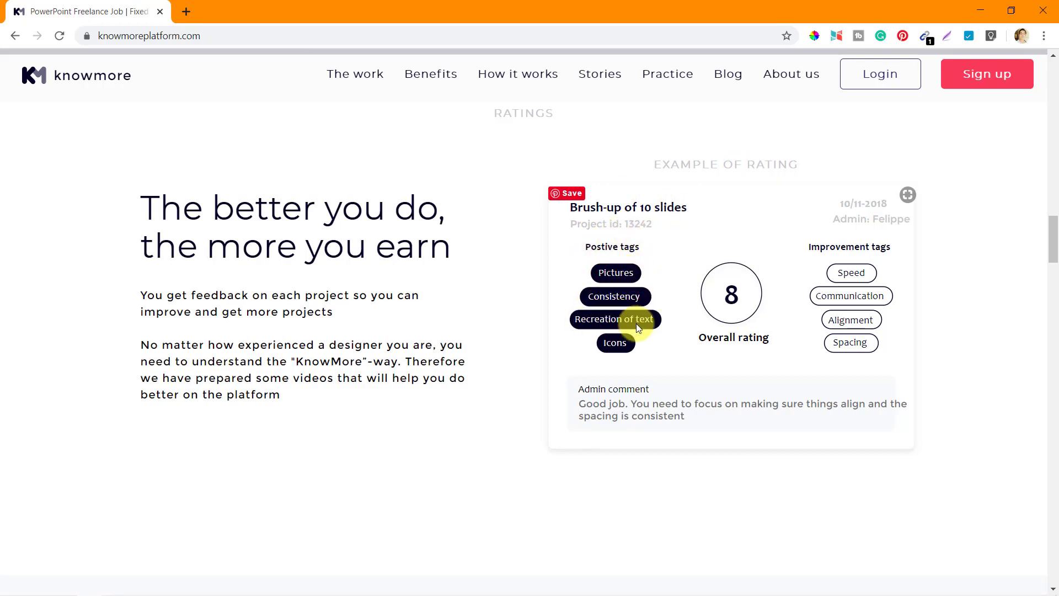
pyautogui.moveTo(614, 352)
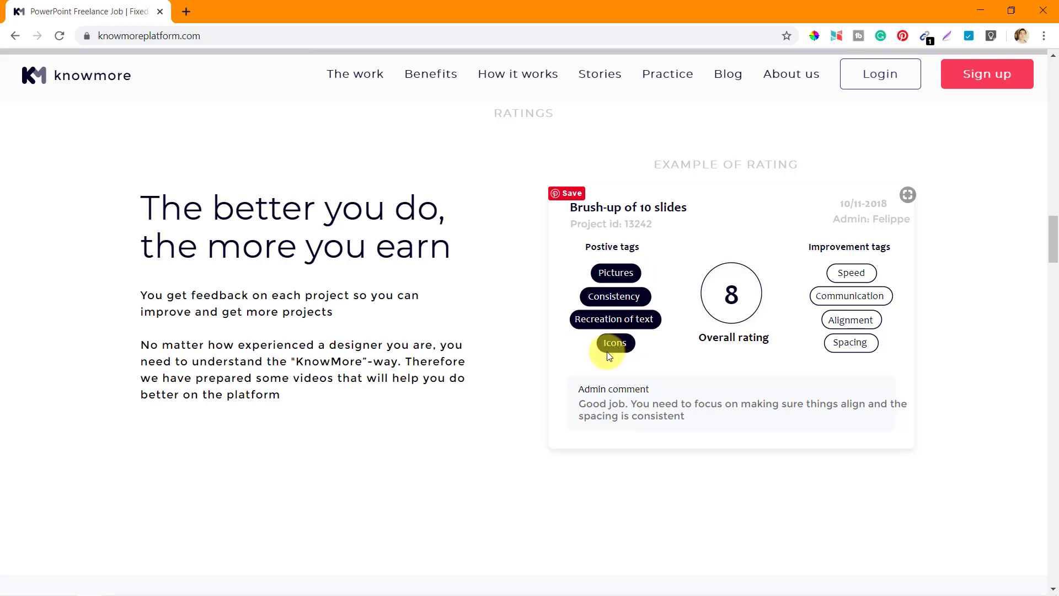
pyautogui.moveTo(762, 352)
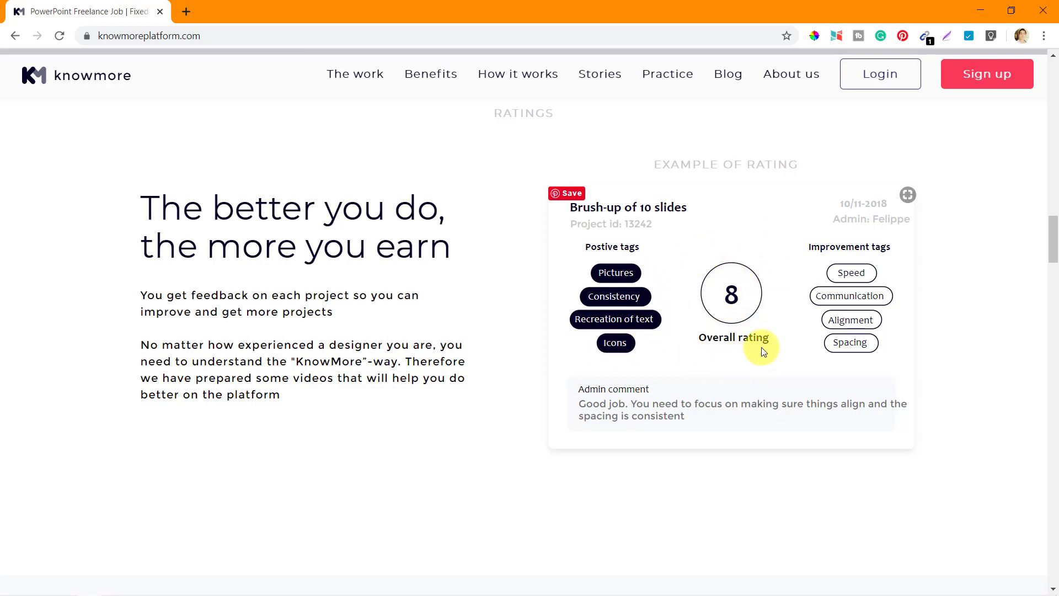
pyautogui.moveTo(885, 223)
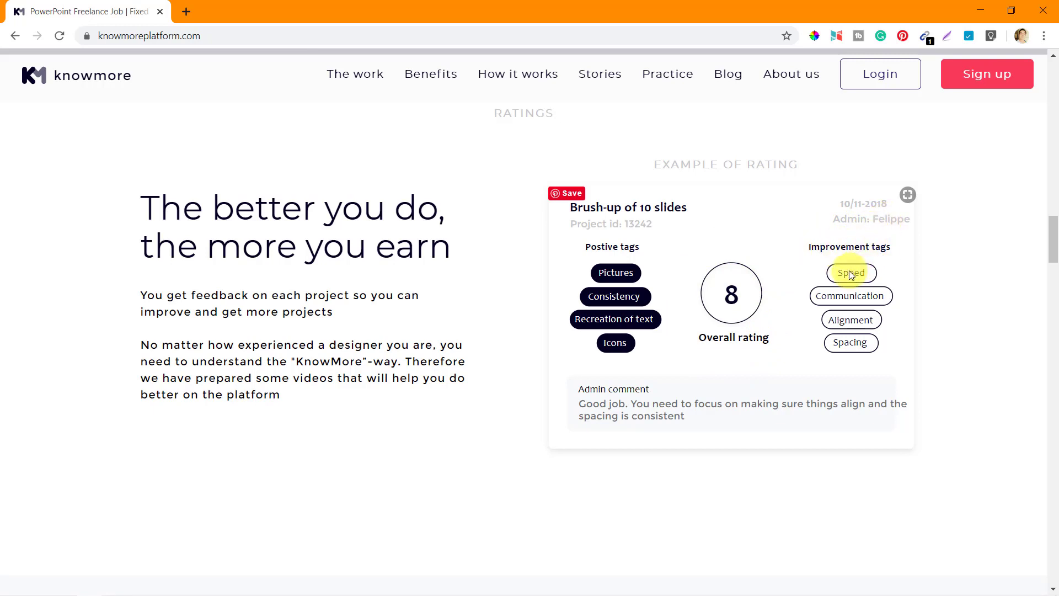
pyautogui.moveTo(855, 262)
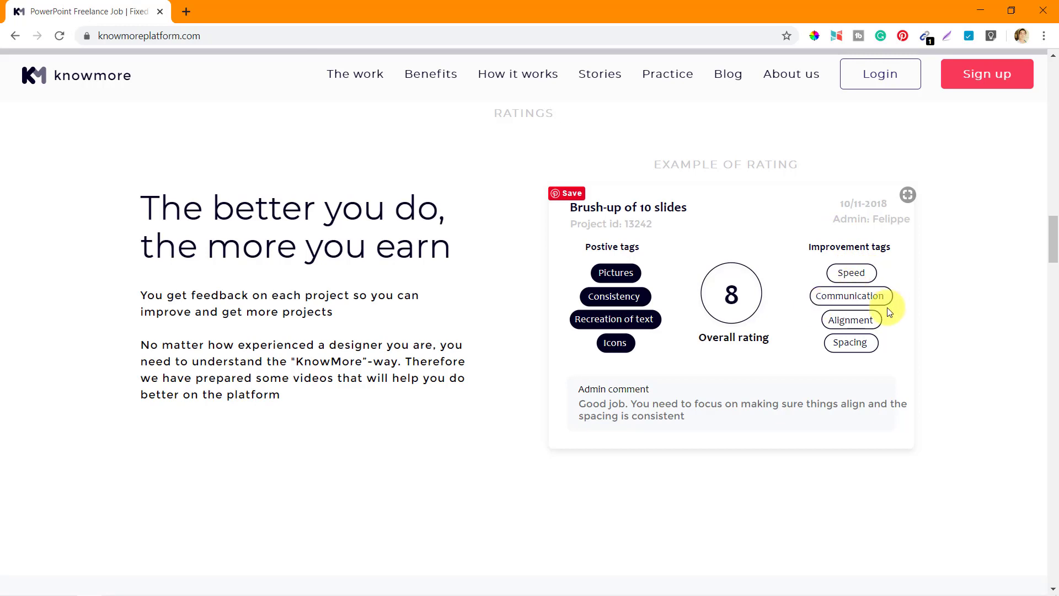
pyautogui.moveTo(851, 319)
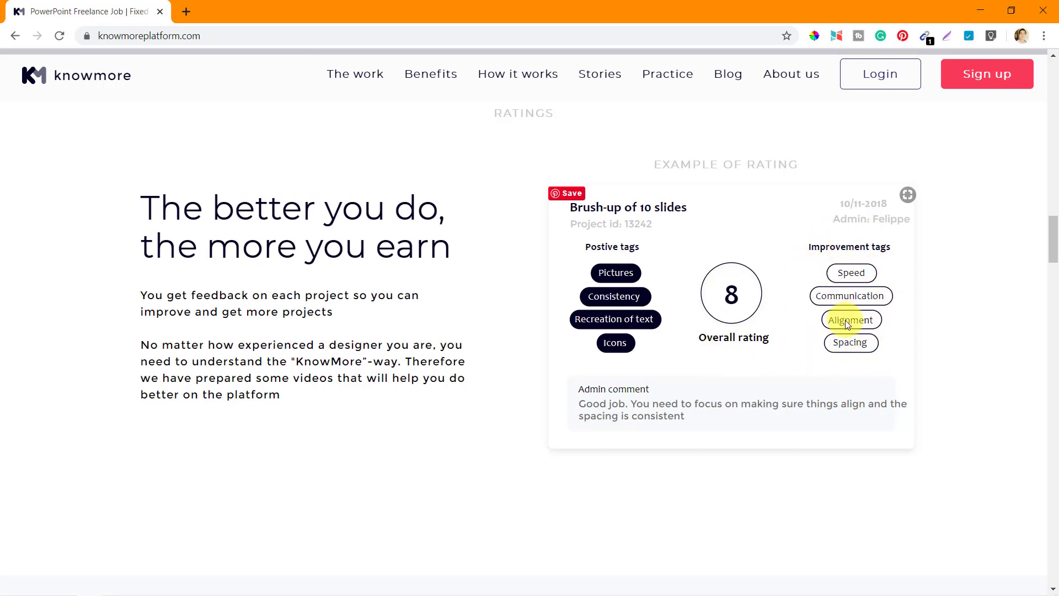
pyautogui.moveTo(818, 351)
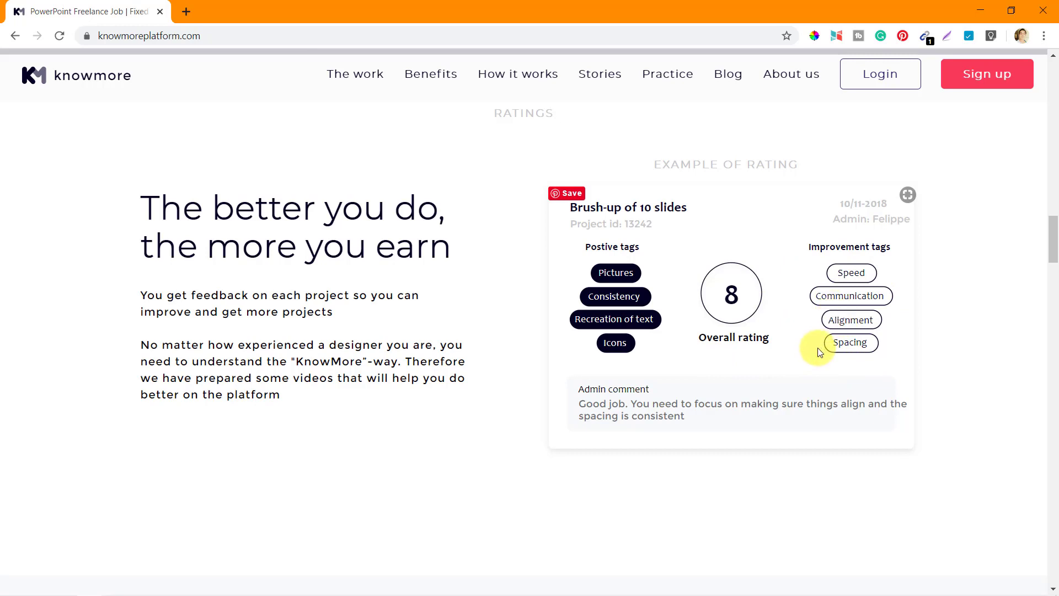
pyautogui.moveTo(731, 293)
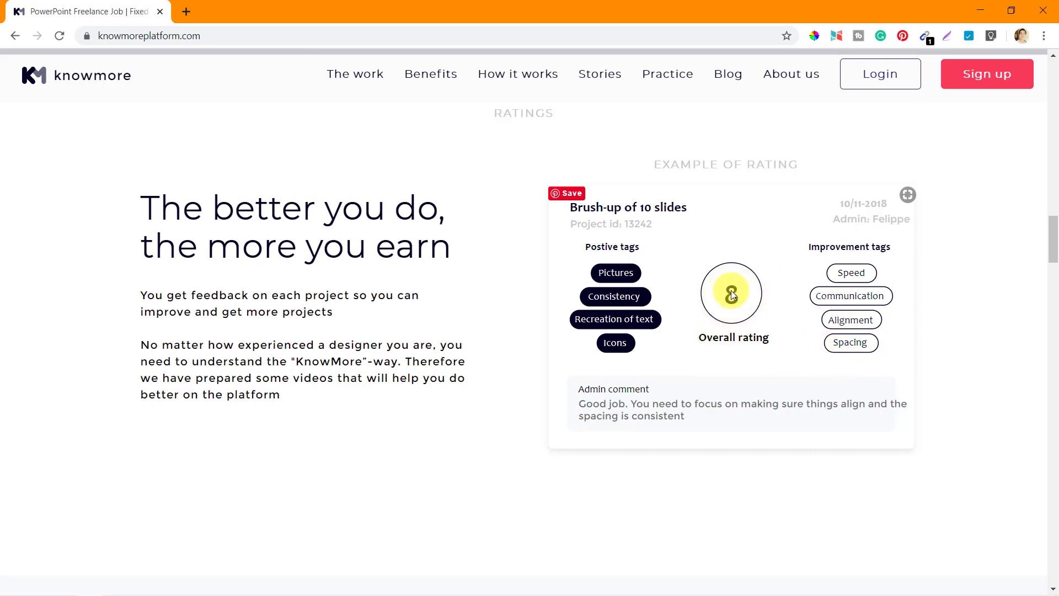
pyautogui.moveTo(749, 356)
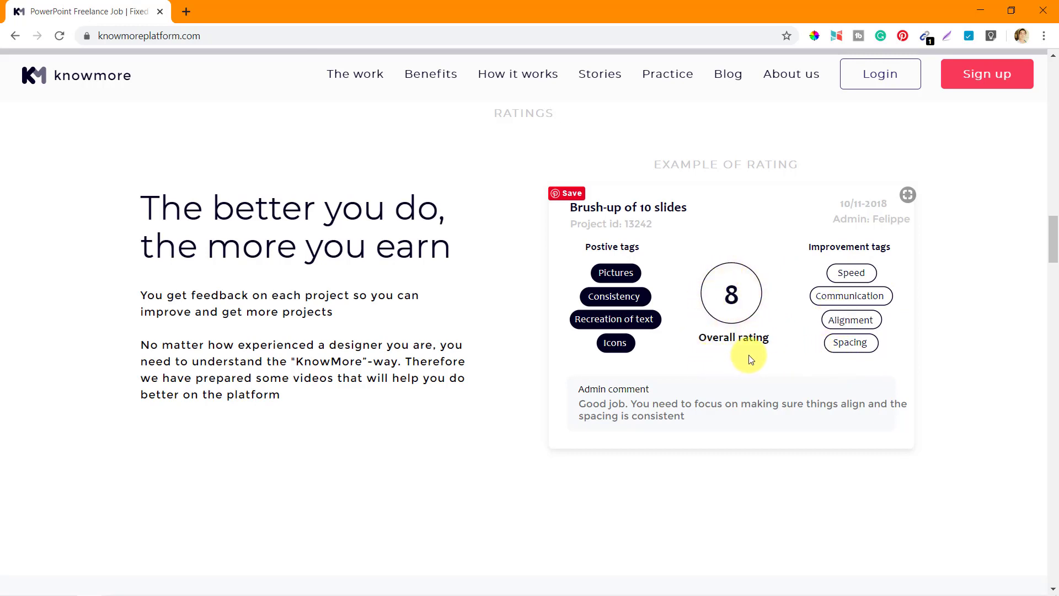
pyautogui.moveTo(596, 406)
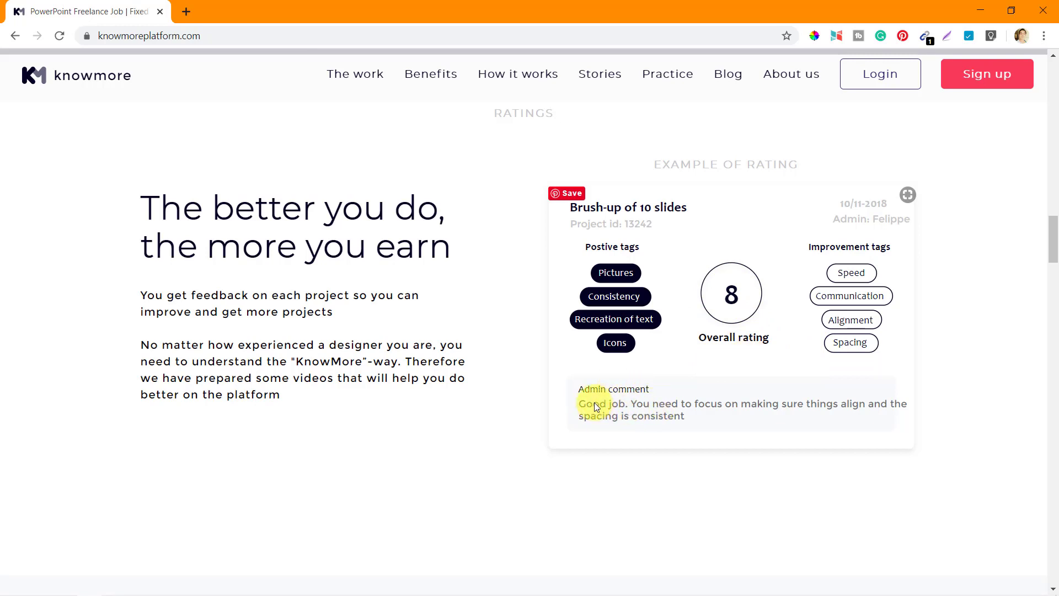
pyautogui.moveTo(755, 406)
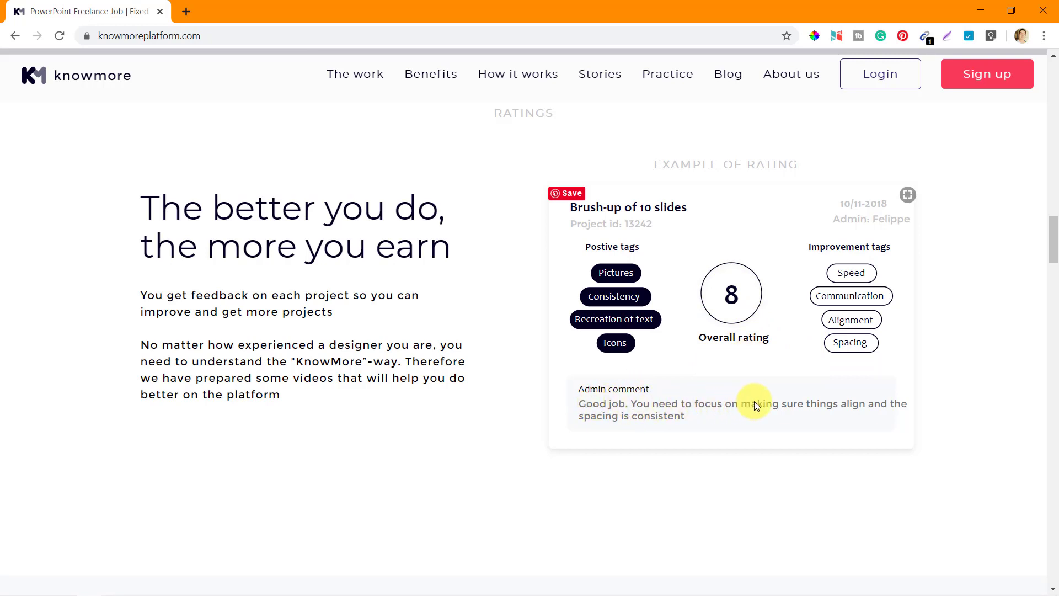
pyautogui.moveTo(789, 410)
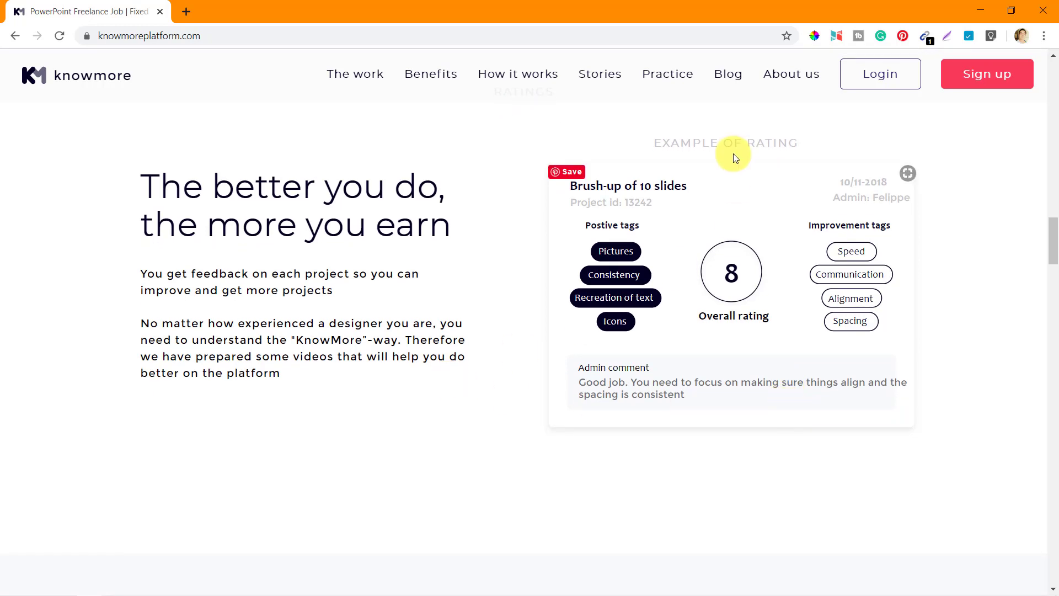
pyautogui.moveTo(345, 376)
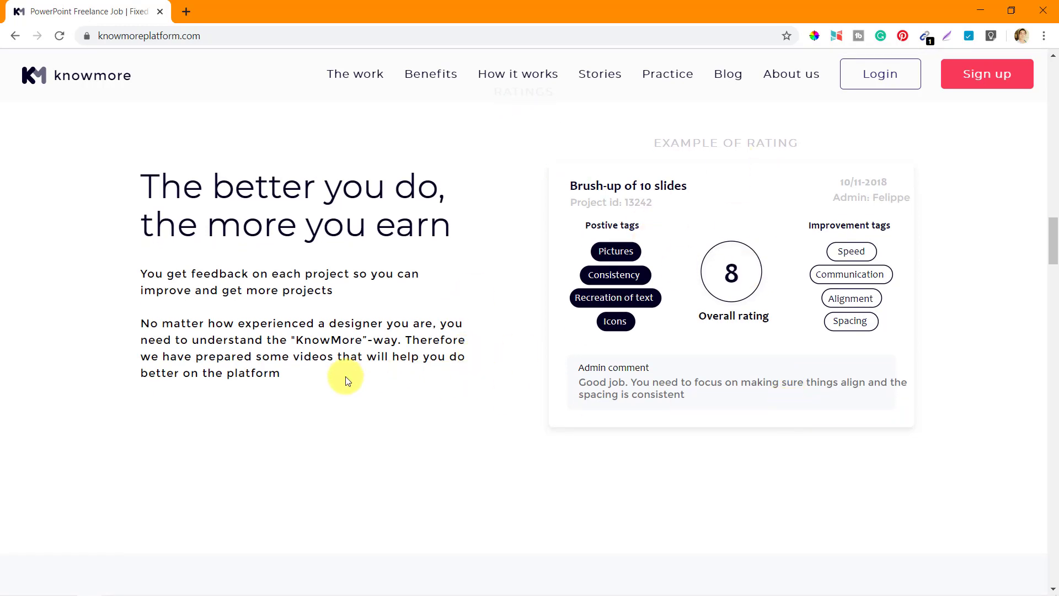
# Step: Scroll to 'It is as easy': Register, Pass test, Execute projects
pyautogui.scroll(-3)
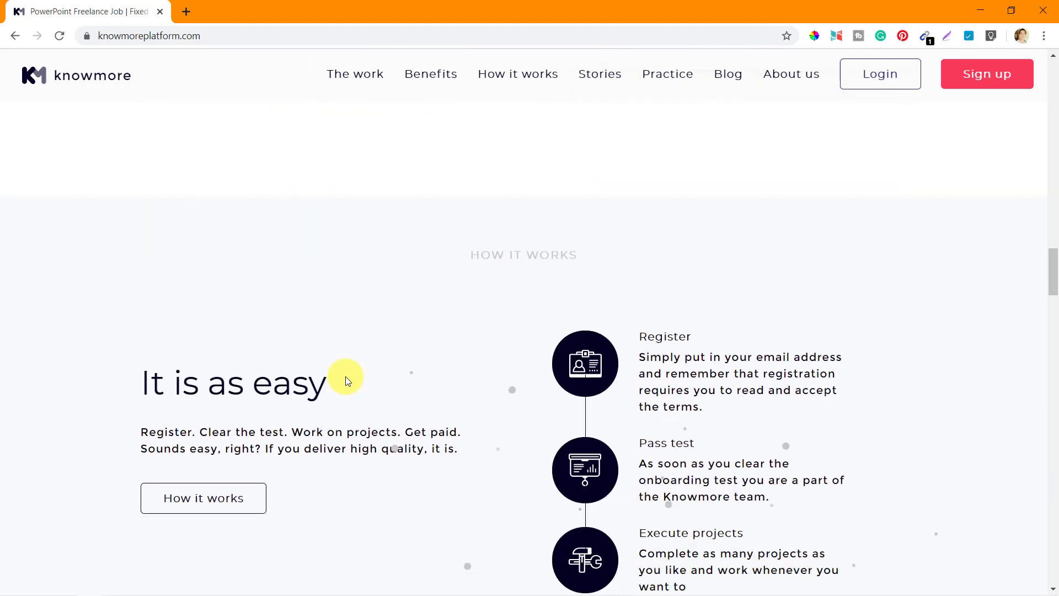
pyautogui.scroll(-3)
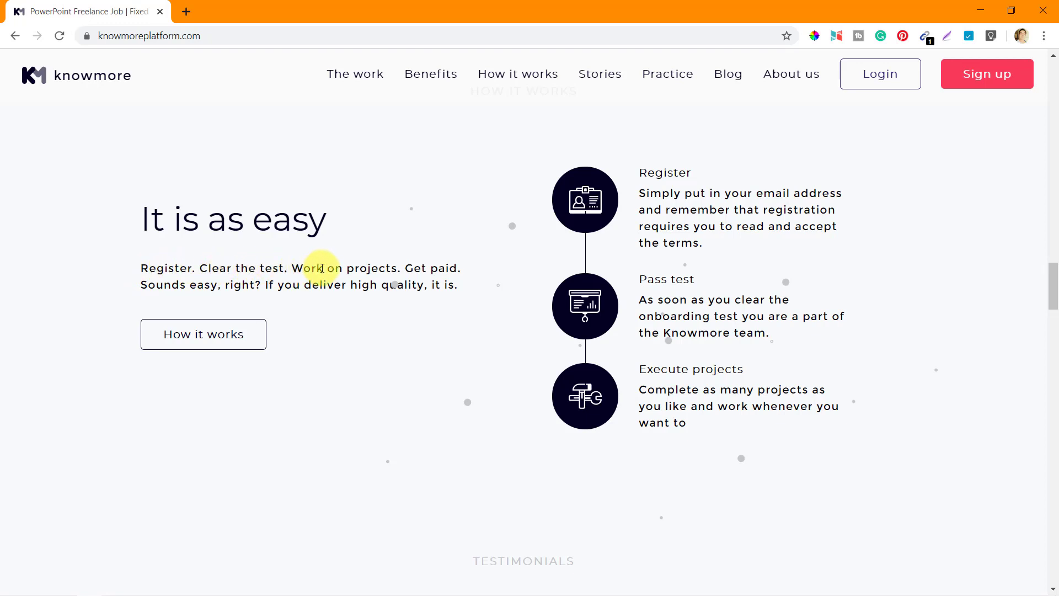
pyautogui.moveTo(467, 287)
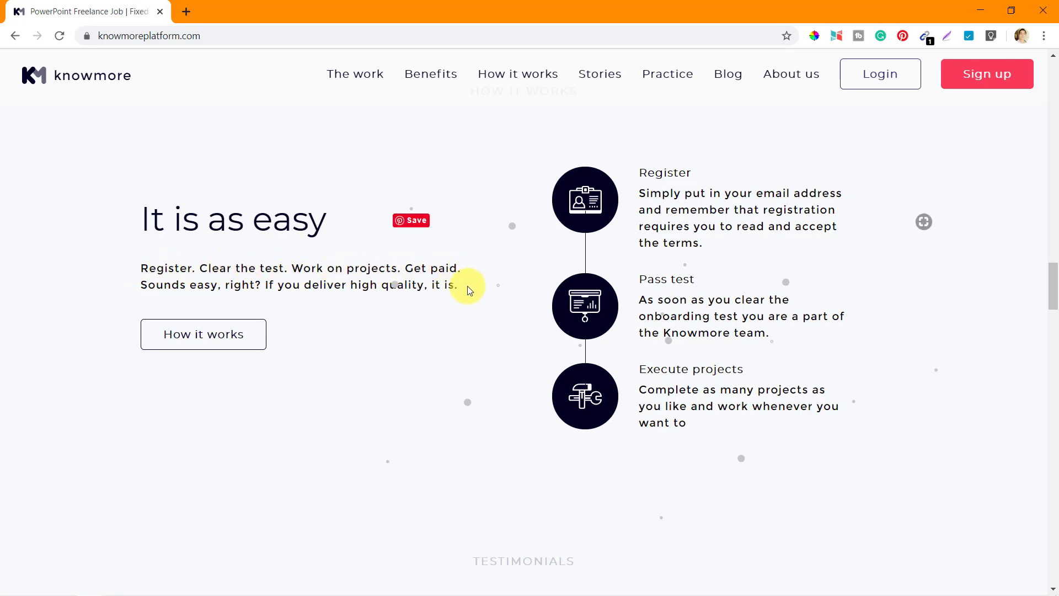
pyautogui.moveTo(344, 288)
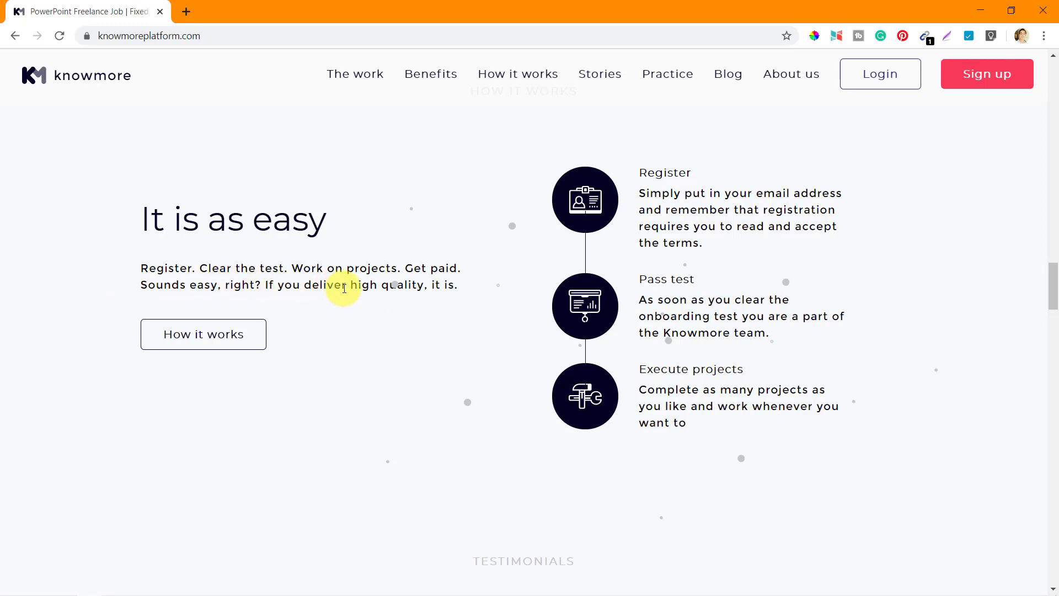
pyautogui.moveTo(680, 197)
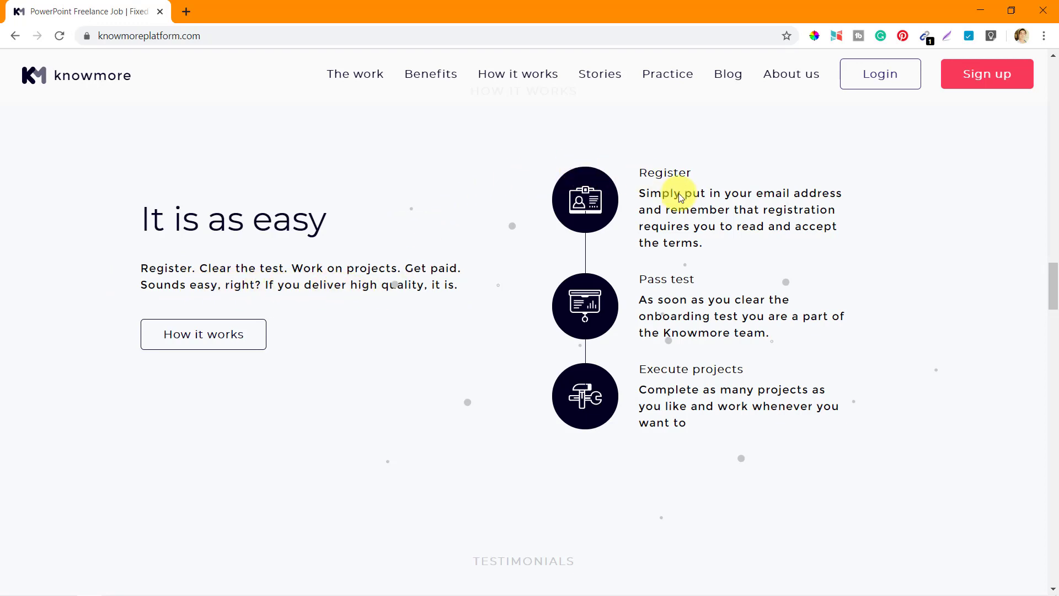
pyautogui.moveTo(657, 306)
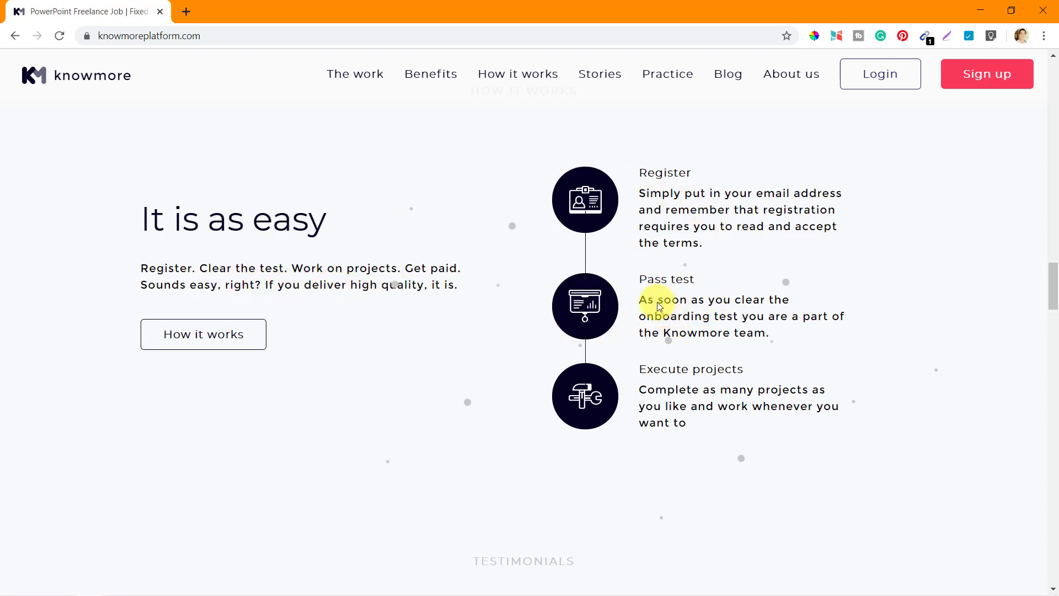
pyautogui.moveTo(730, 227)
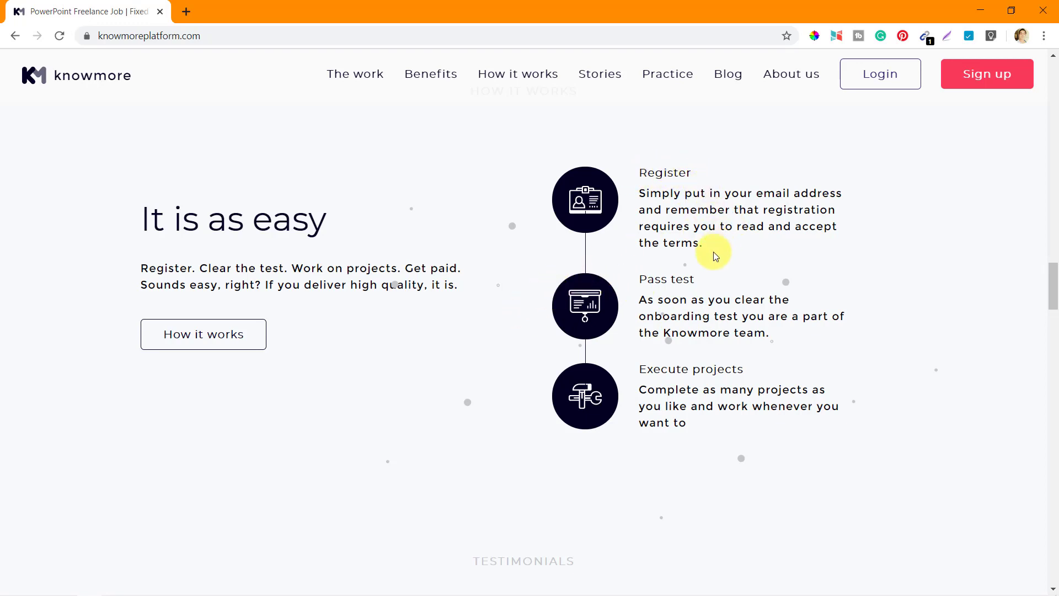
pyautogui.moveTo(749, 279)
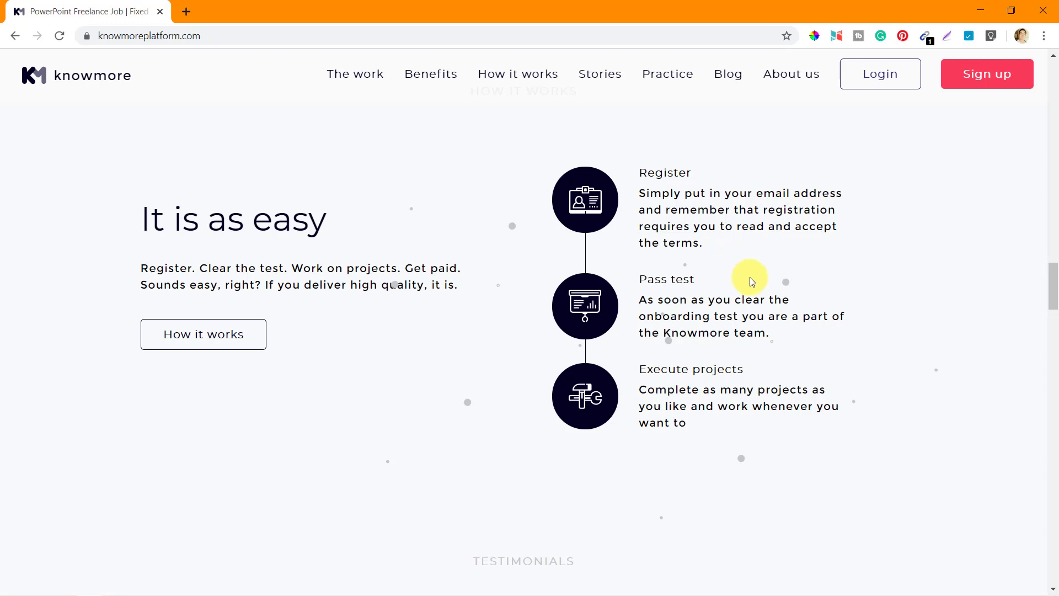
pyautogui.moveTo(830, 316)
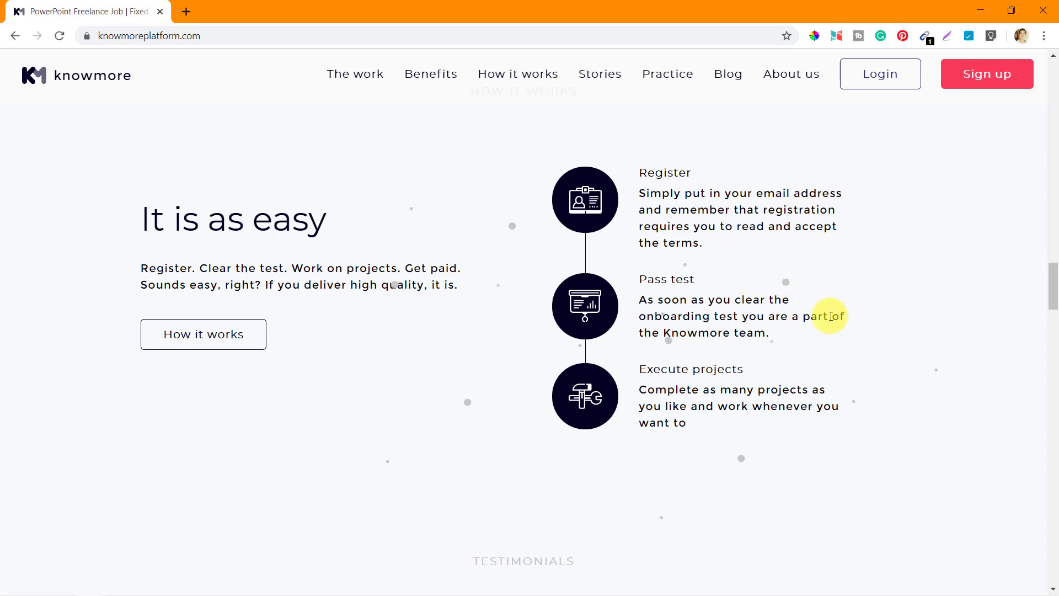
pyautogui.moveTo(832, 340)
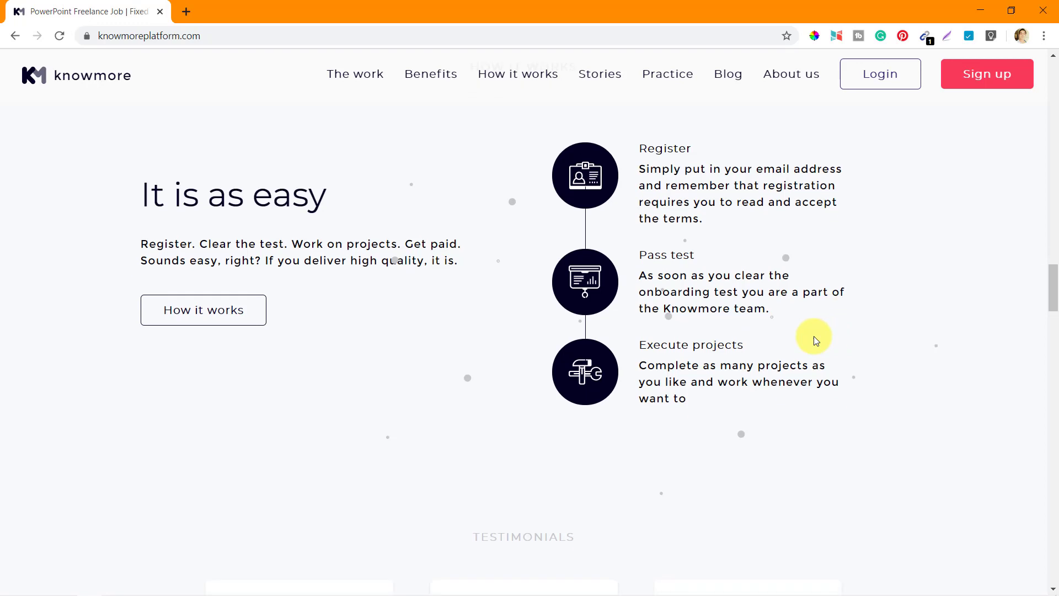
pyautogui.moveTo(762, 352)
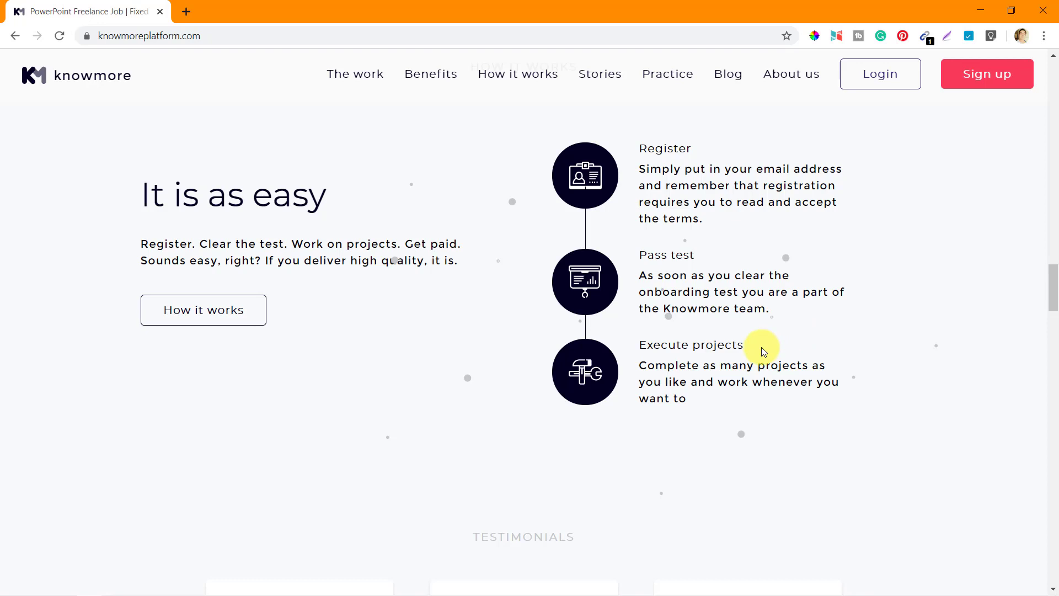
pyautogui.moveTo(807, 344)
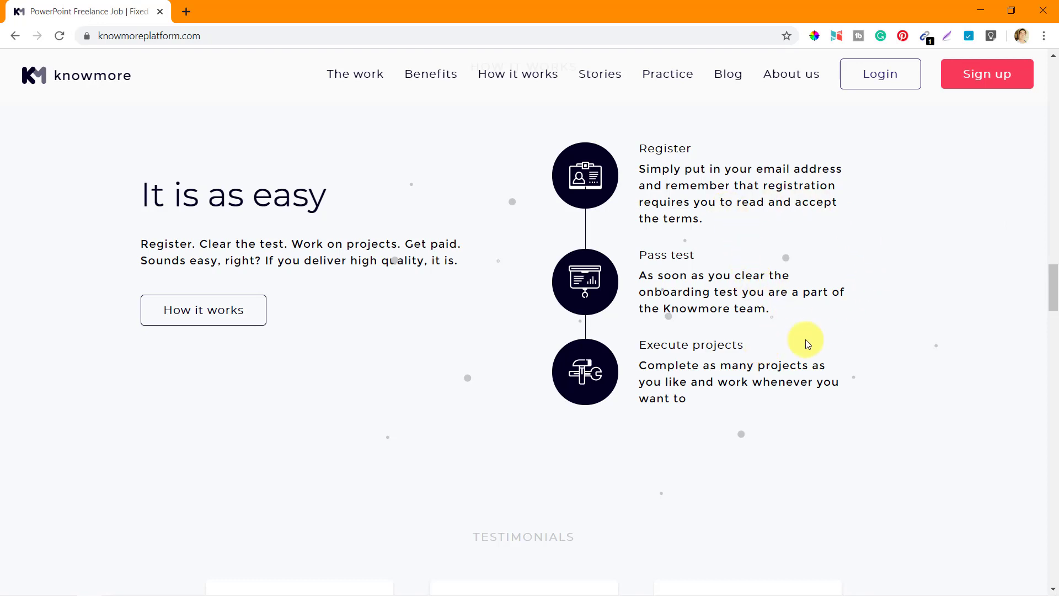
pyautogui.moveTo(823, 381)
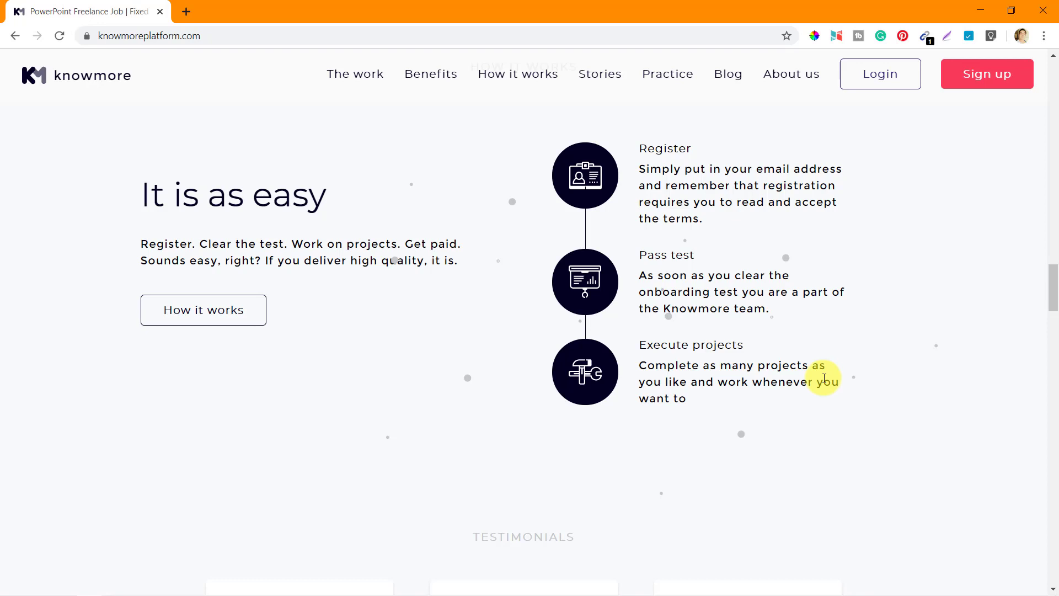
# Step: Scroll through Aman, John Mark and Kavitha's testimonials toward 'How we are different'
pyautogui.scroll(-3)
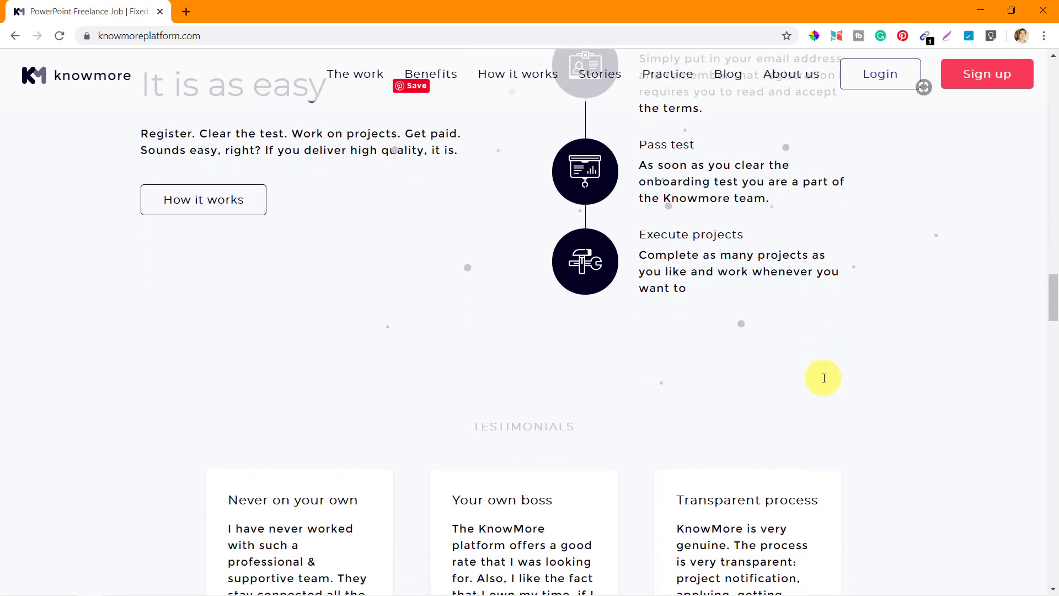
pyautogui.scroll(-3)
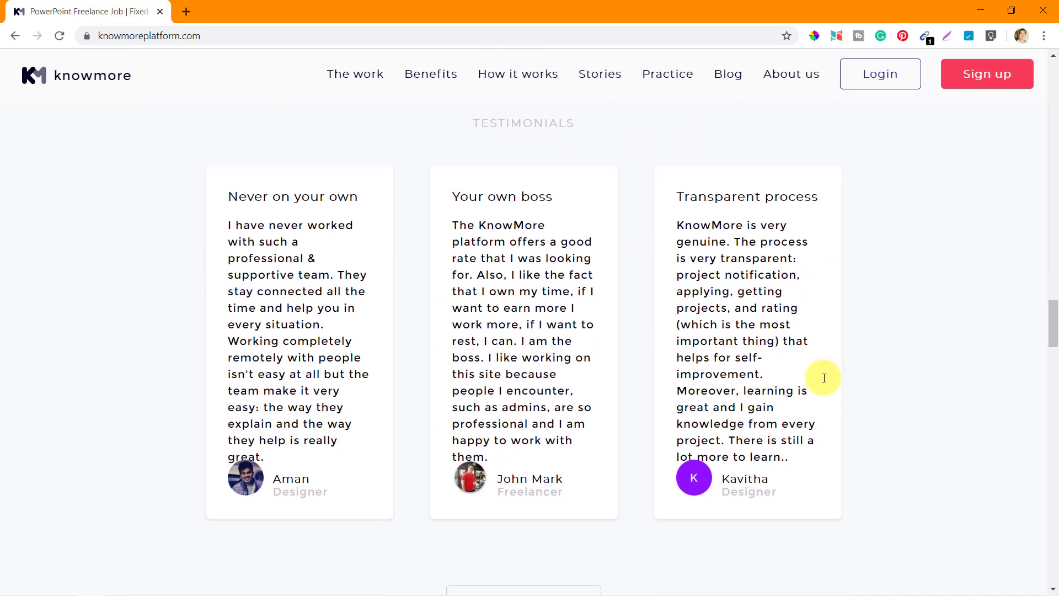
pyautogui.moveTo(275, 339)
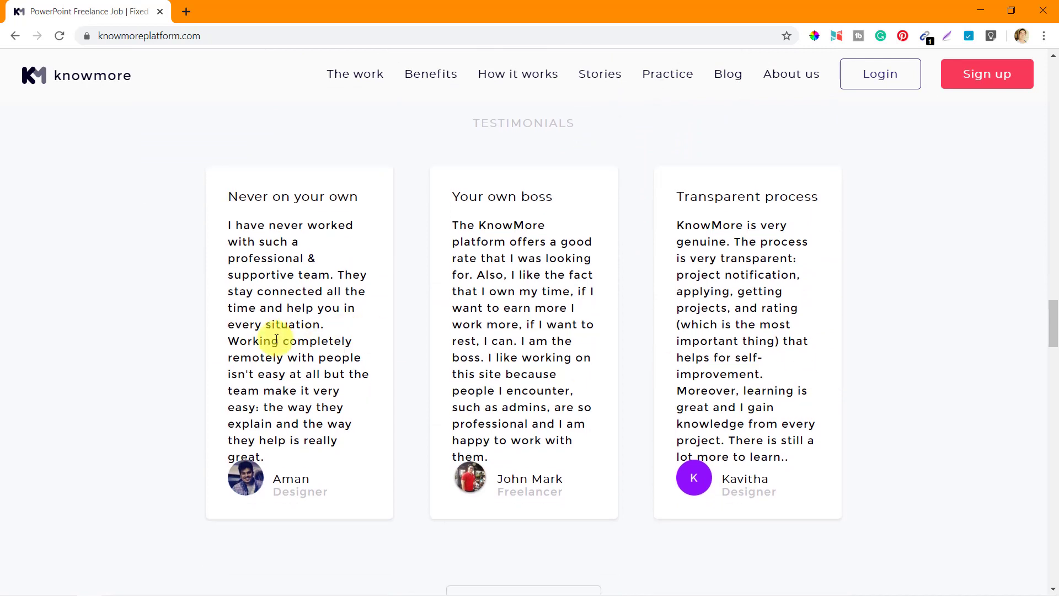
pyautogui.moveTo(247, 196)
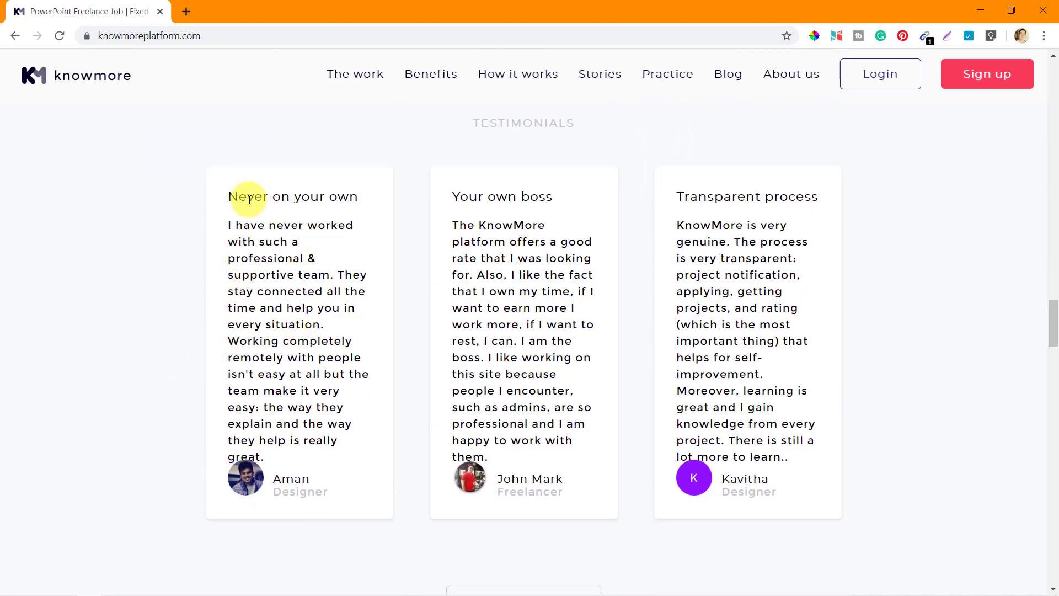
pyautogui.moveTo(340, 193)
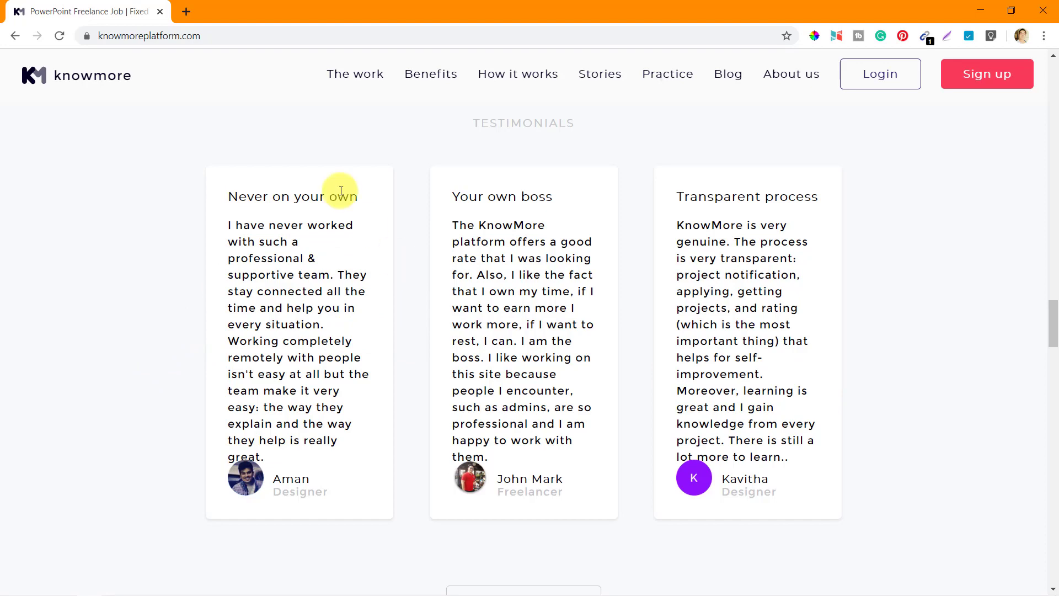
pyautogui.moveTo(888, 366)
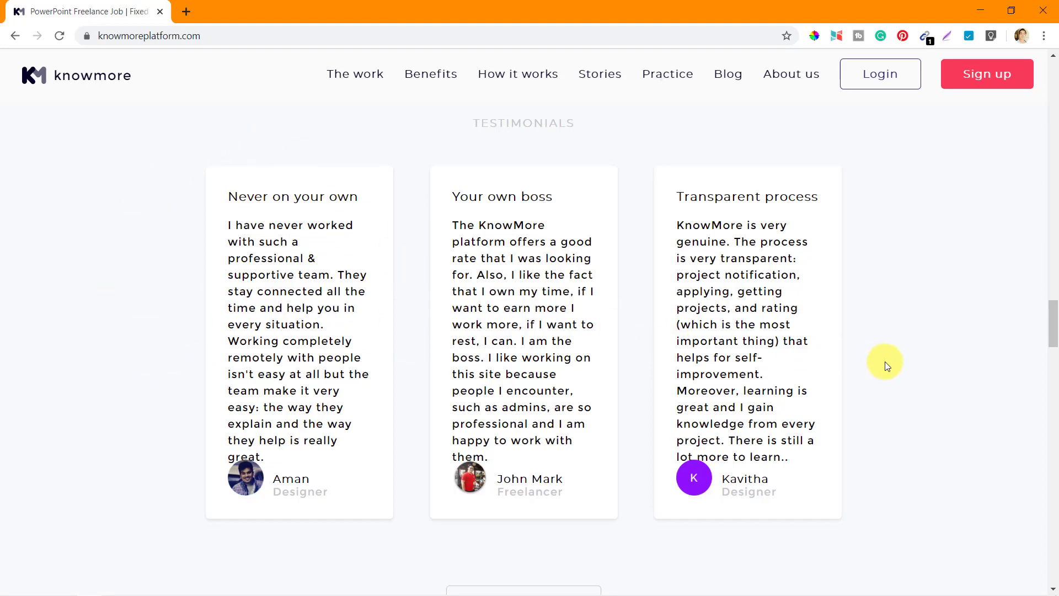
pyautogui.scroll(-3)
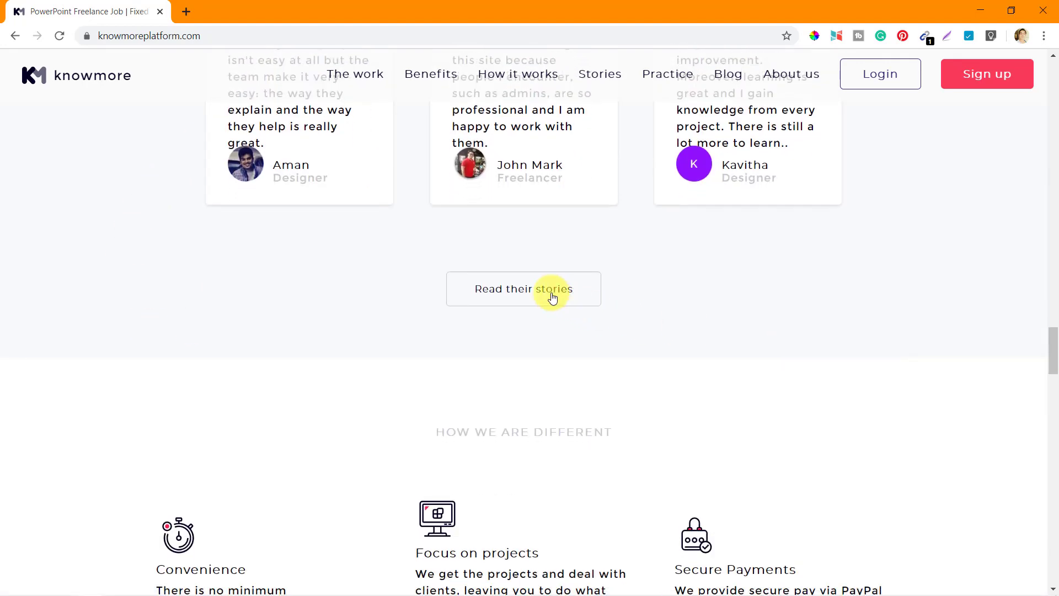
pyautogui.moveTo(600, 73)
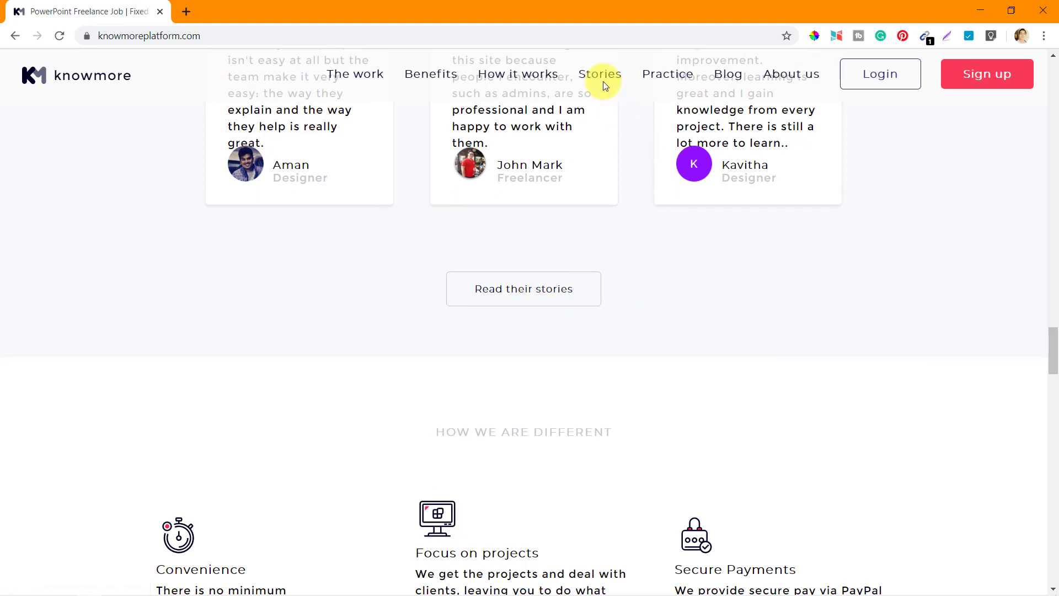
pyautogui.scroll(-3)
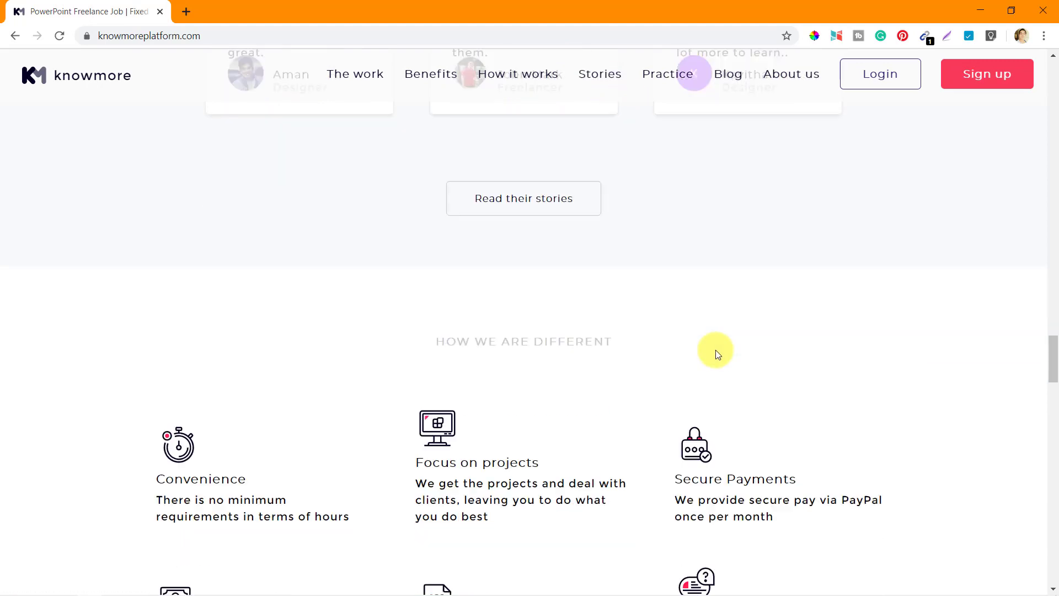
pyautogui.scroll(-3)
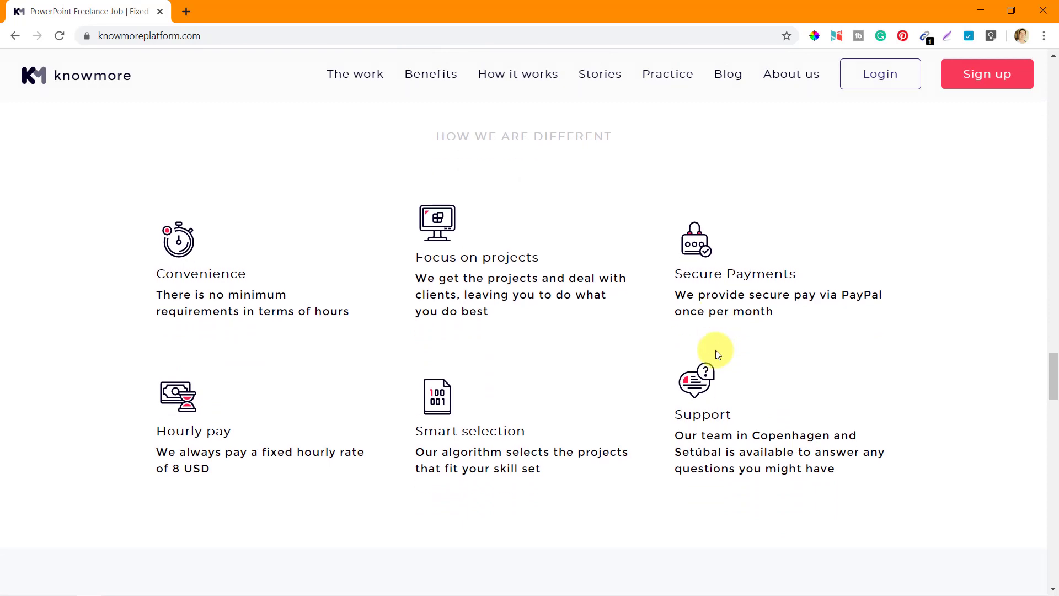
pyautogui.moveTo(287, 331)
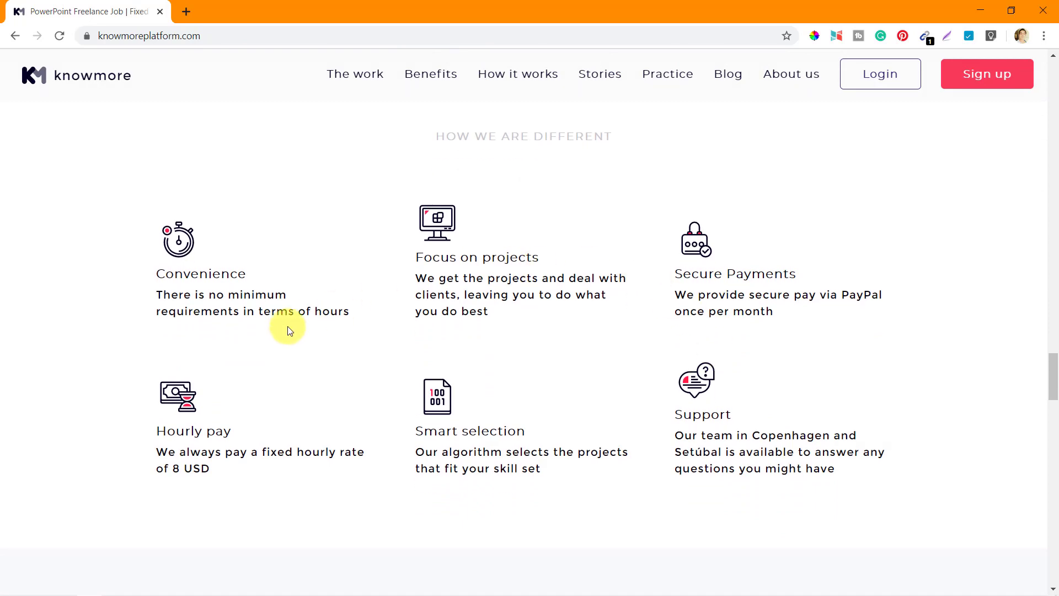
pyautogui.scroll(-3)
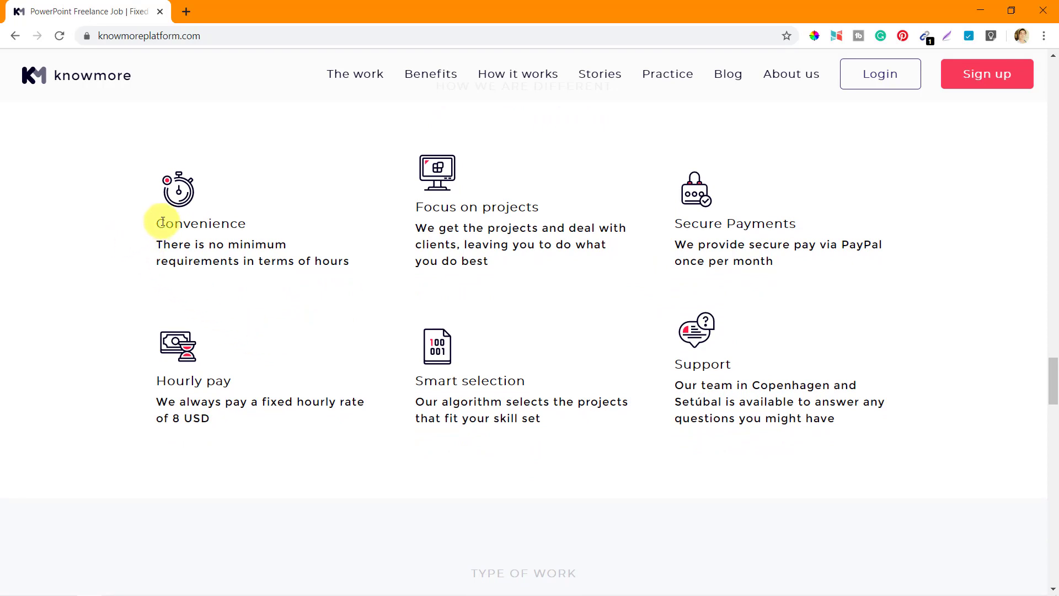
pyautogui.moveTo(184, 263)
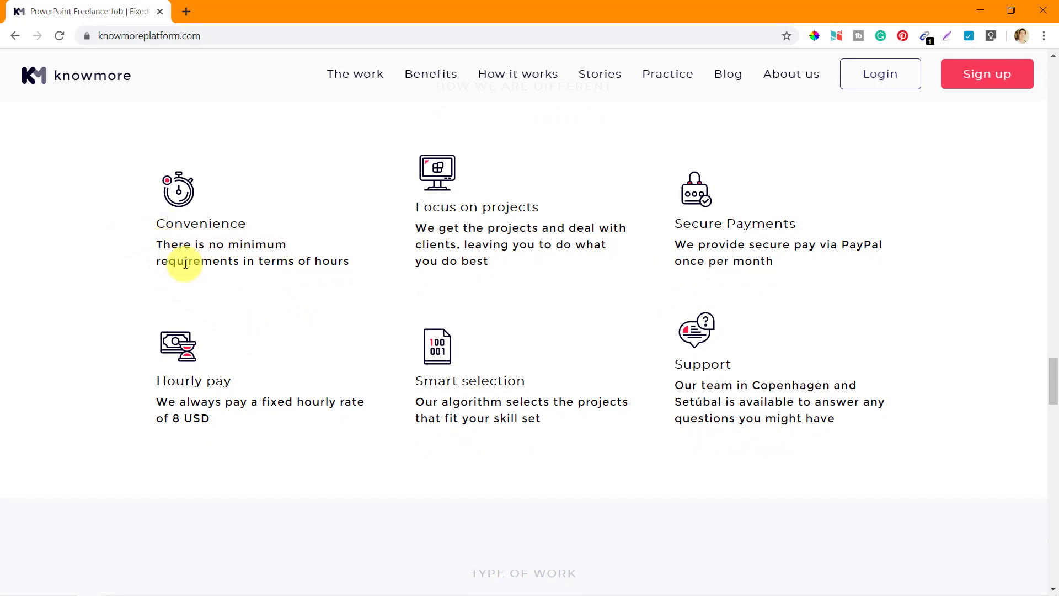
pyautogui.moveTo(357, 265)
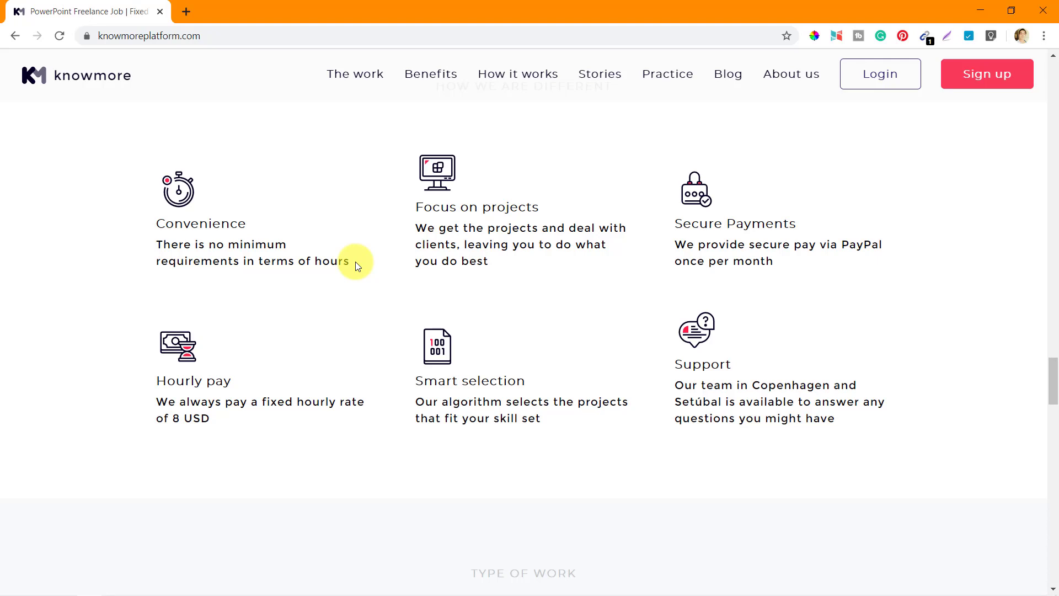
pyautogui.moveTo(506, 220)
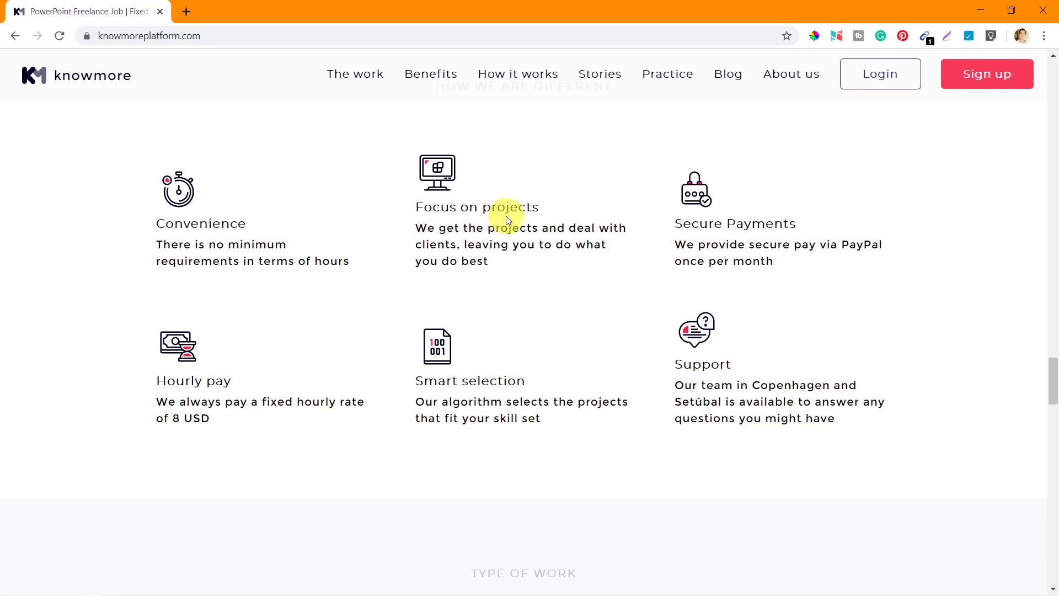
pyautogui.moveTo(614, 228)
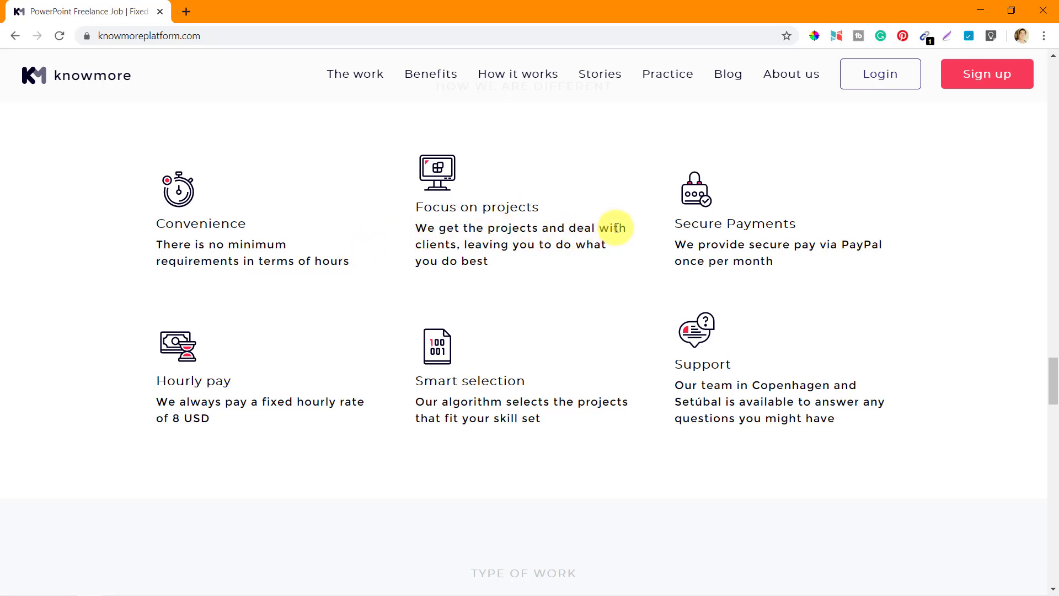
pyautogui.moveTo(509, 250)
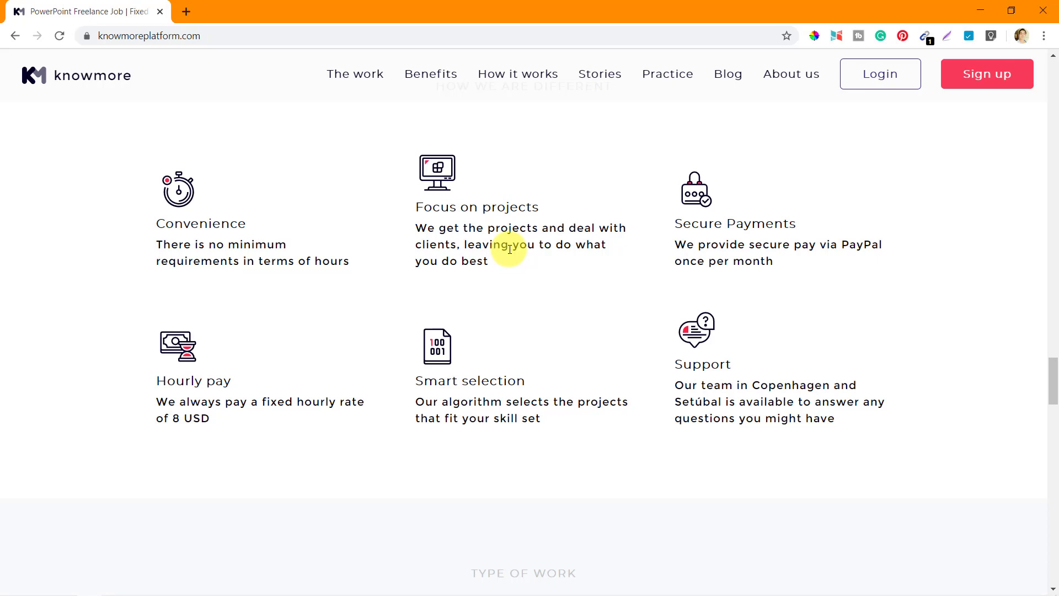
pyautogui.moveTo(515, 262)
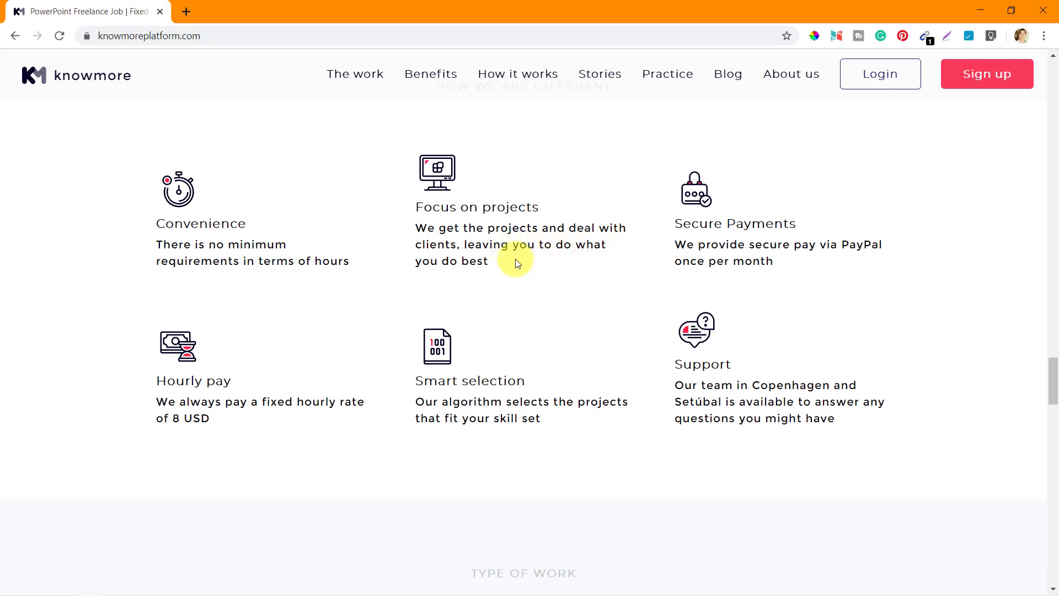
pyautogui.moveTo(496, 264)
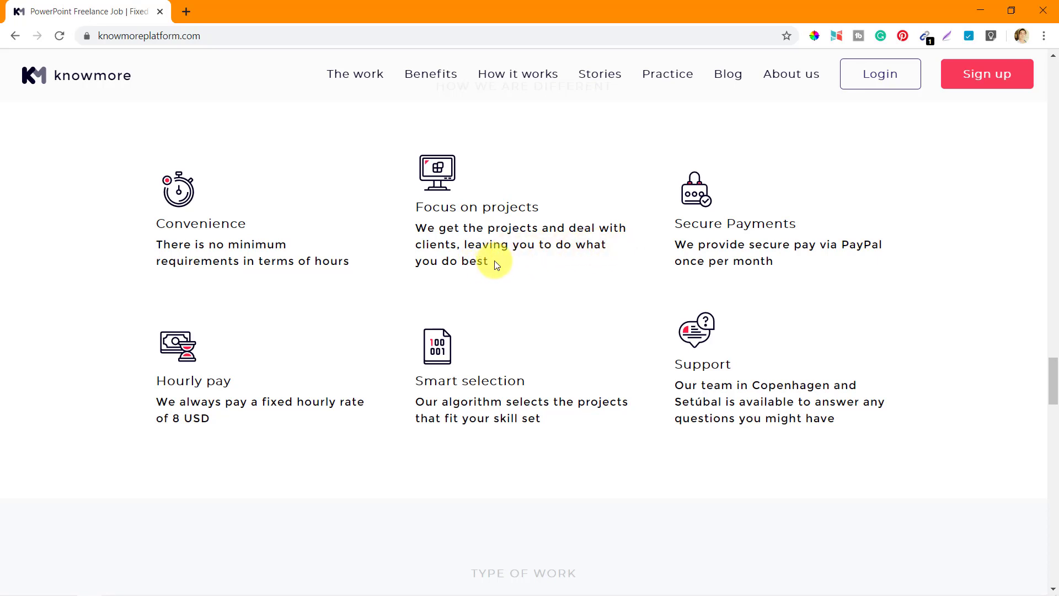
pyautogui.moveTo(707, 225)
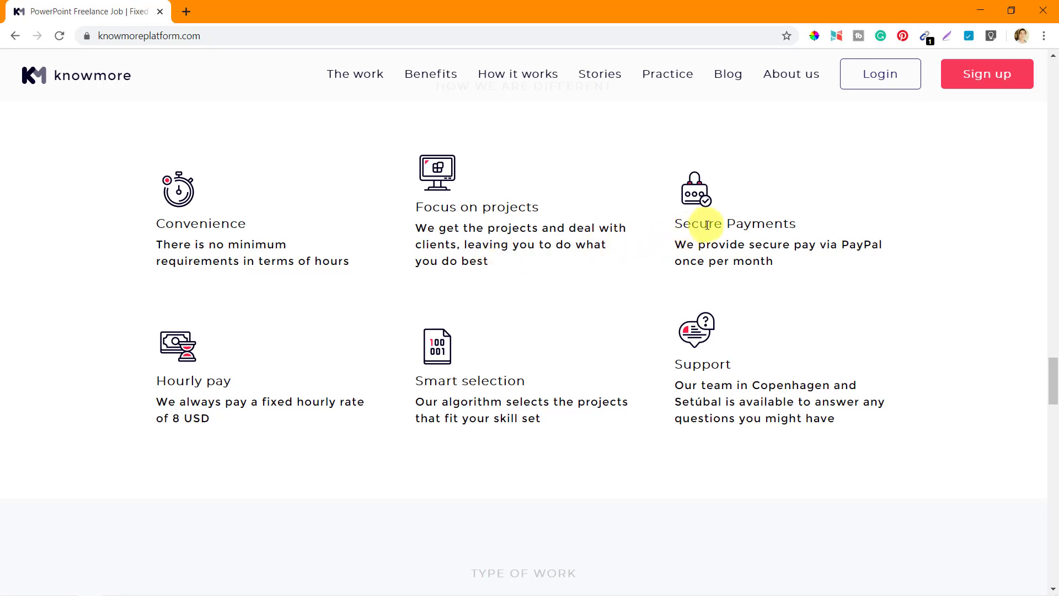
pyautogui.moveTo(541, 269)
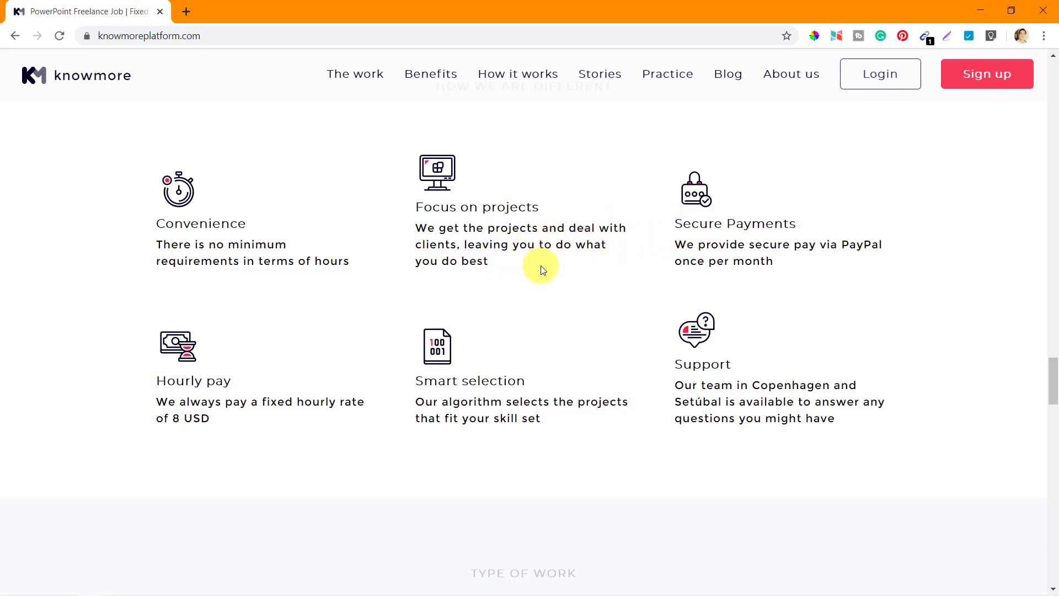
pyautogui.moveTo(733, 228)
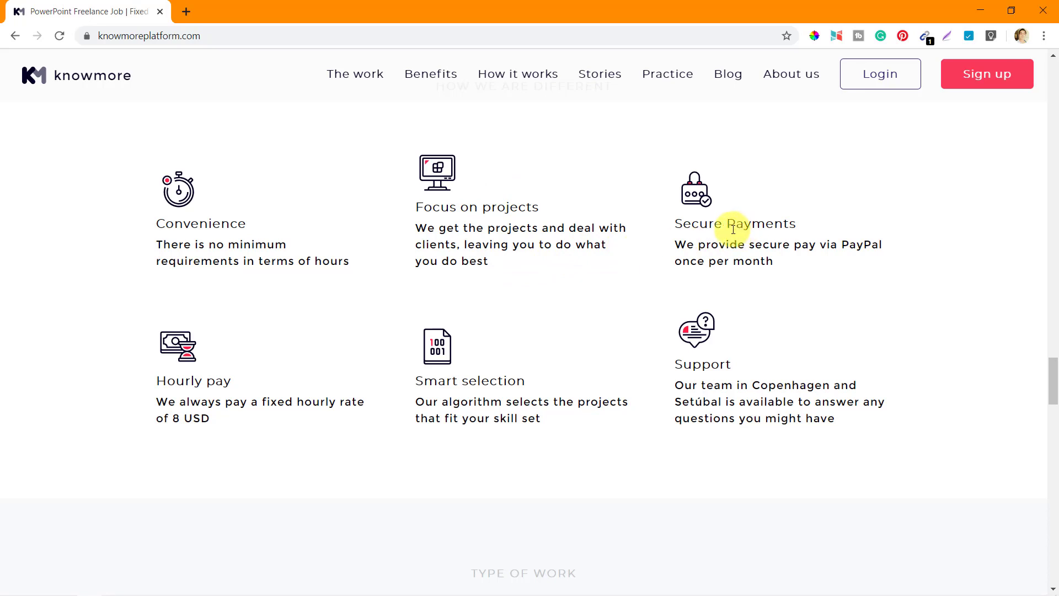
pyautogui.moveTo(807, 244)
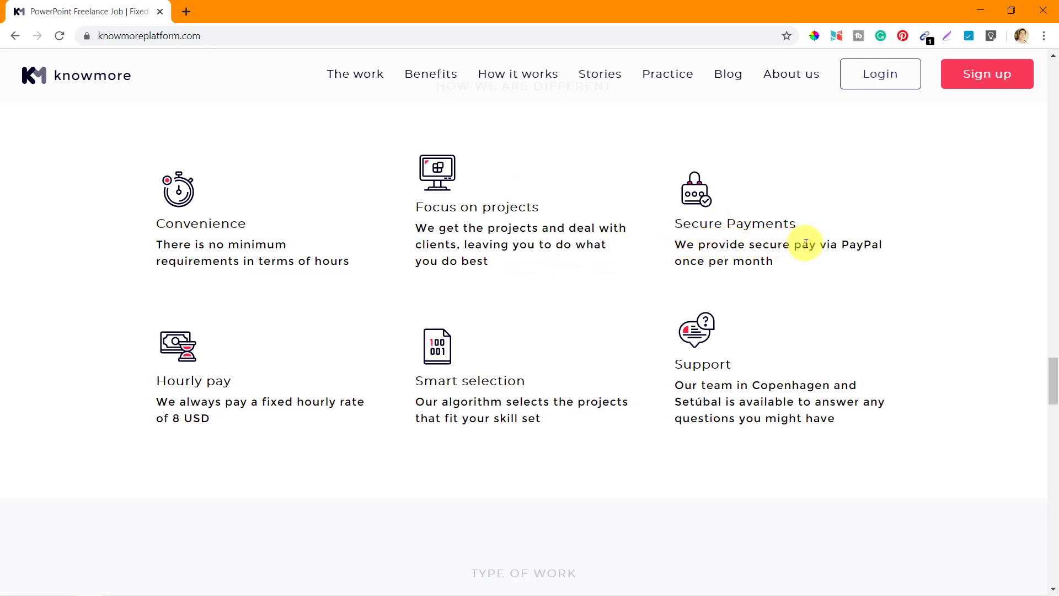
pyautogui.moveTo(786, 266)
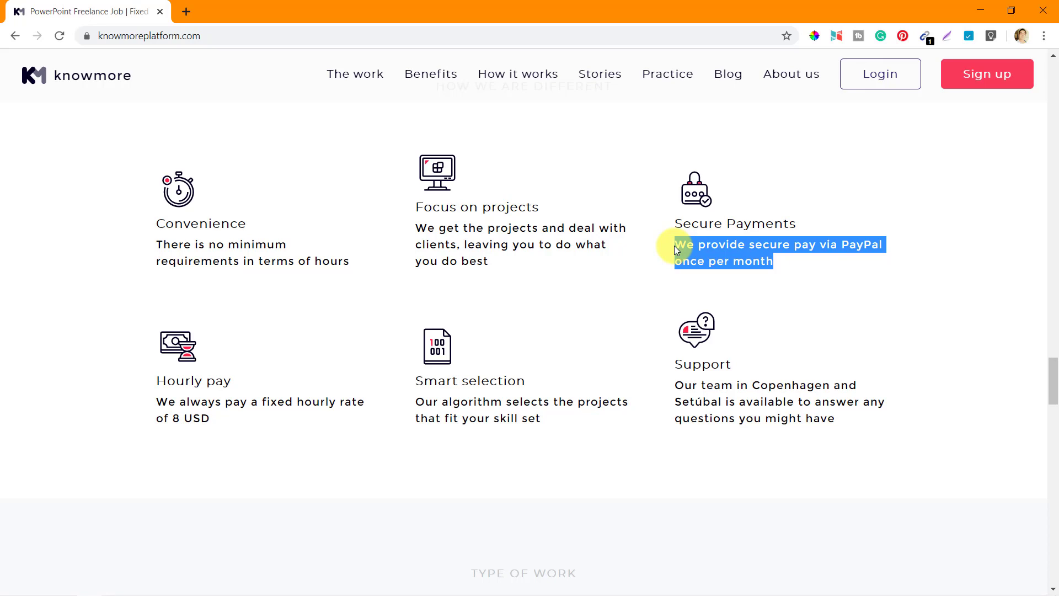
pyautogui.moveTo(196, 412)
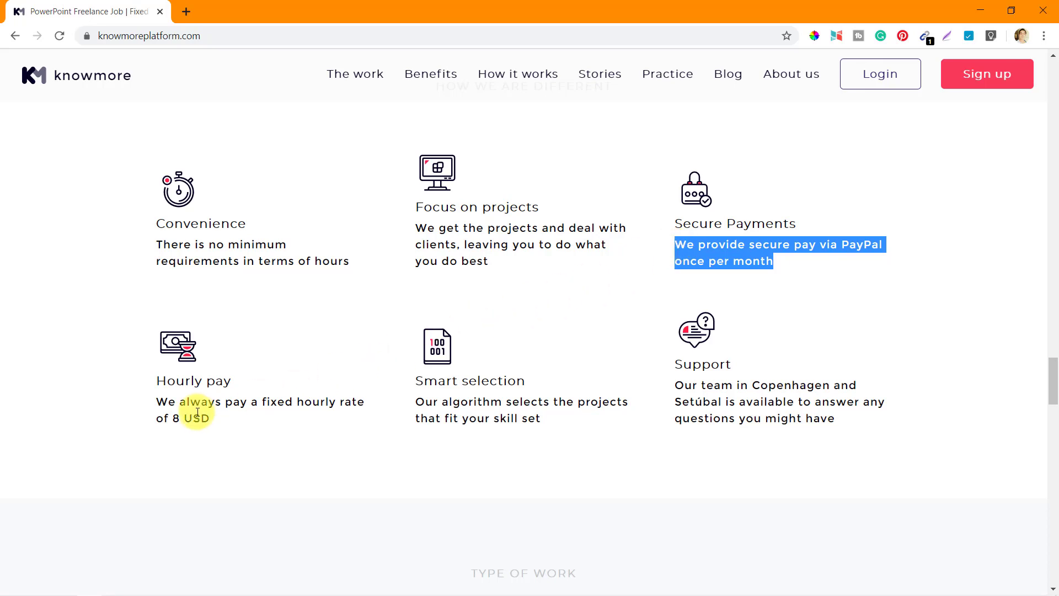
pyautogui.moveTo(158, 403)
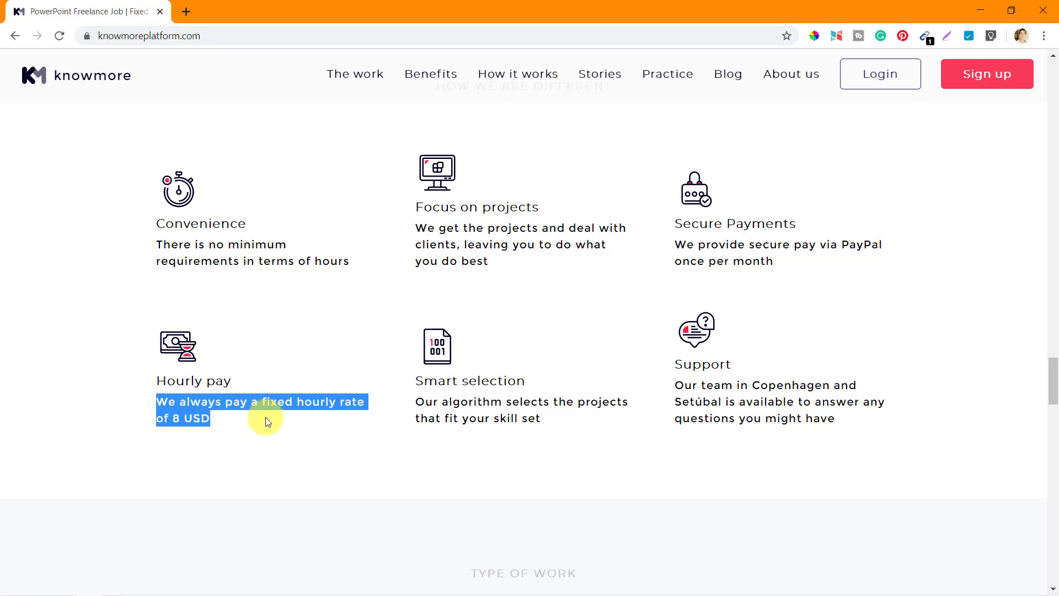
pyautogui.scroll(-3)
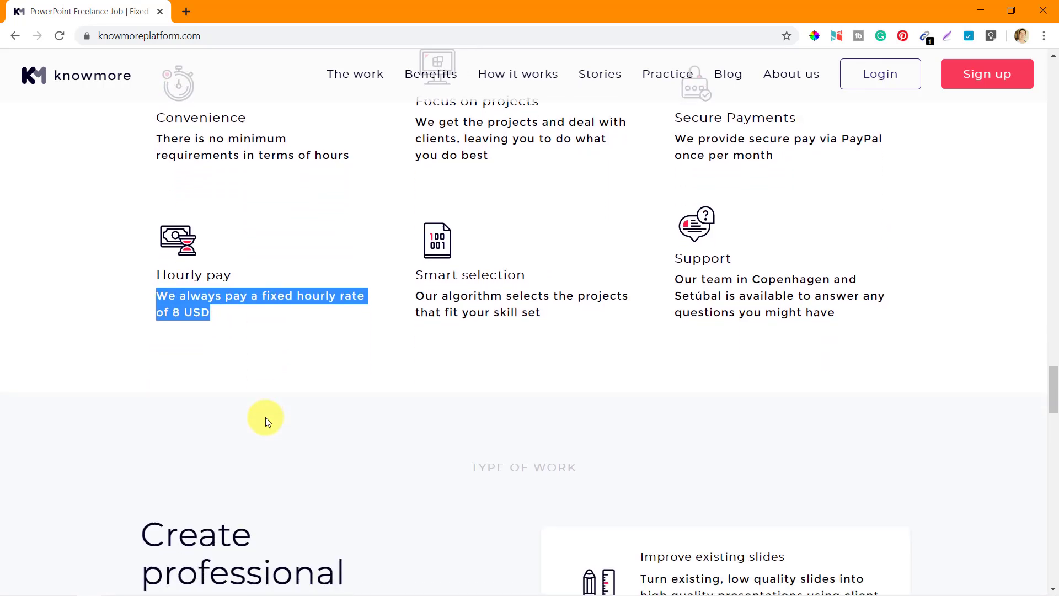
pyautogui.scroll(-3)
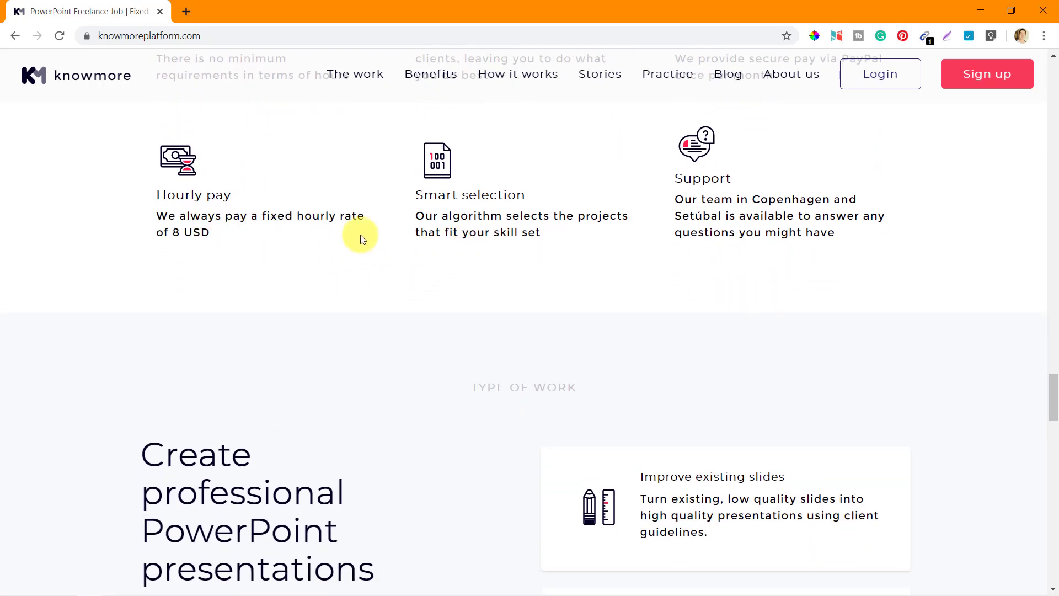
pyautogui.moveTo(452, 217)
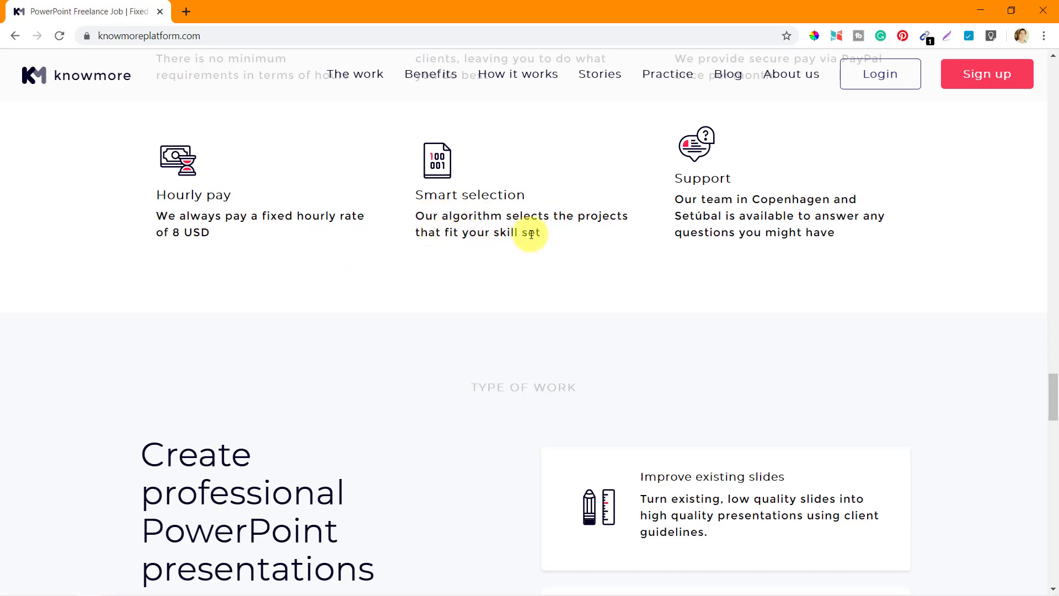
pyautogui.moveTo(550, 238)
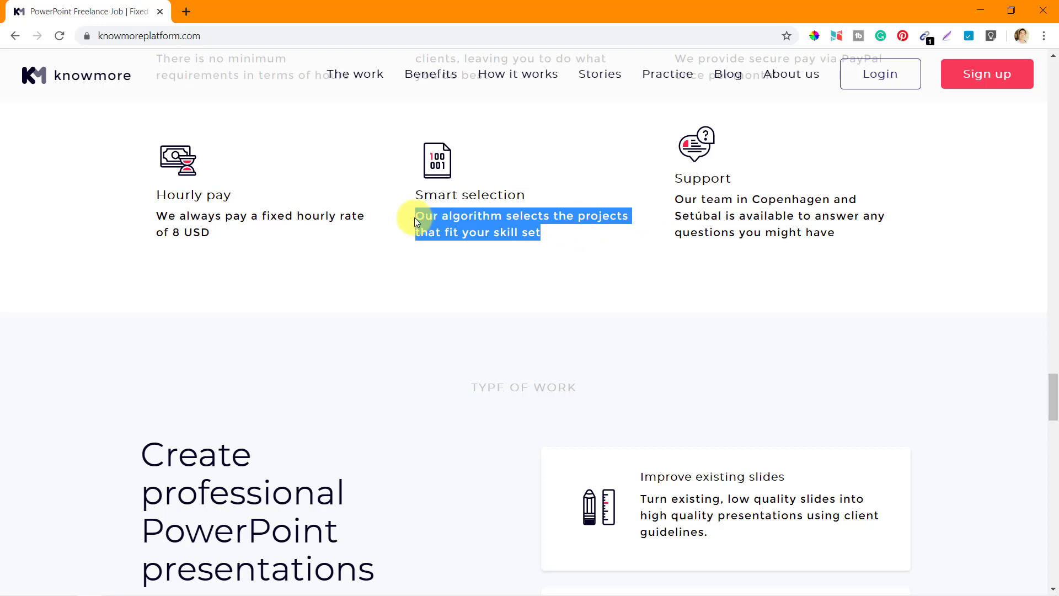
pyautogui.moveTo(484, 229)
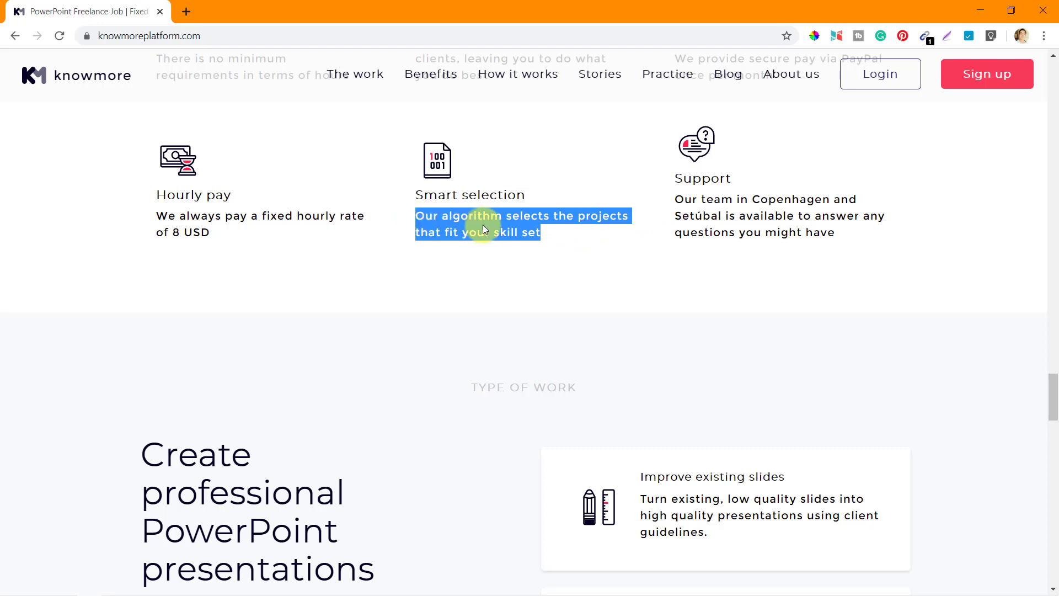
pyautogui.click(534, 233)
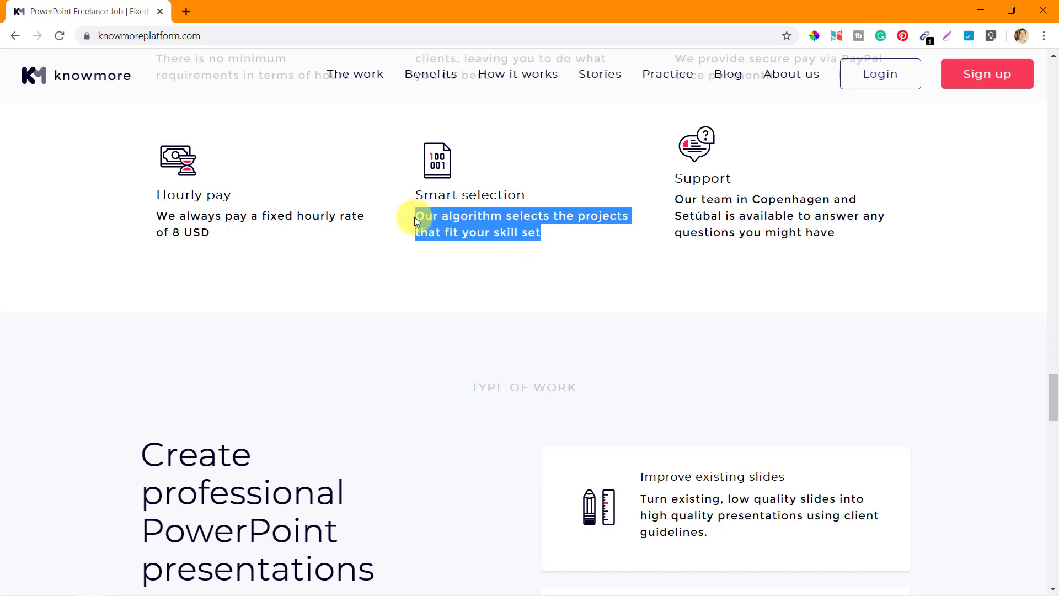
pyautogui.moveTo(551, 244)
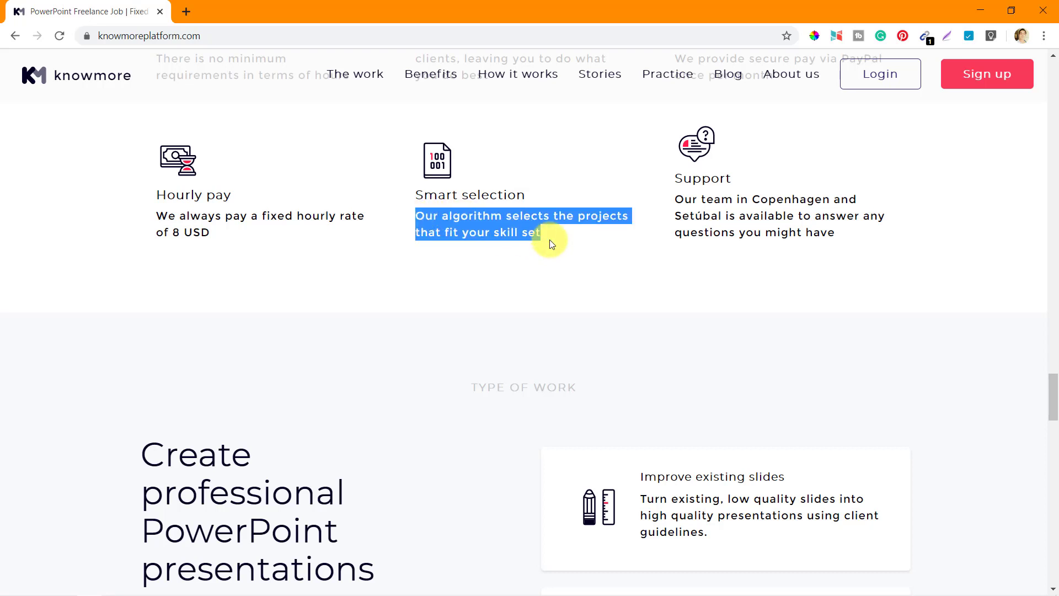
pyautogui.click(564, 241)
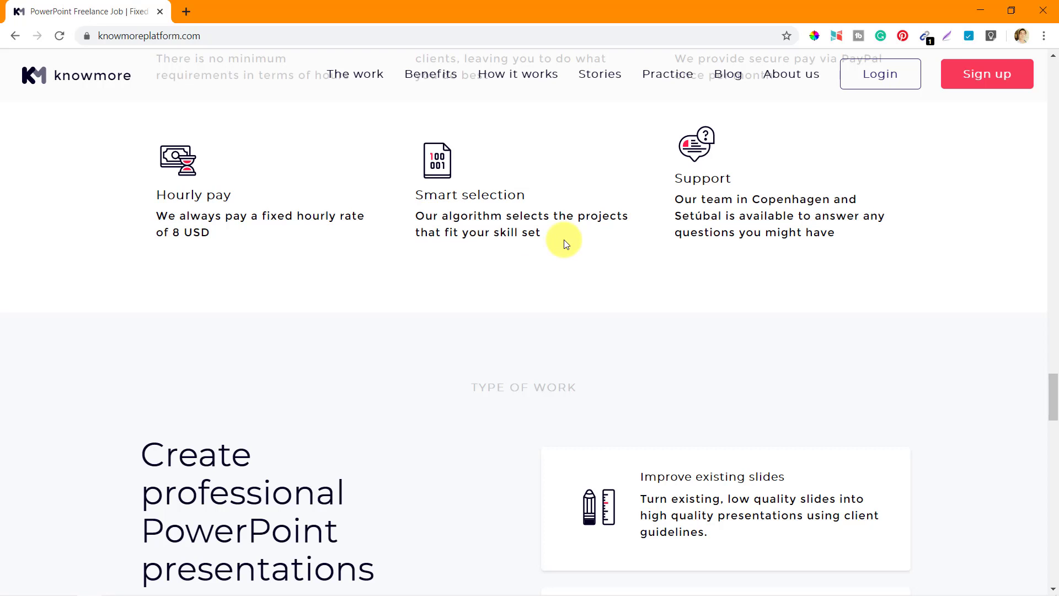
pyautogui.moveTo(552, 254)
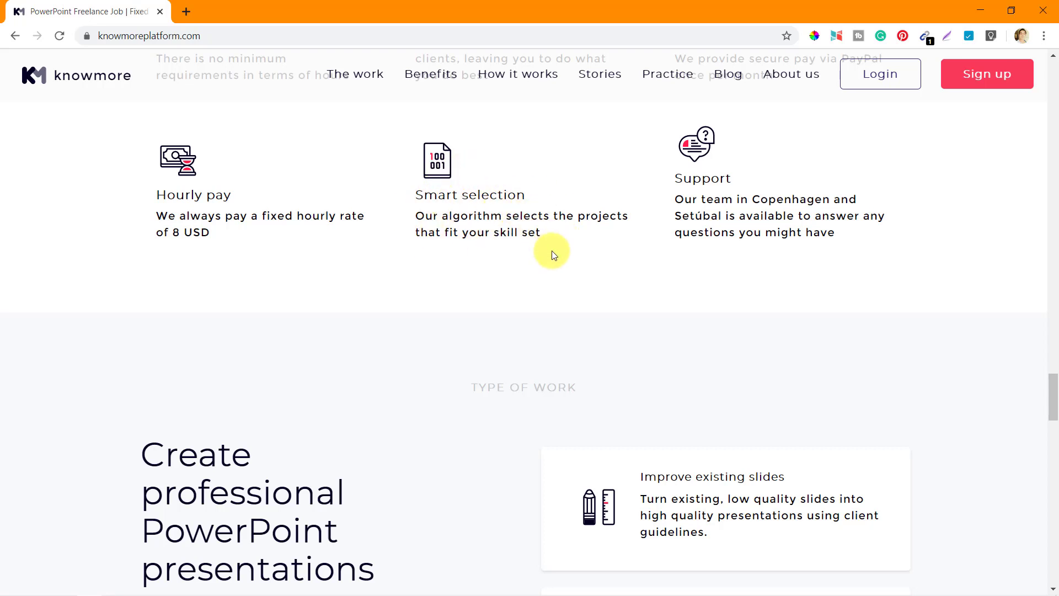
pyautogui.scroll(-3)
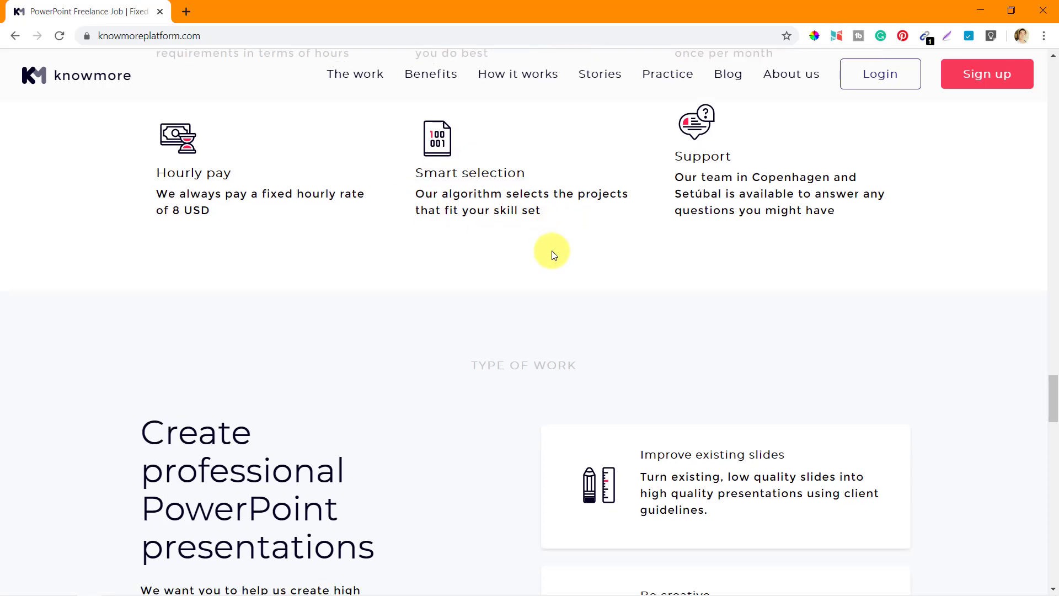
pyautogui.moveTo(794, 178)
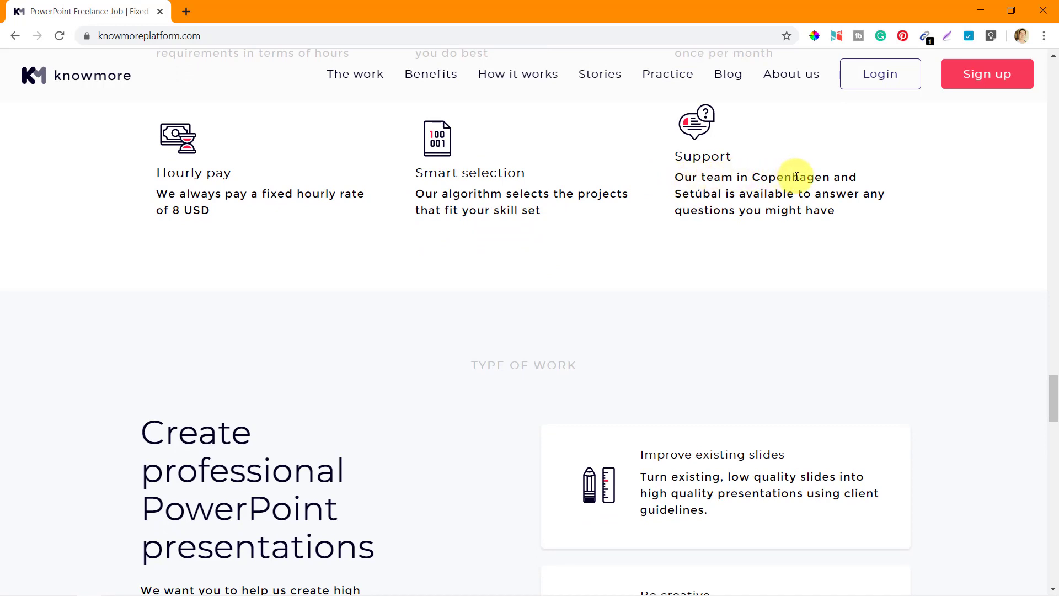
pyautogui.moveTo(728, 196)
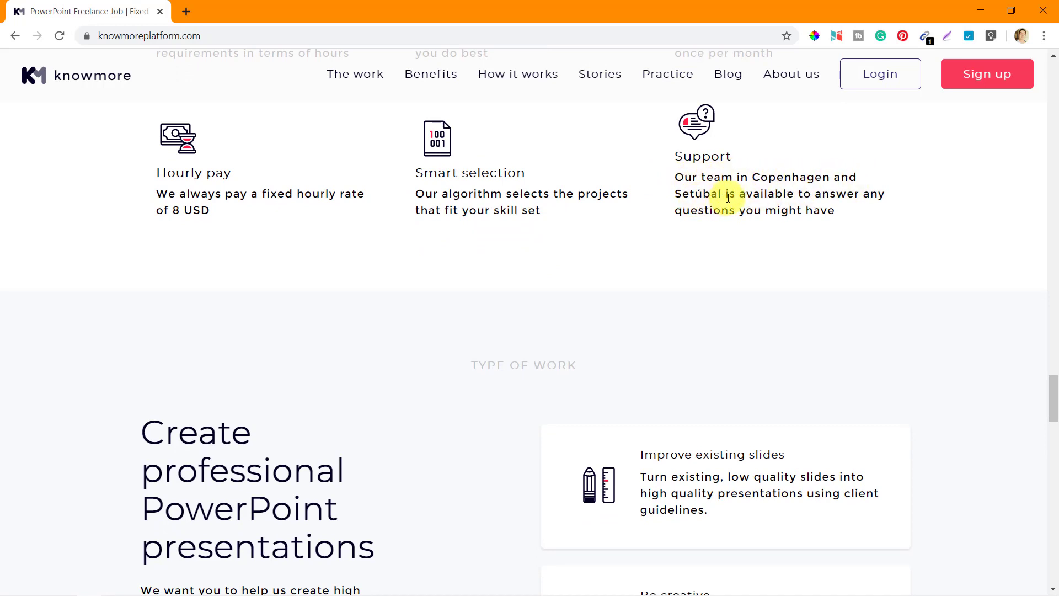
pyautogui.moveTo(901, 196)
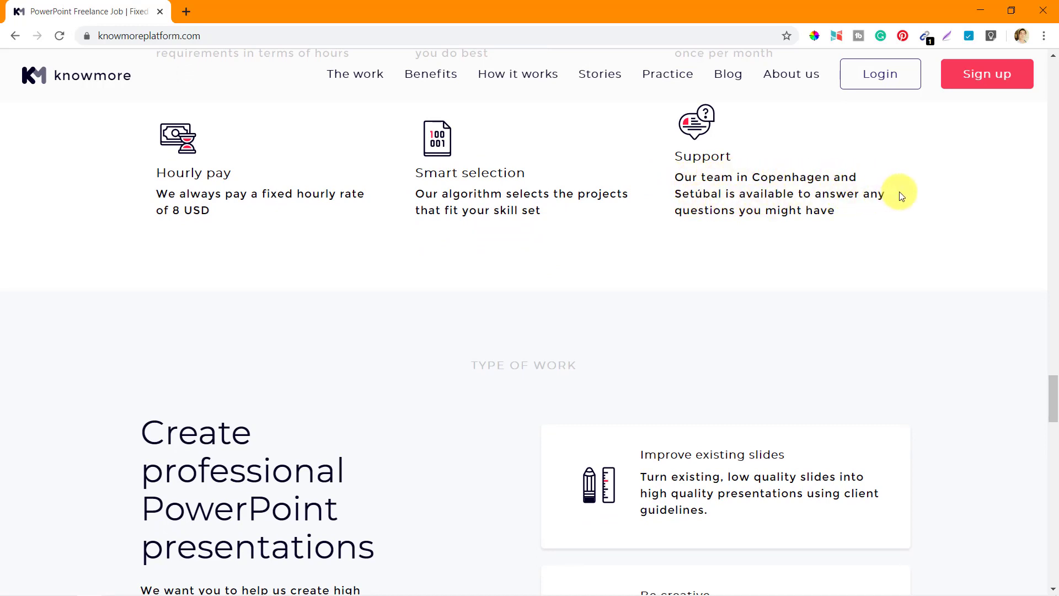
pyautogui.scroll(3)
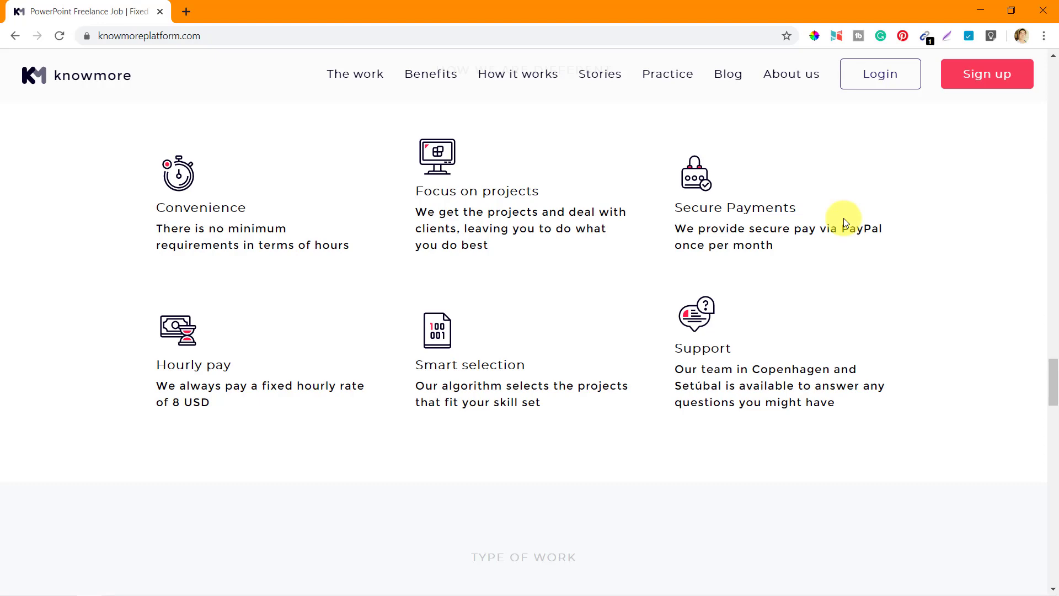
pyautogui.scroll(-3)
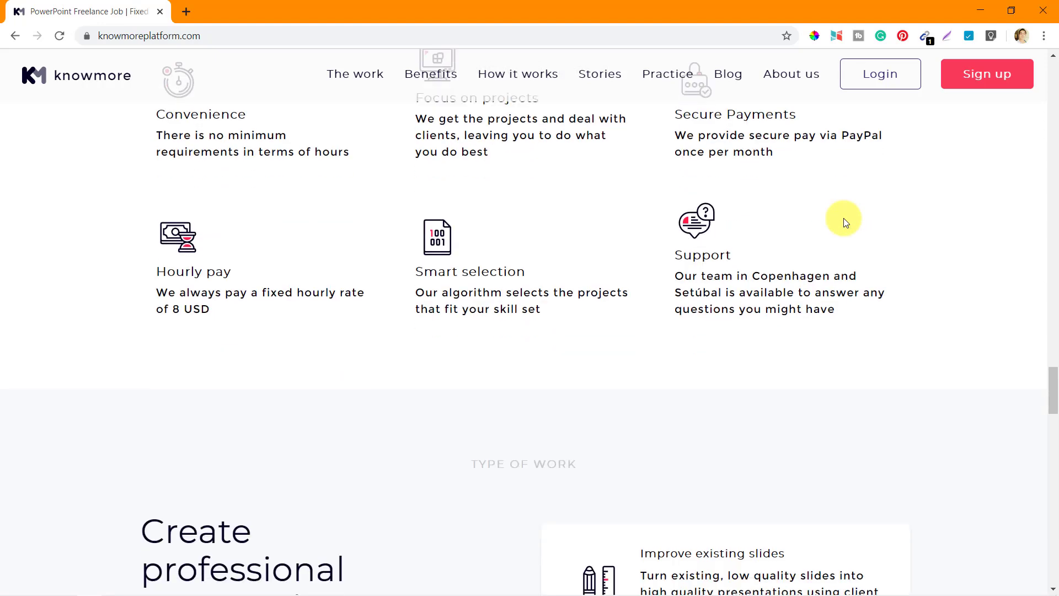
pyautogui.scroll(-3)
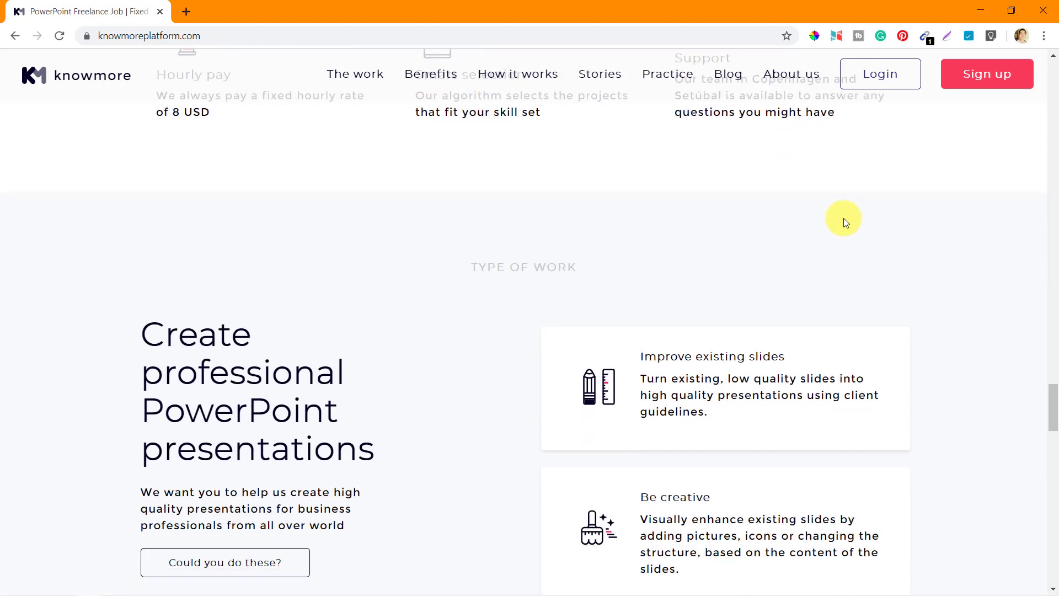
pyautogui.scroll(-3)
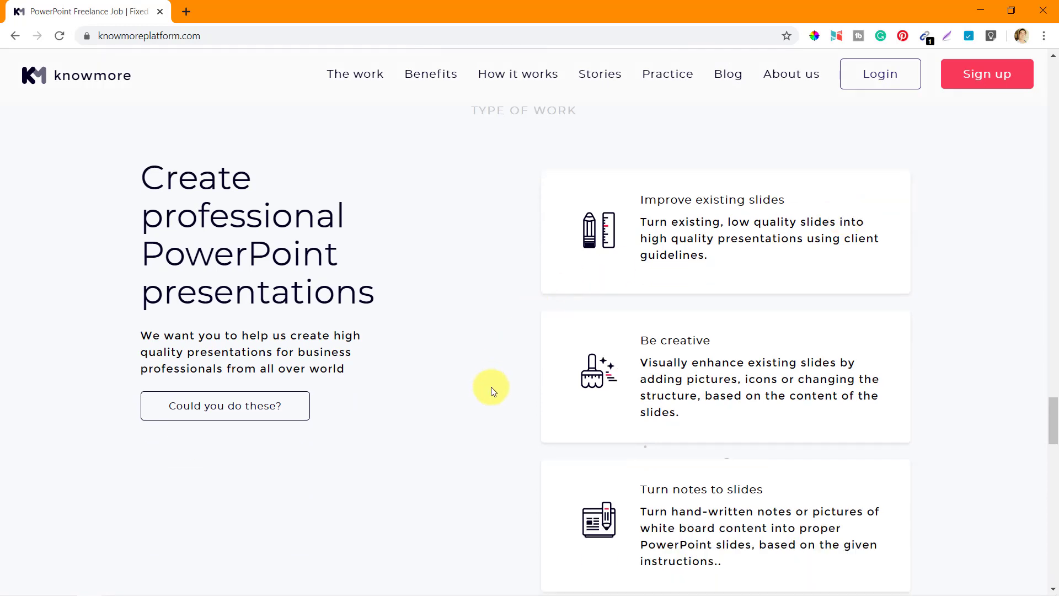
pyautogui.moveTo(422, 262)
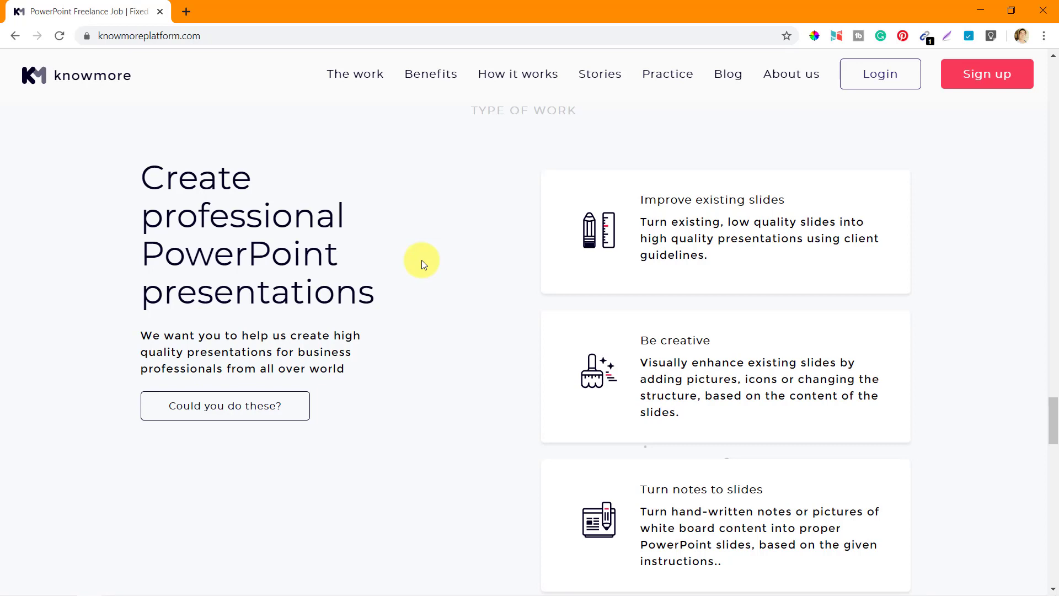
pyautogui.scroll(-3)
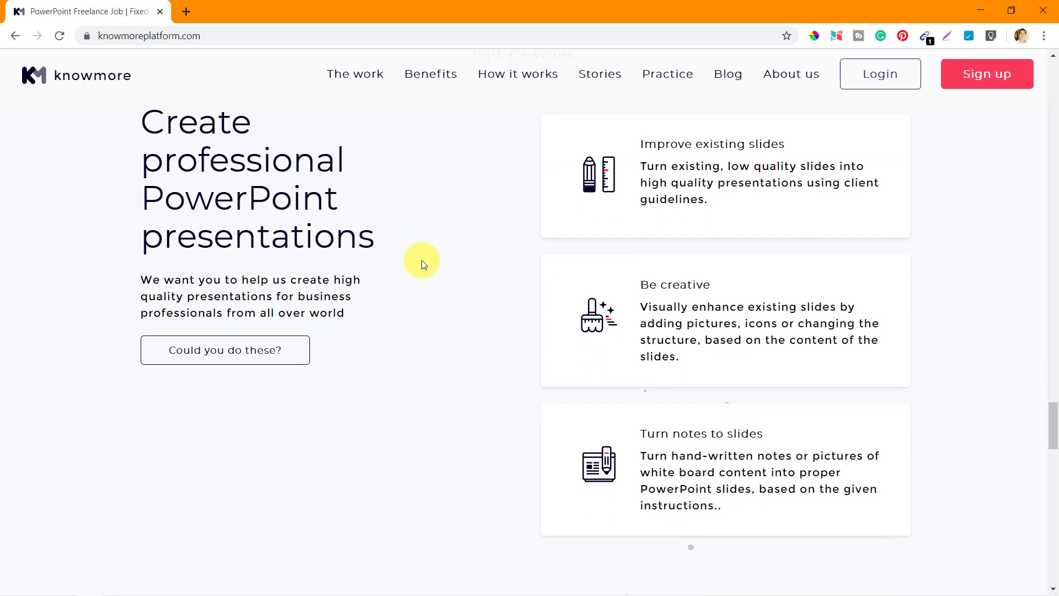
pyautogui.moveTo(705, 147)
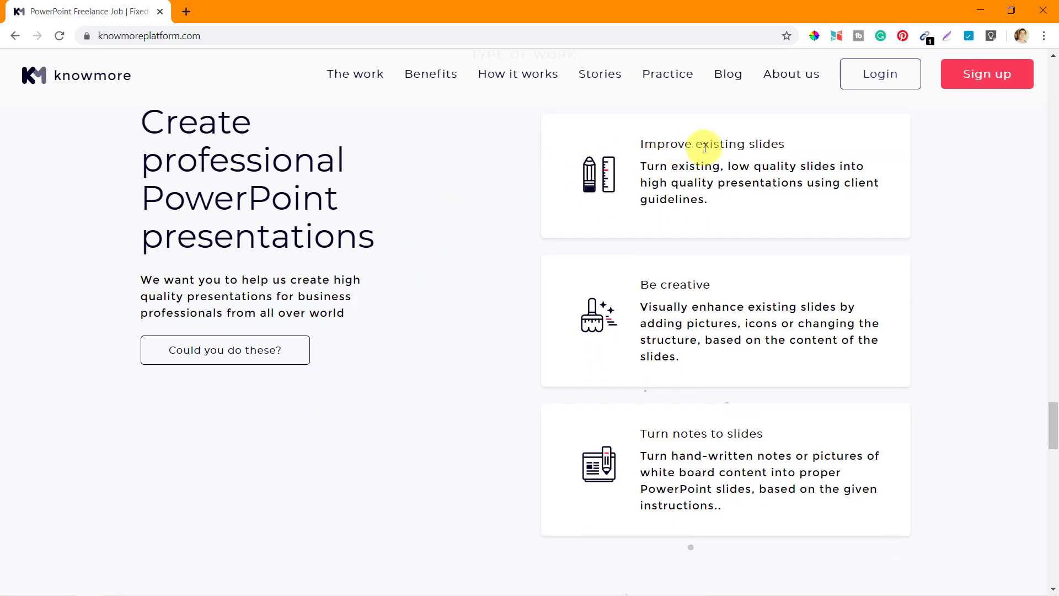
pyautogui.moveTo(685, 144)
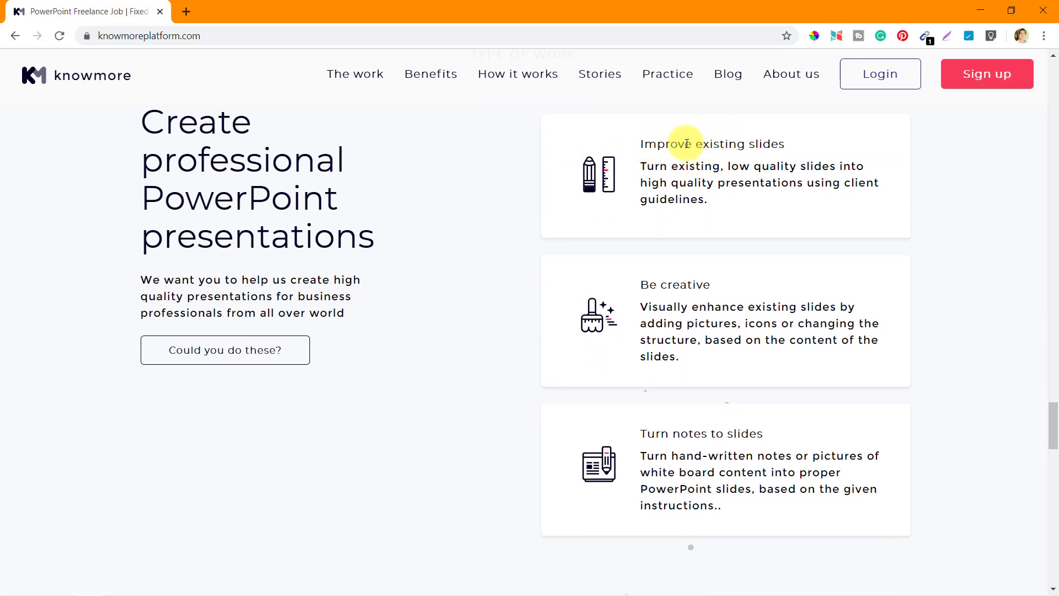
pyautogui.moveTo(640, 285)
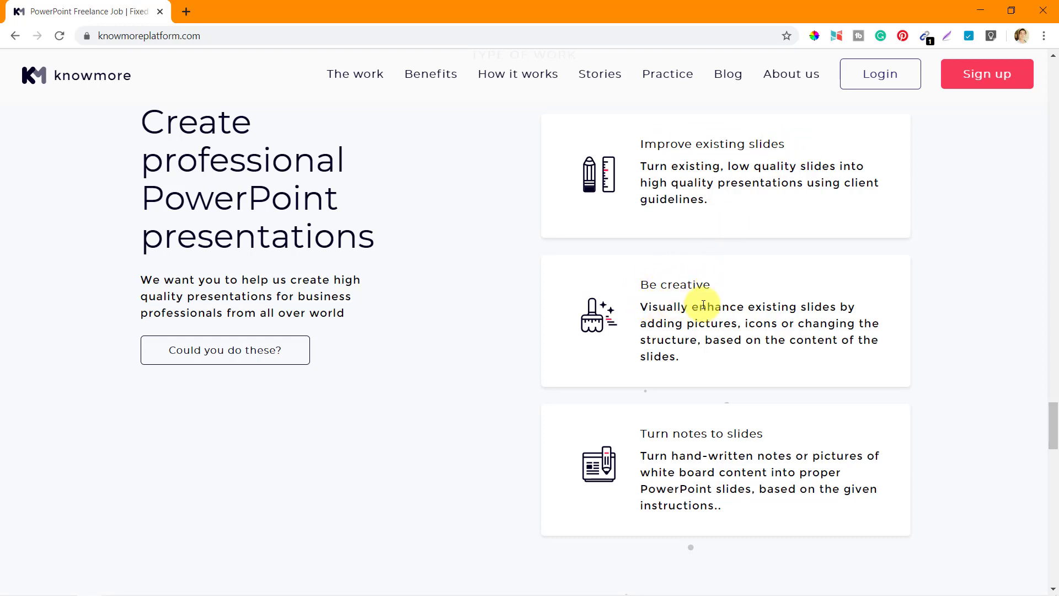
pyautogui.moveTo(776, 340)
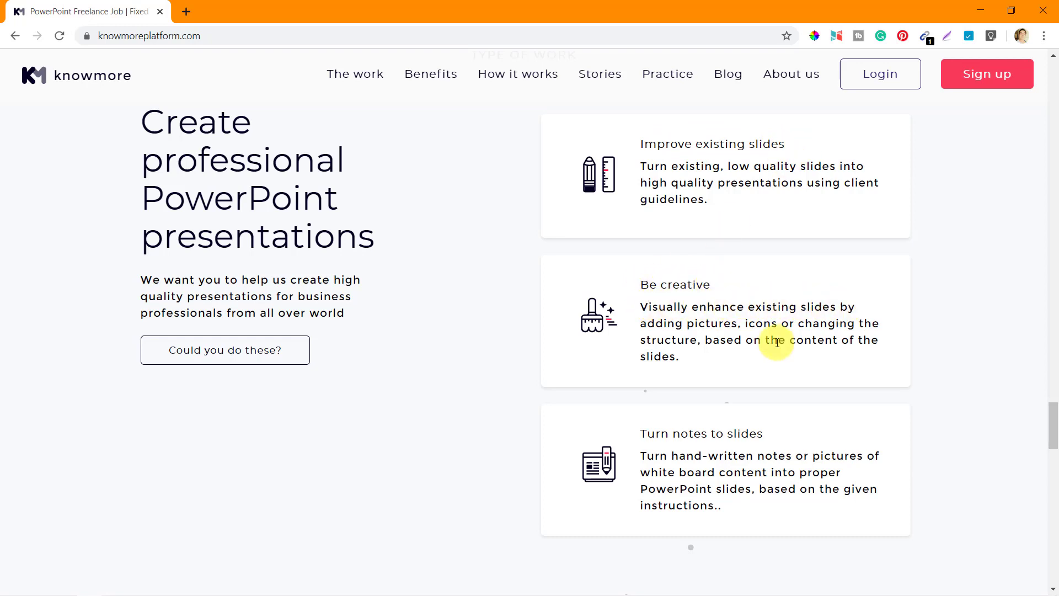
pyautogui.moveTo(719, 433)
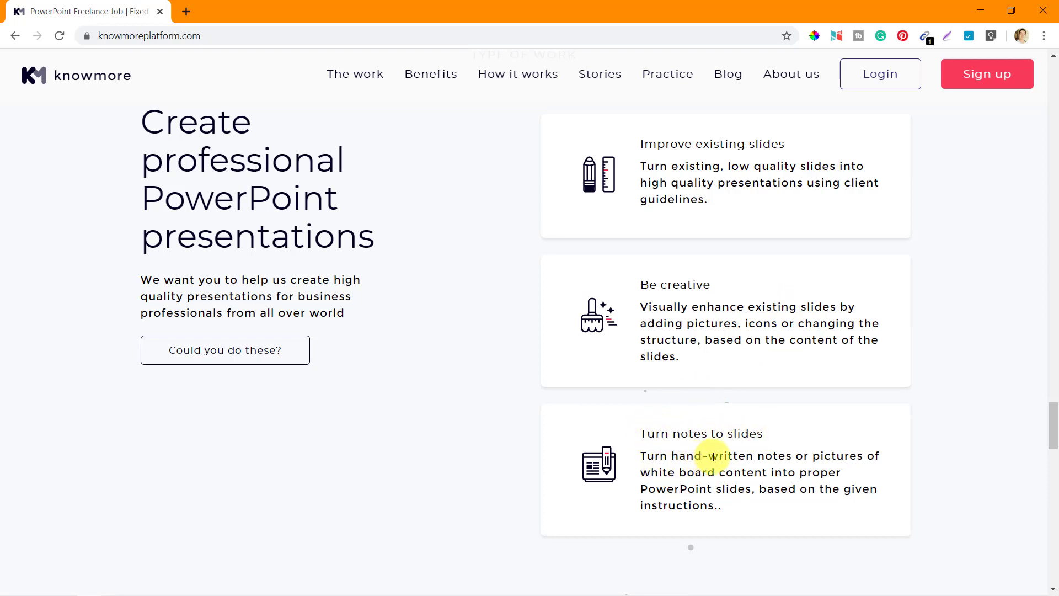
pyautogui.moveTo(687, 473)
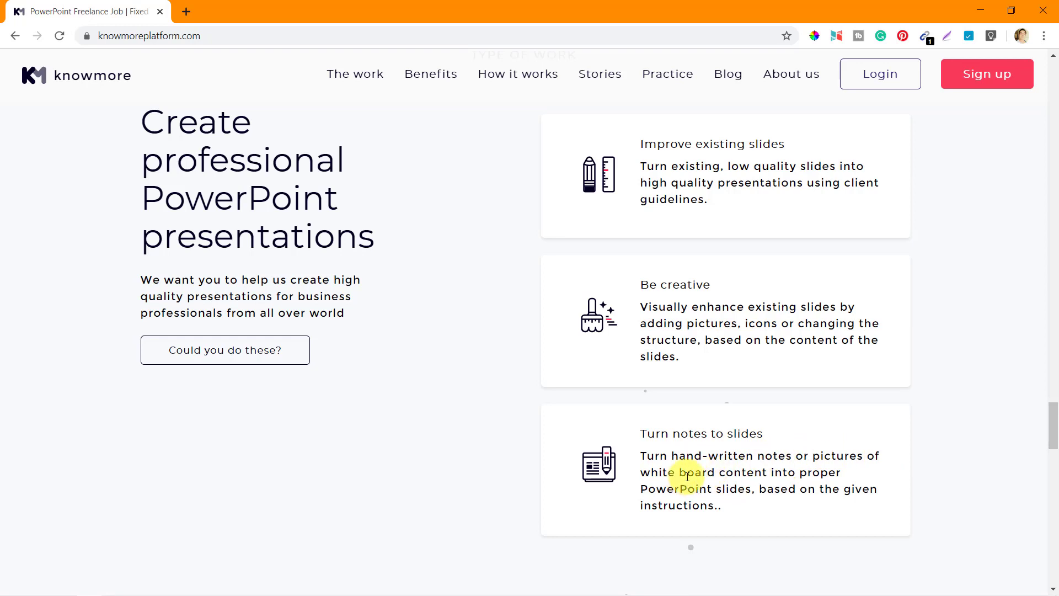
pyautogui.moveTo(828, 394)
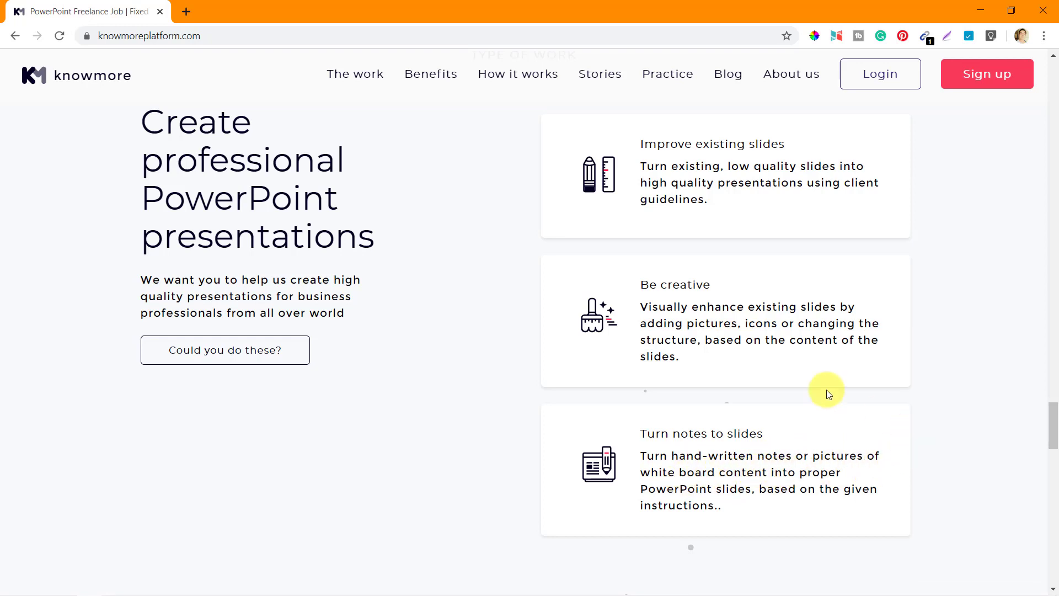
pyautogui.moveTo(491, 410)
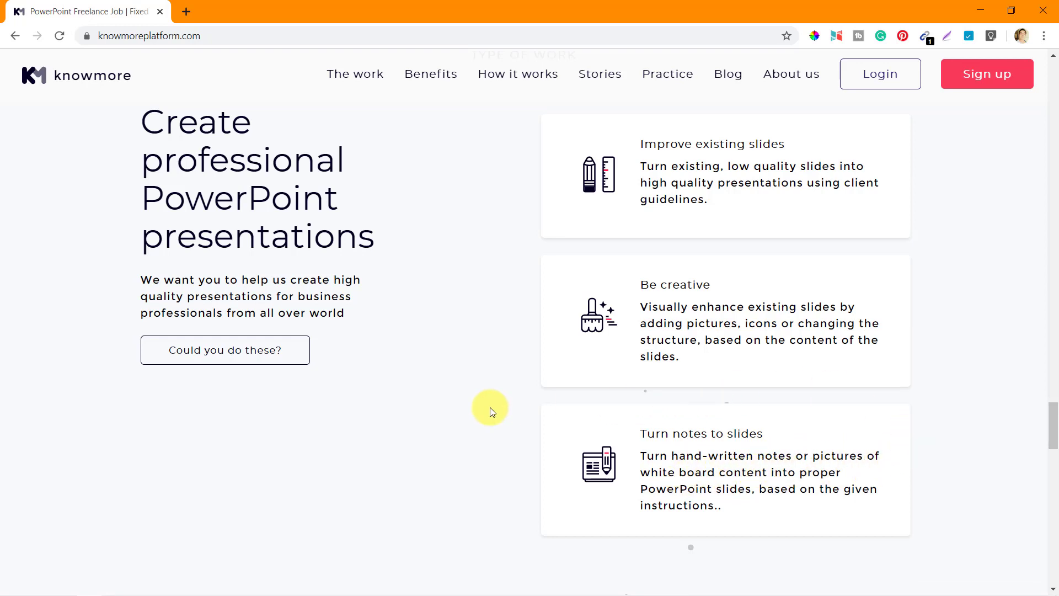
pyautogui.moveTo(431, 234)
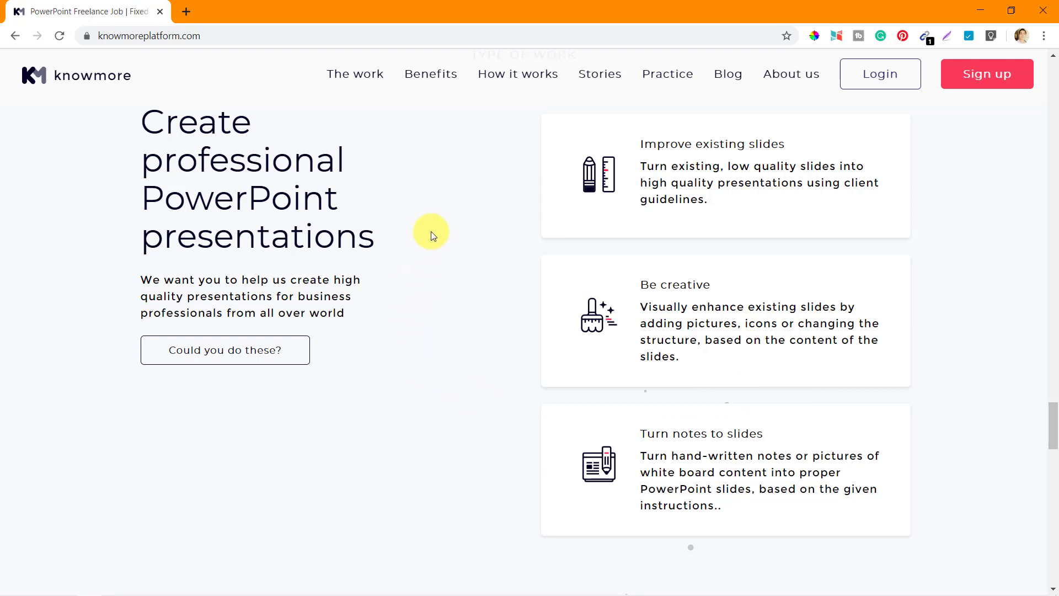
pyautogui.moveTo(142, 125)
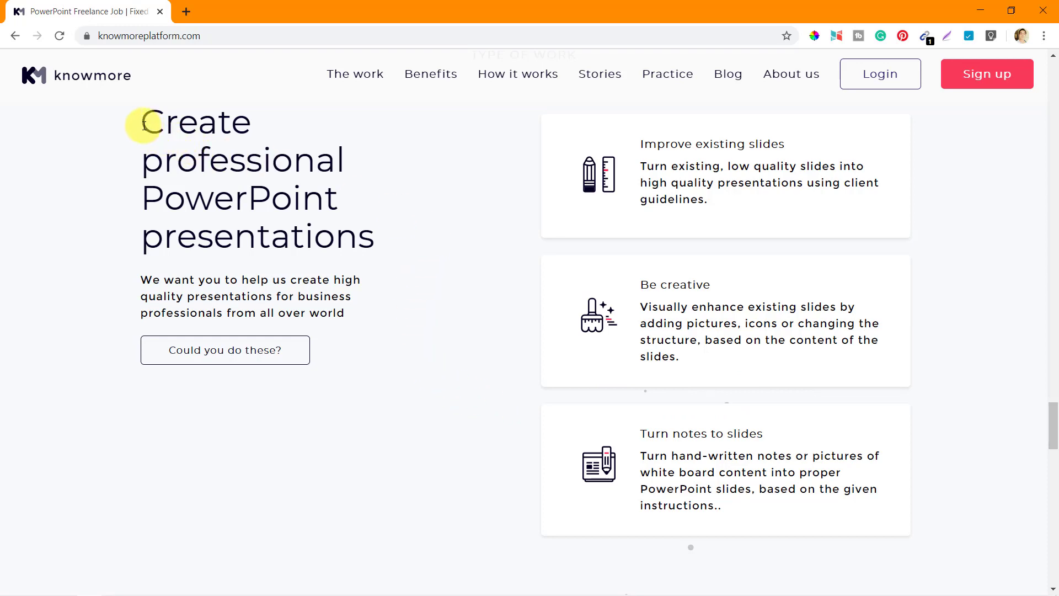
pyautogui.moveTo(146, 288)
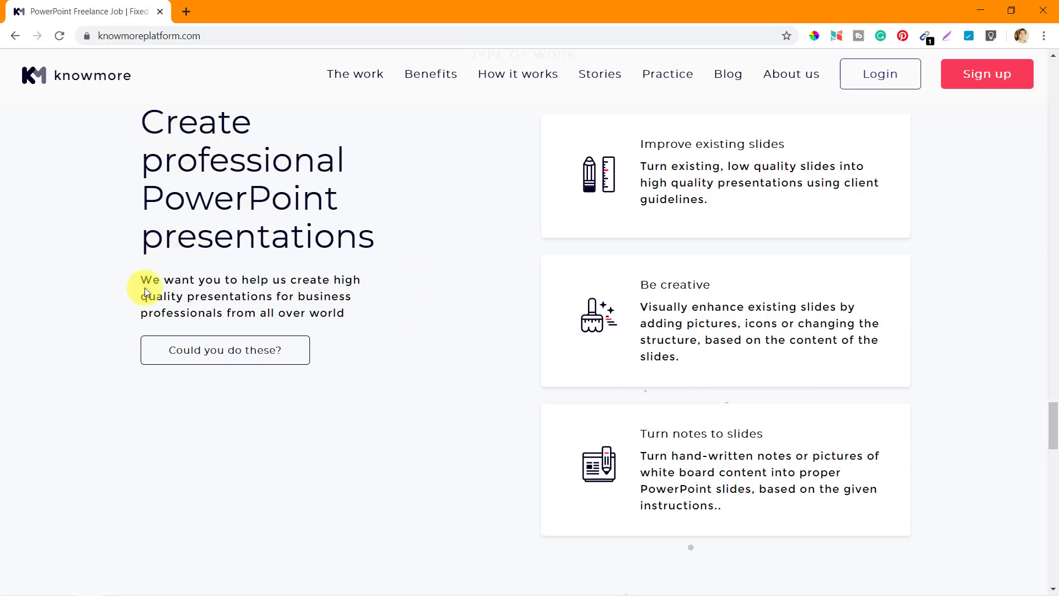
pyautogui.moveTo(361, 280)
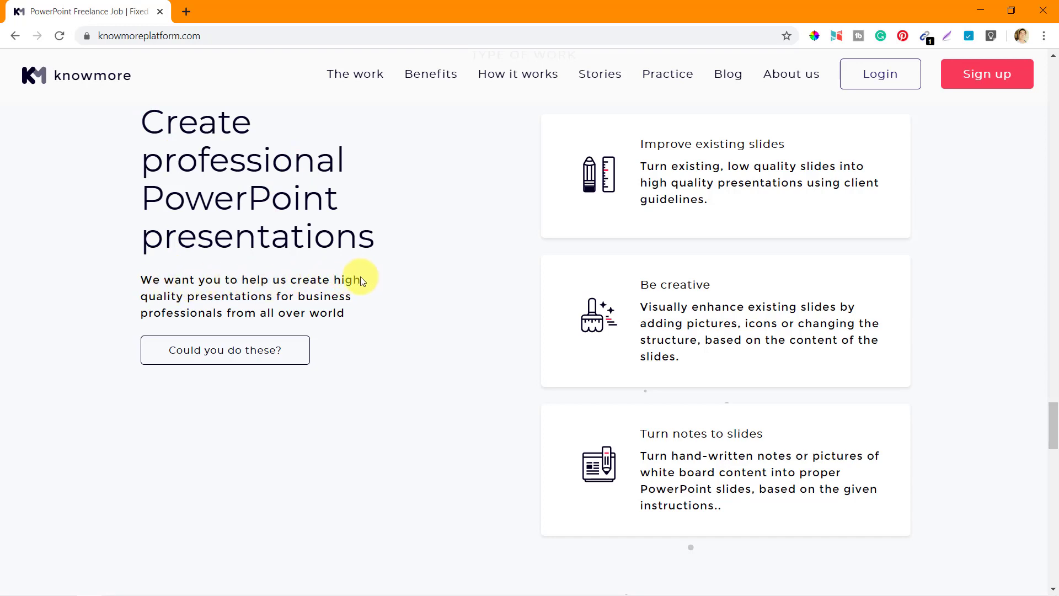
pyautogui.moveTo(371, 299)
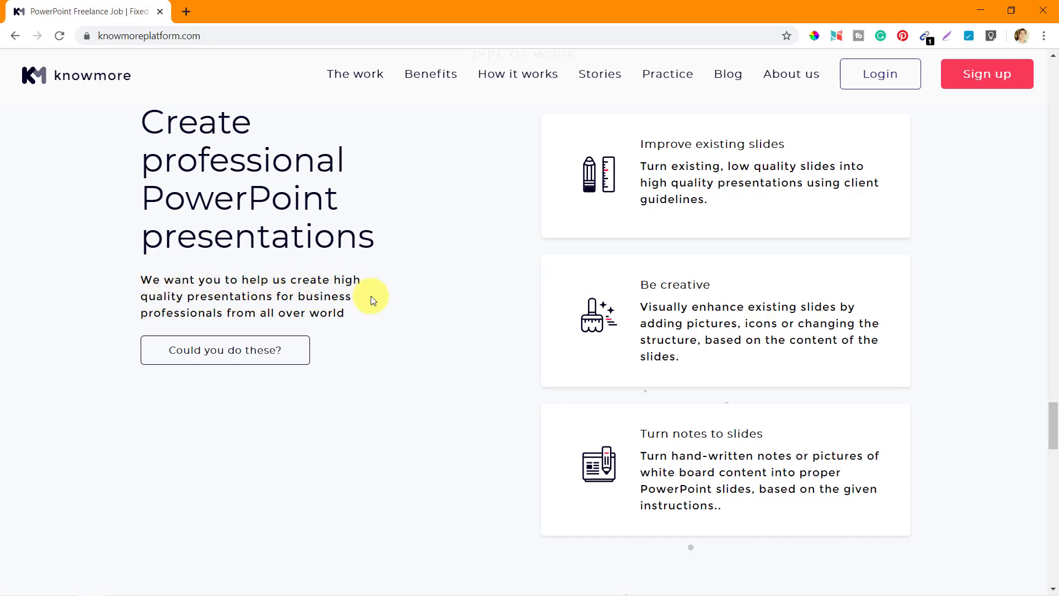
pyautogui.moveTo(396, 328)
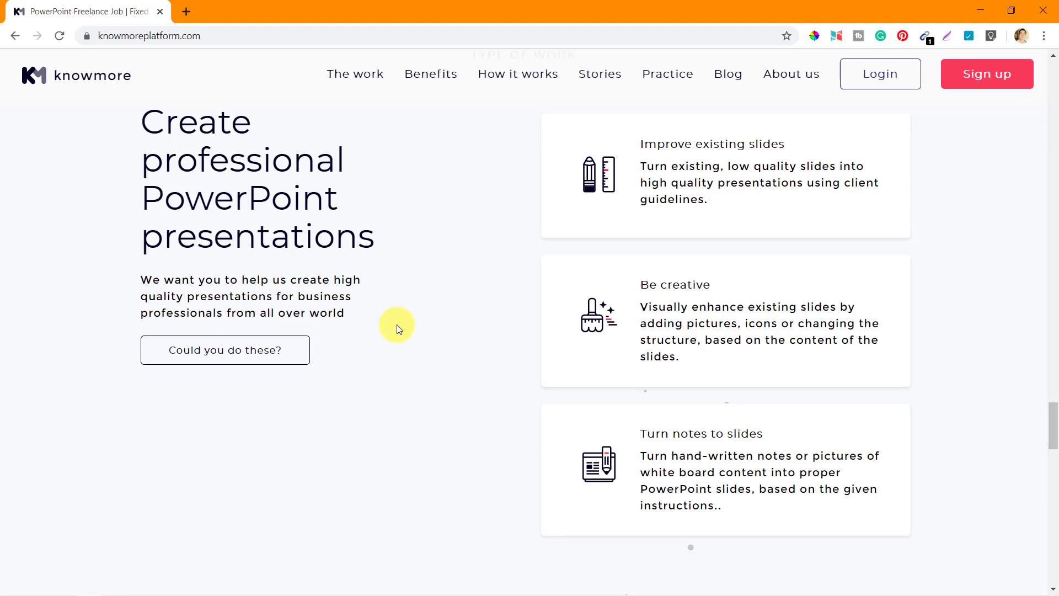
# Step: Scroll to 'You design. We will handle the rest' and bring up the NOMOREHOURS.COM context menu
pyautogui.scroll(-3)
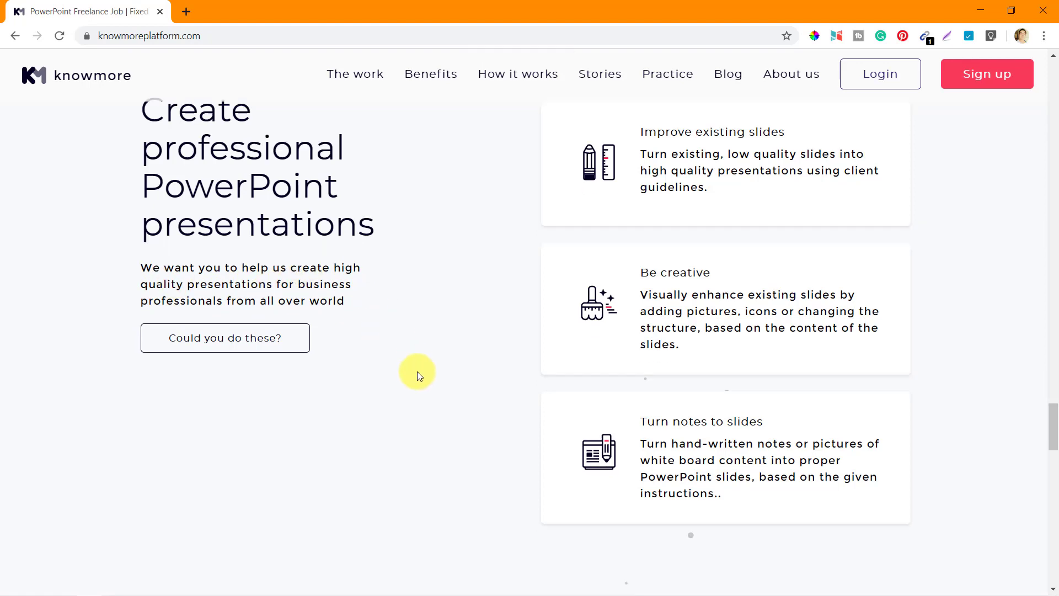
pyautogui.scroll(-3)
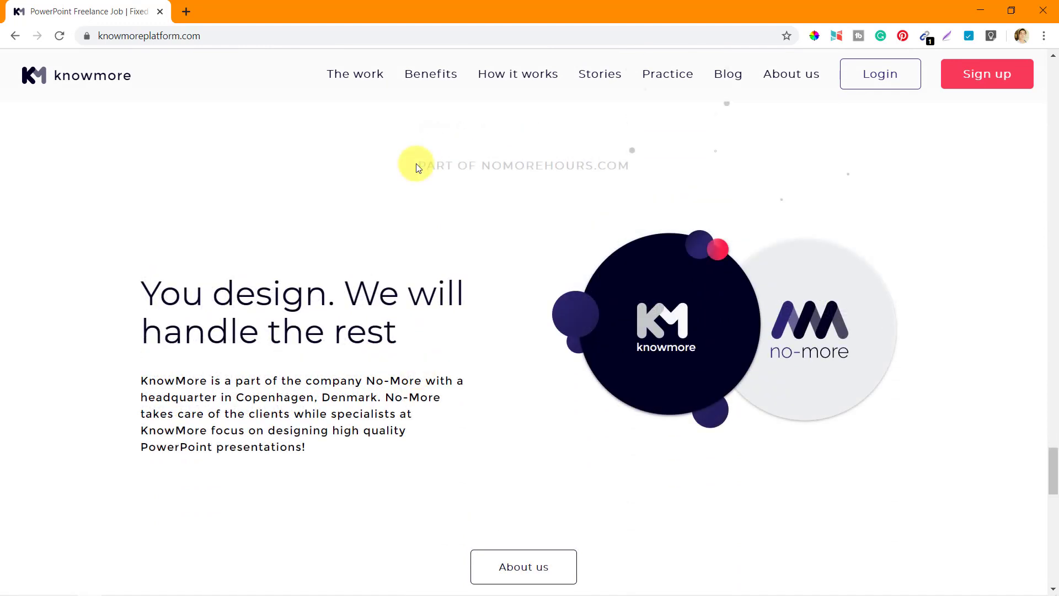
pyautogui.moveTo(651, 178)
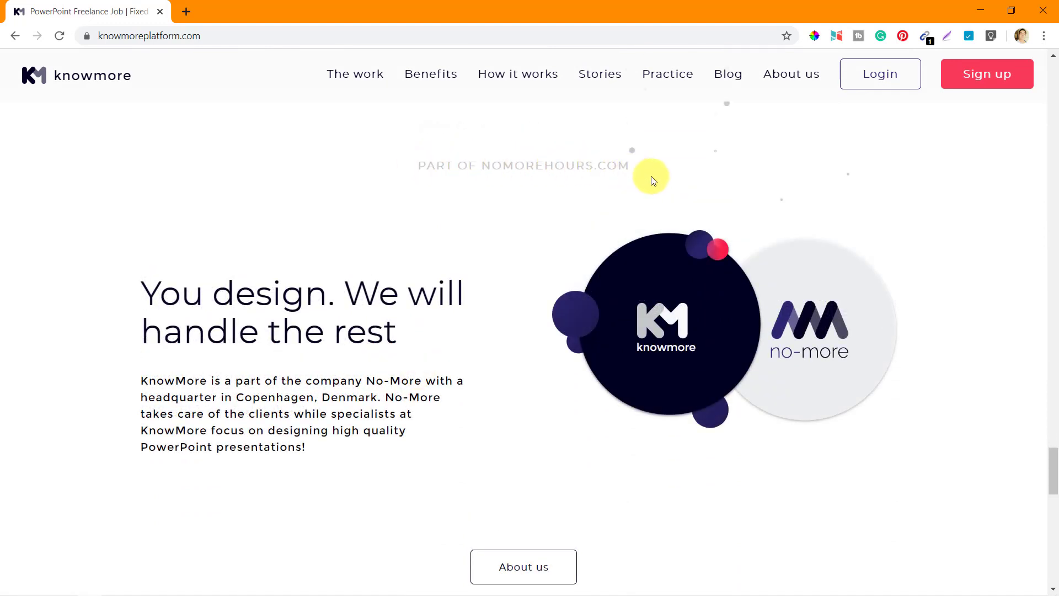
pyautogui.moveTo(485, 146)
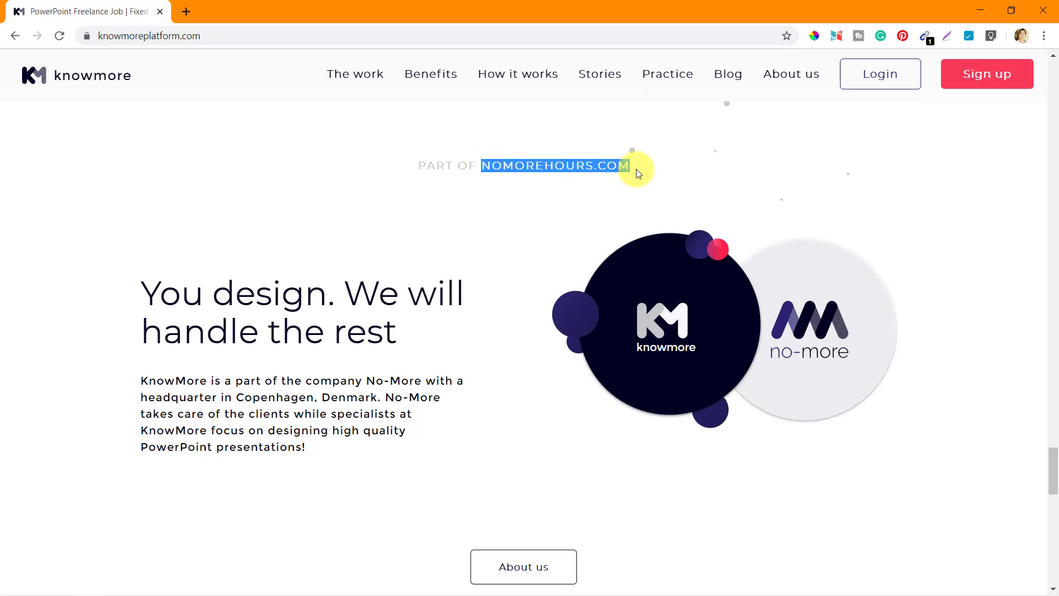
pyautogui.rightClick(556, 165)
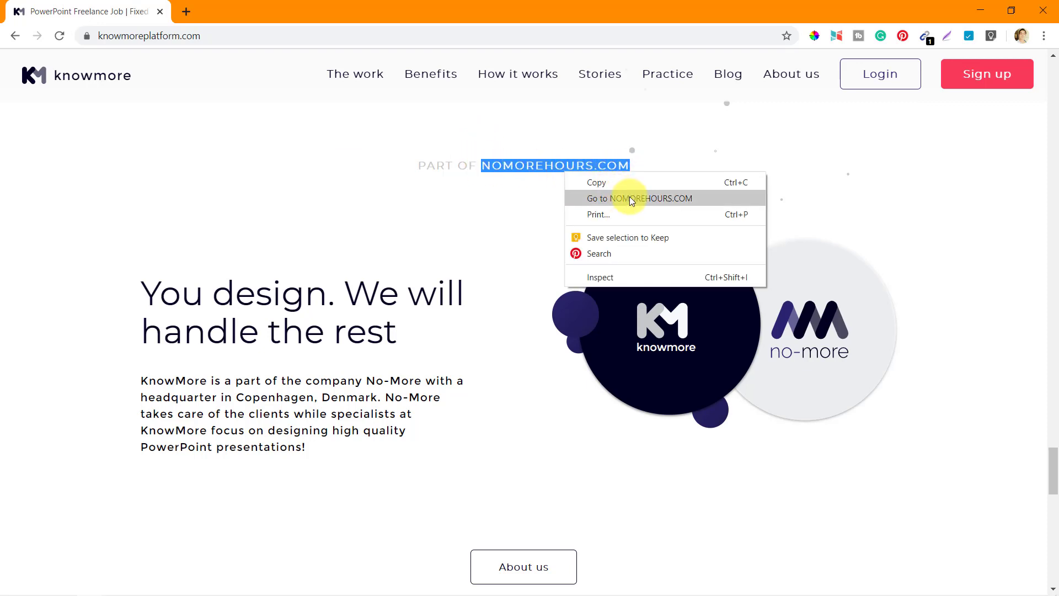
# Step: Open nomorehours.com in a new tab and scroll to its turnaround and availability figures
pyautogui.click(648, 198)
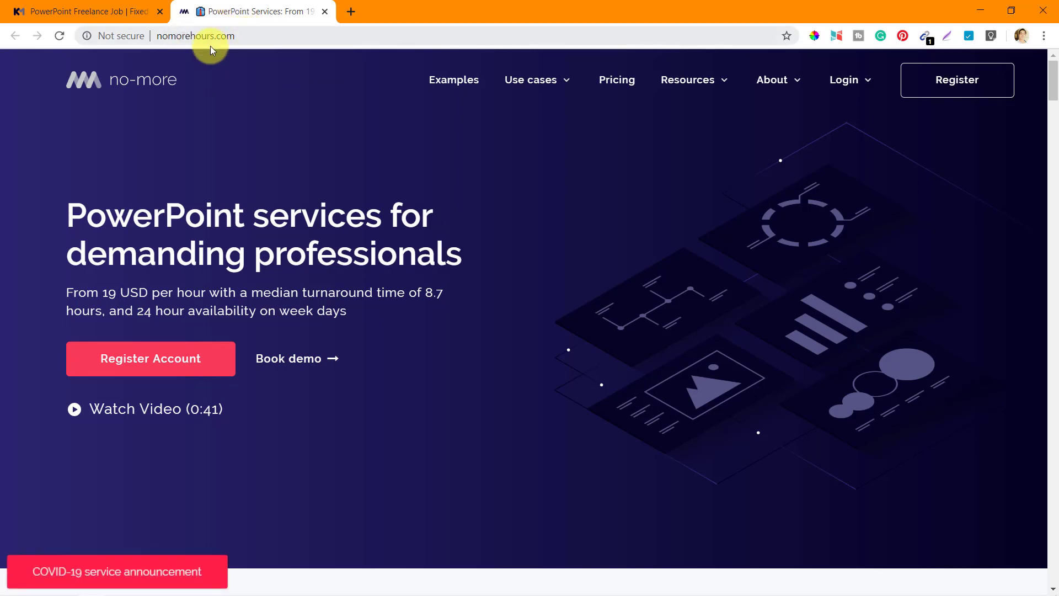
pyautogui.moveTo(205, 255)
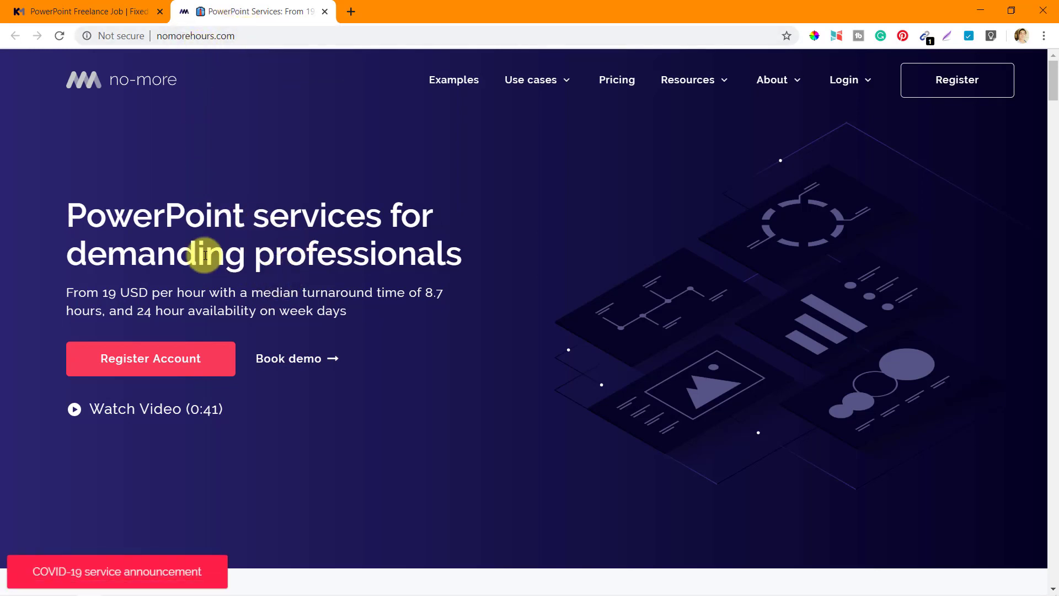
pyautogui.moveTo(368, 260)
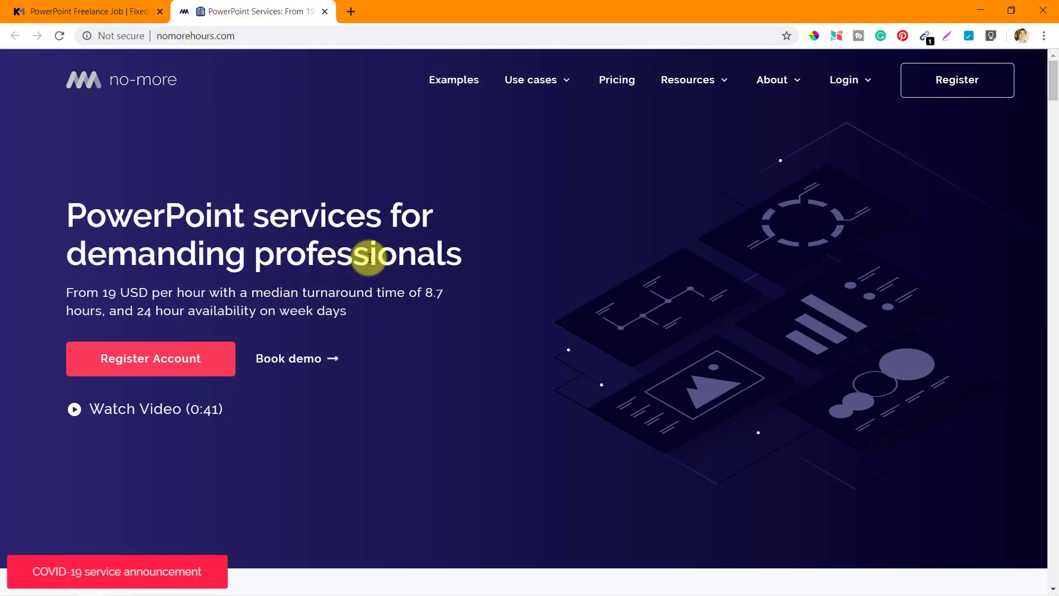
pyautogui.moveTo(102, 215)
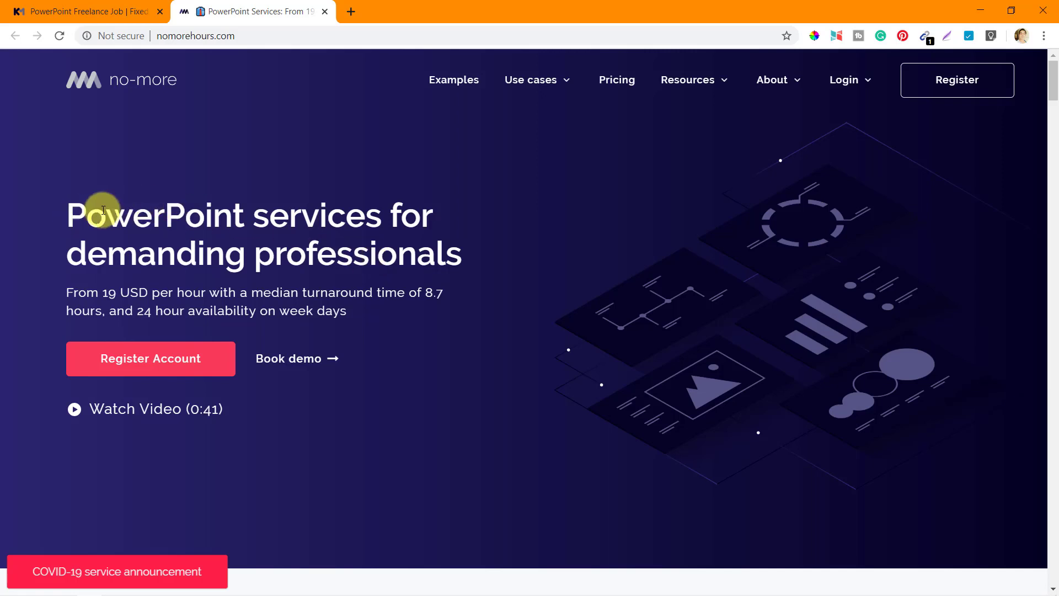
pyautogui.moveTo(397, 253)
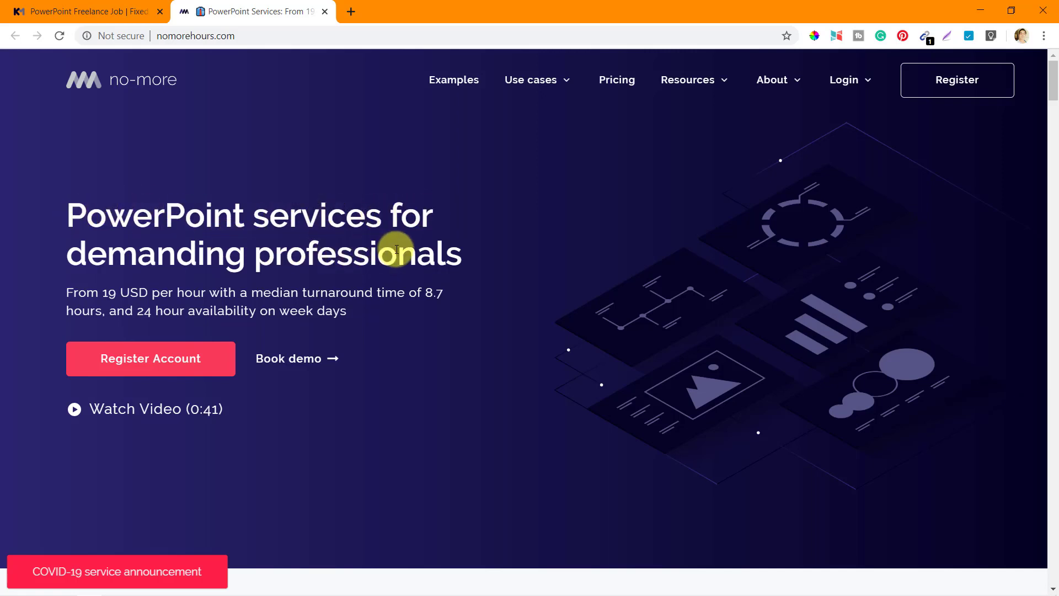
pyautogui.scroll(-3)
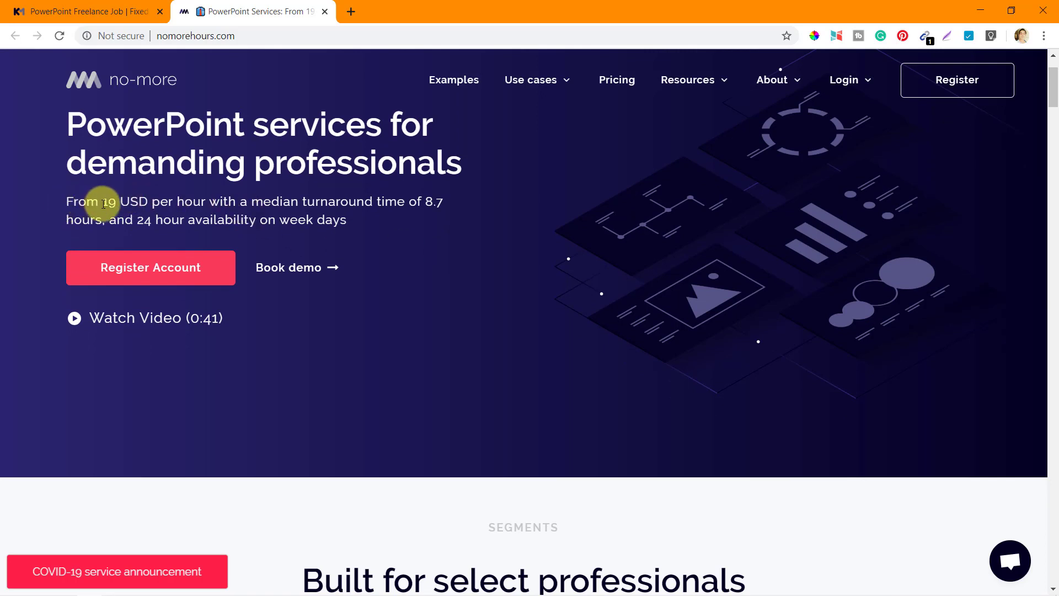
pyautogui.moveTo(399, 204)
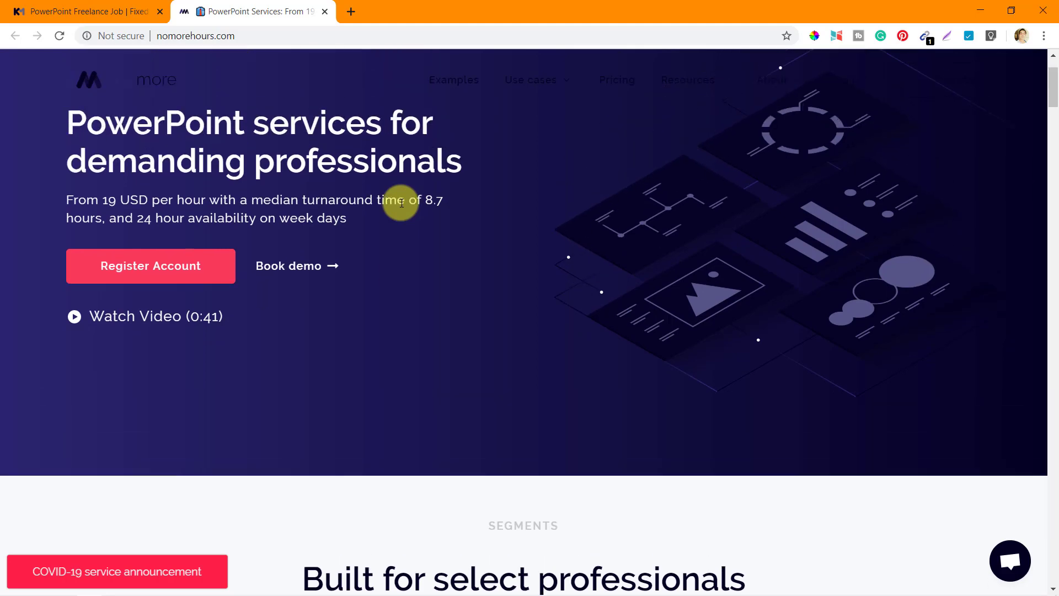
pyautogui.scroll(-3)
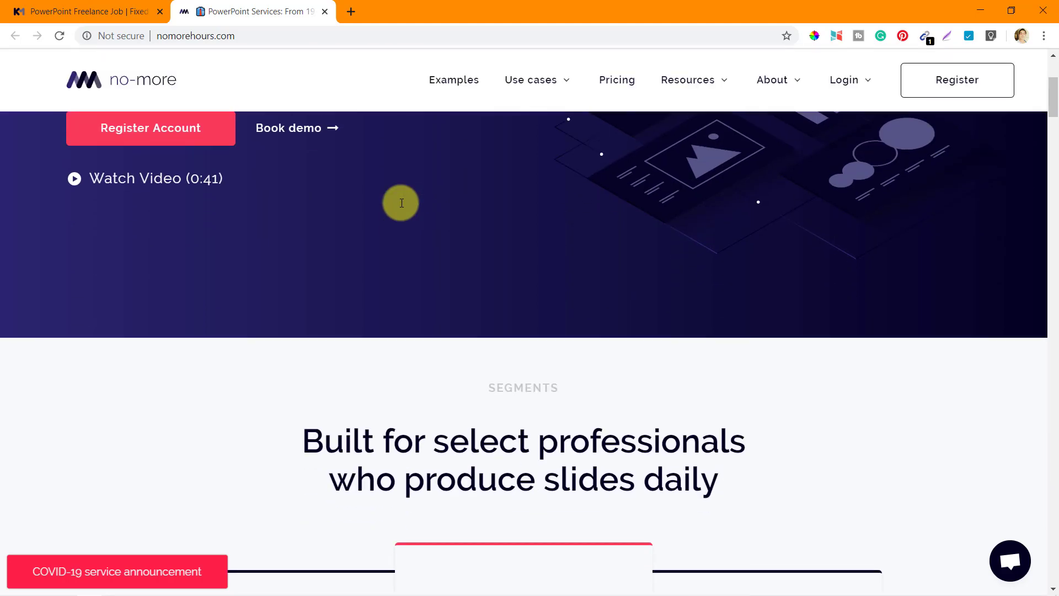
pyautogui.scroll(-3)
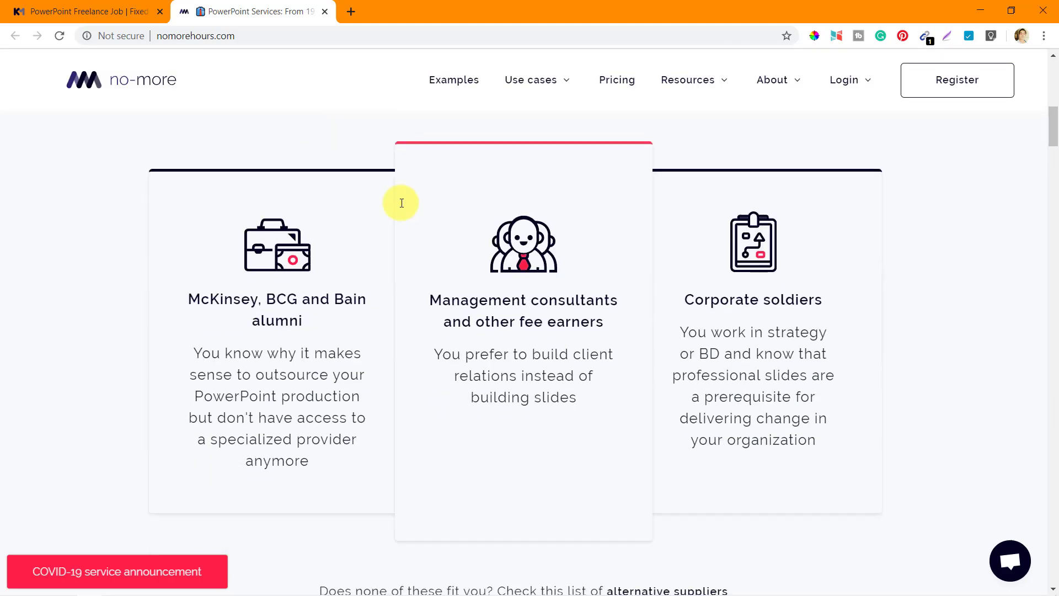
pyautogui.scroll(-3)
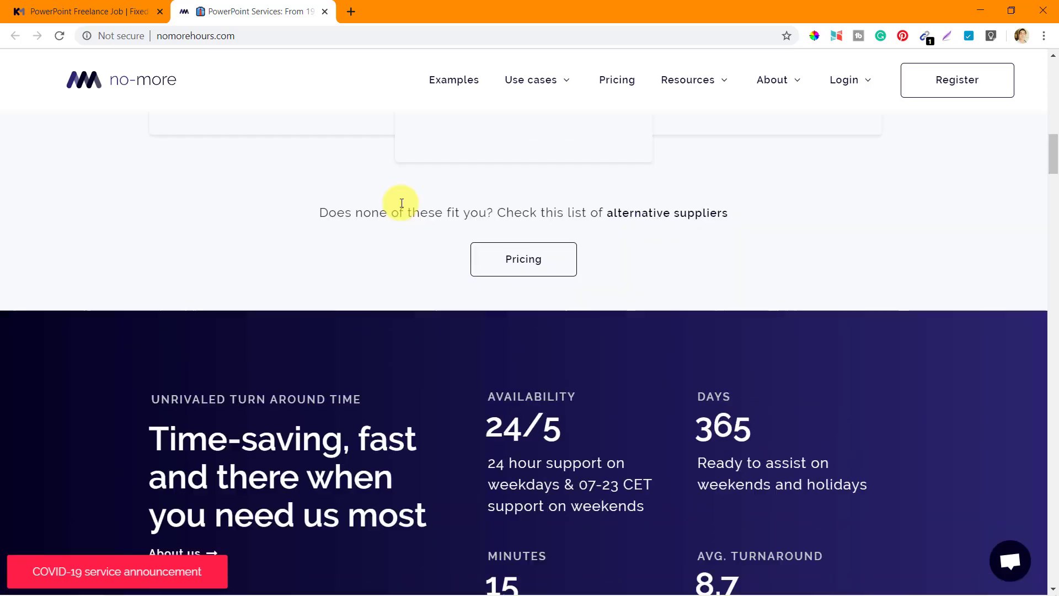
pyautogui.scroll(3)
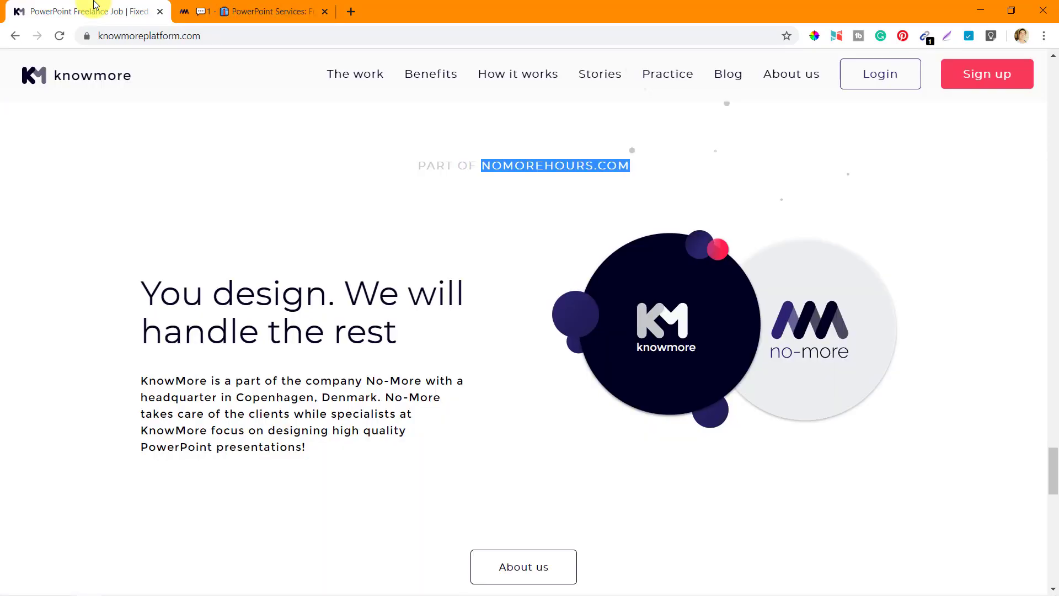
pyautogui.moveTo(140, 220)
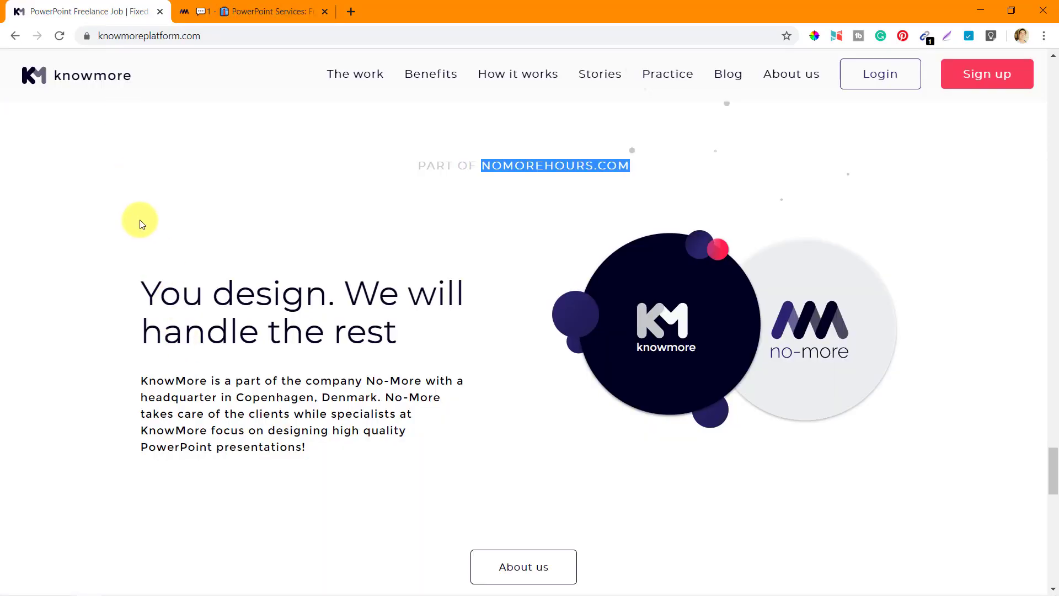
pyautogui.moveTo(212, 225)
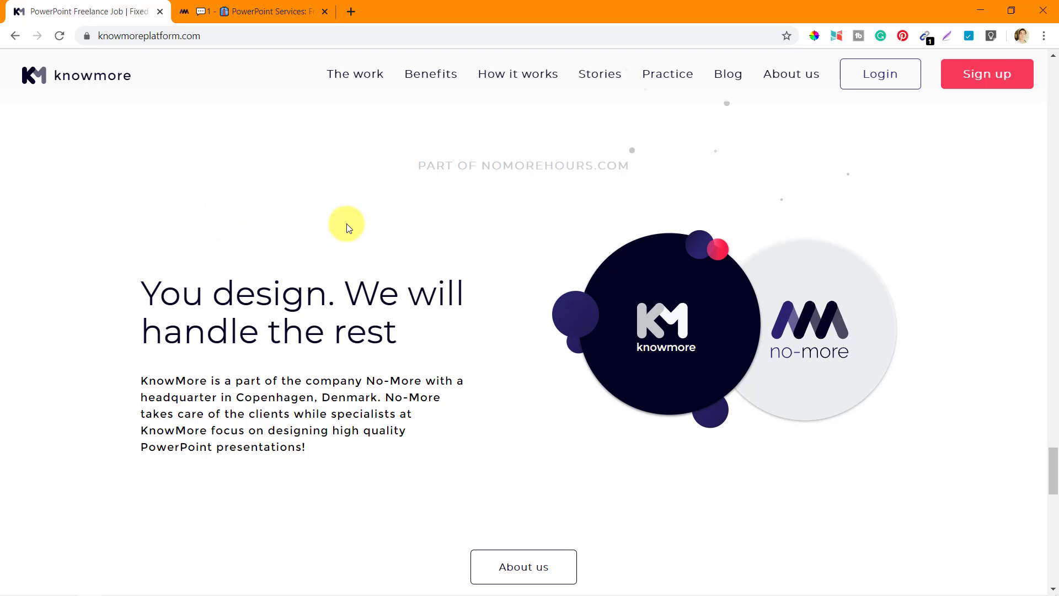
# Step: Scroll through 'You design. We will handle the rest' until Technical Requirements appears beneath
pyautogui.scroll(-3)
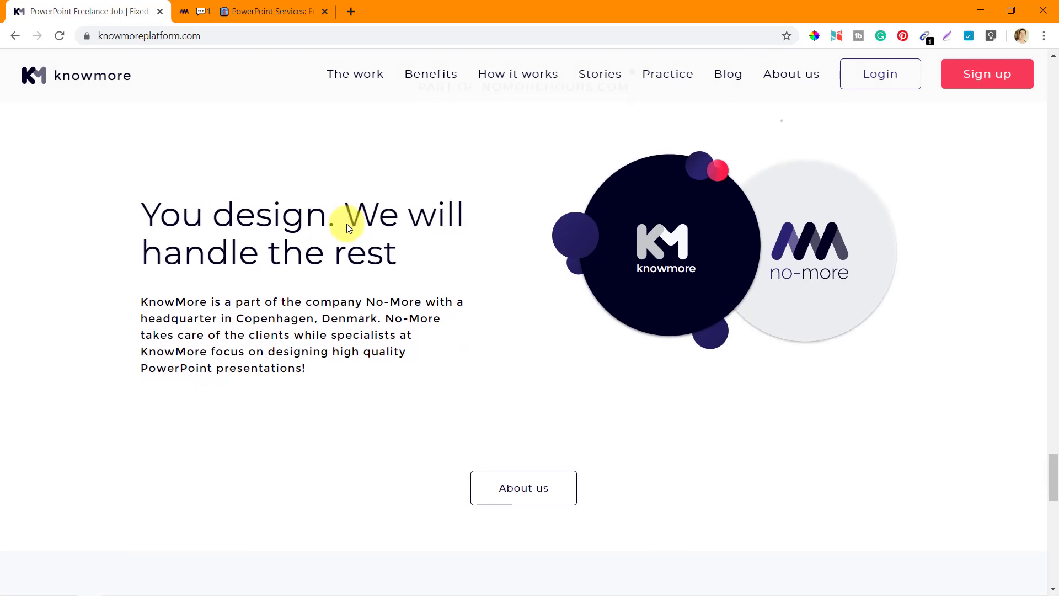
pyautogui.scroll(-3)
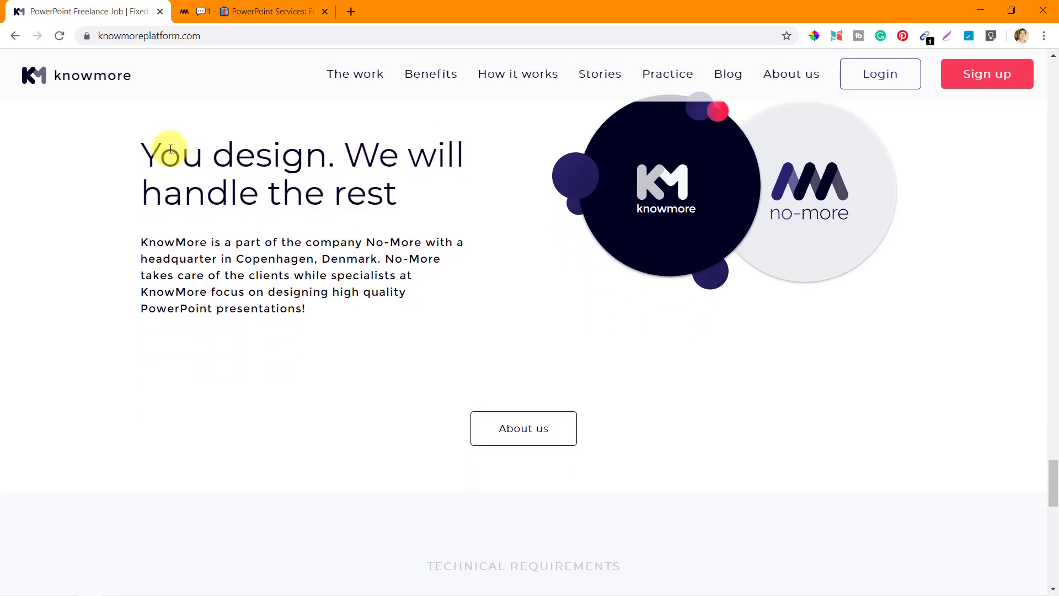
pyautogui.moveTo(245, 193)
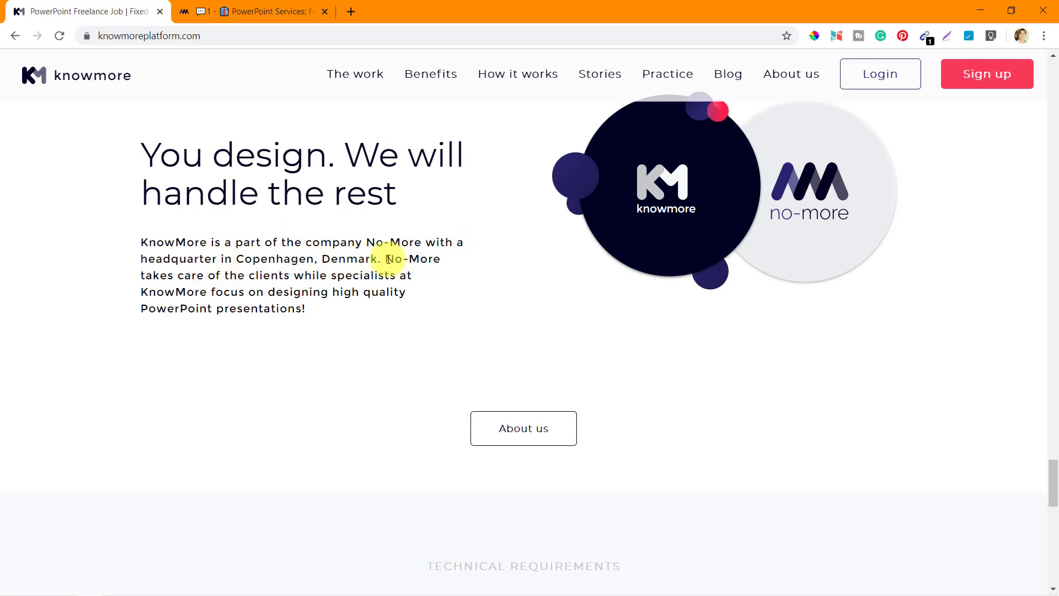
pyautogui.moveTo(270, 283)
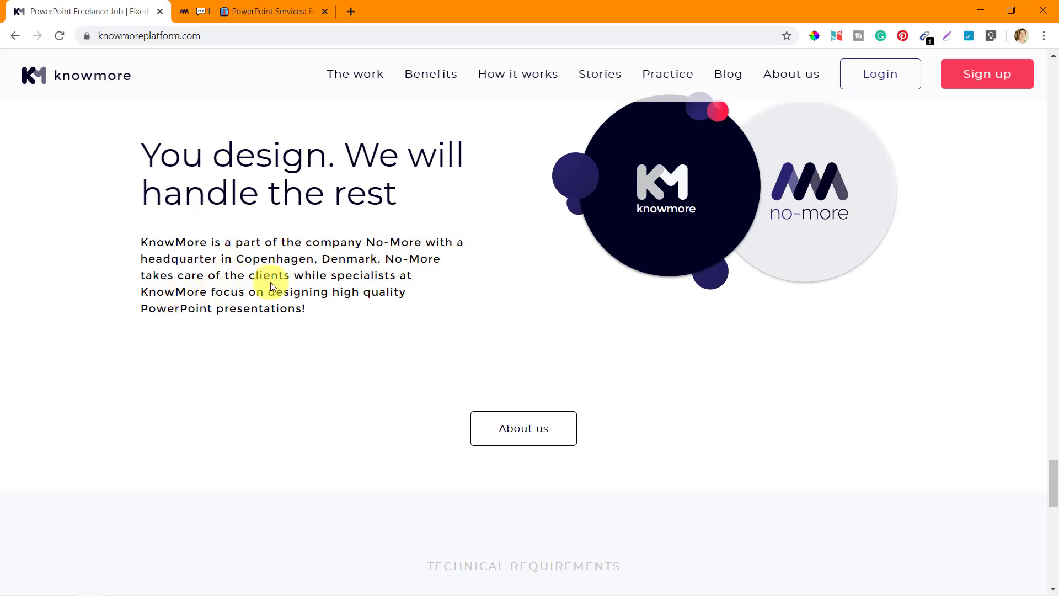
pyautogui.moveTo(210, 283)
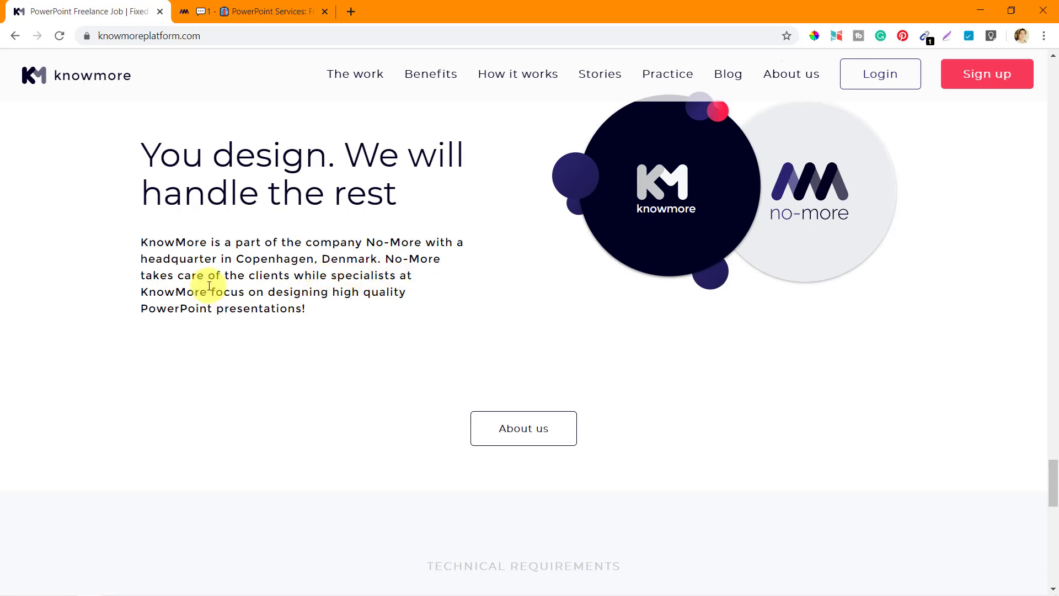
pyautogui.moveTo(338, 301)
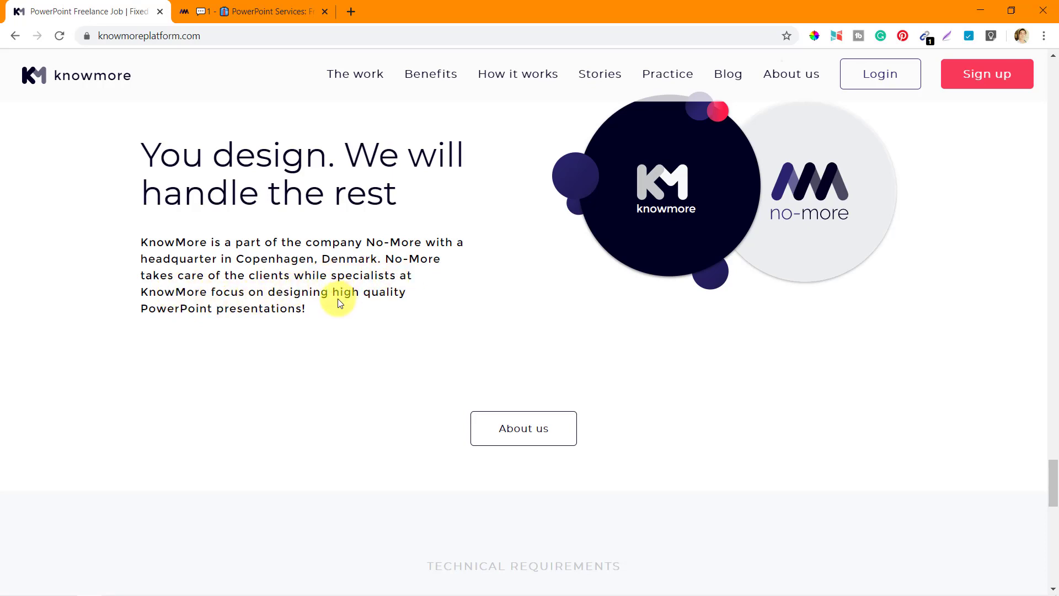
pyautogui.moveTo(352, 319)
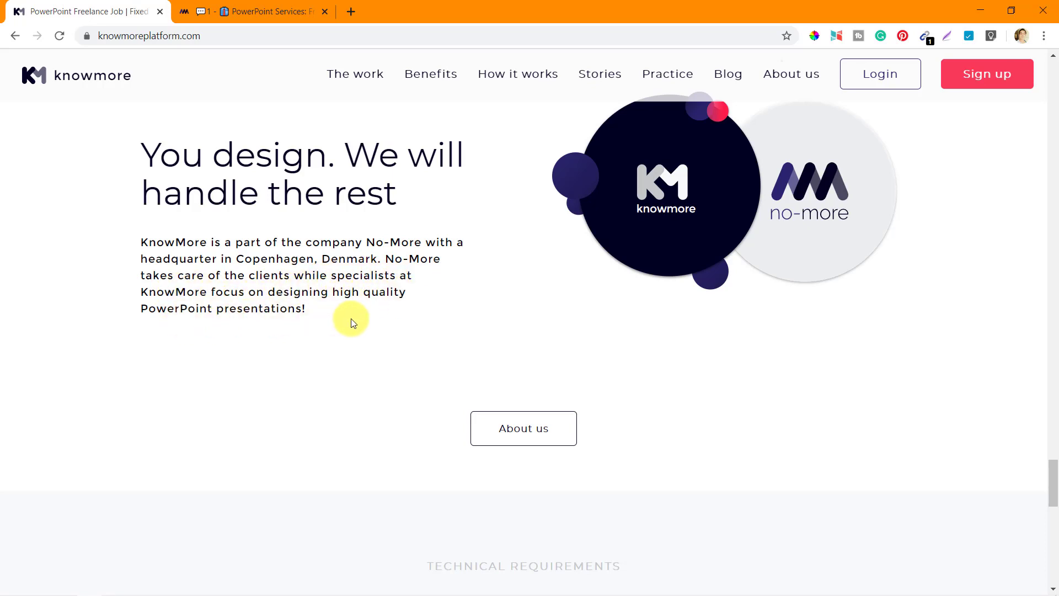
pyautogui.scroll(-3)
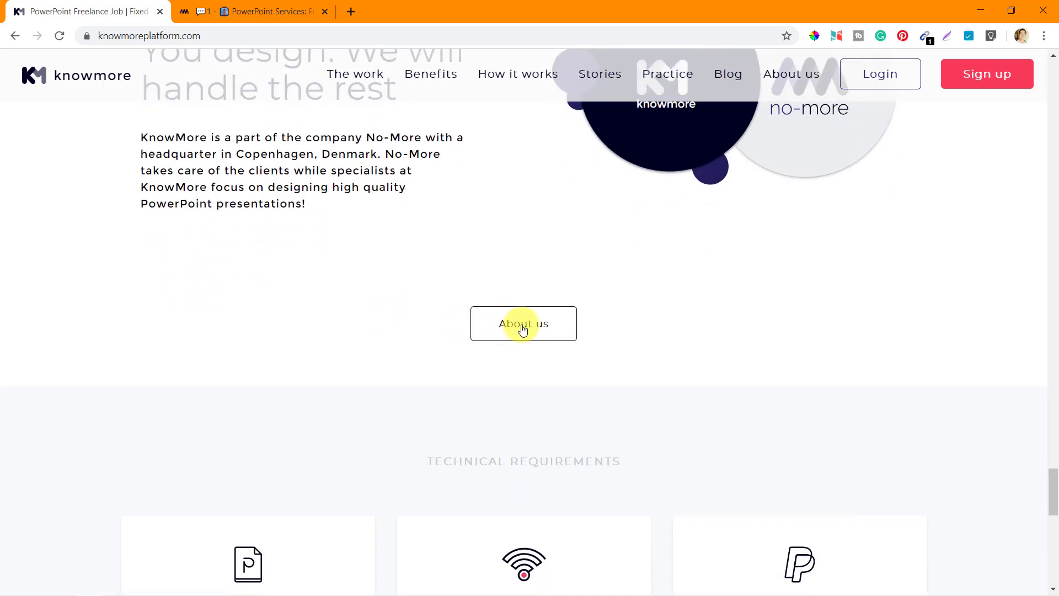
pyautogui.moveTo(786, 268)
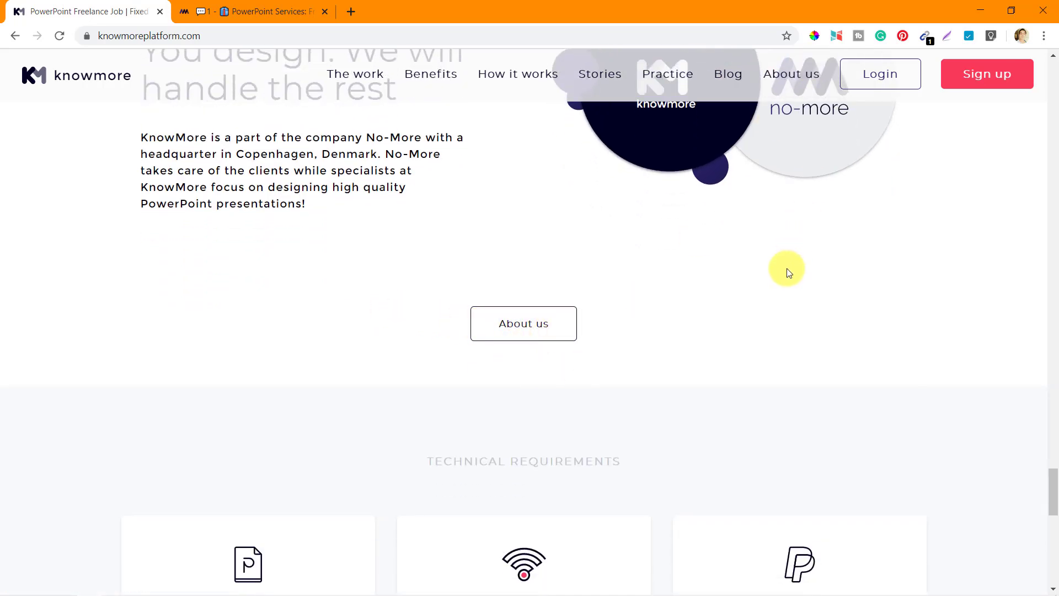
# Step: Scroll to the PowerPoint 2016+, internet and PayPal cards with key numbers 300+, 1.500+, 15.000+
pyautogui.scroll(-3)
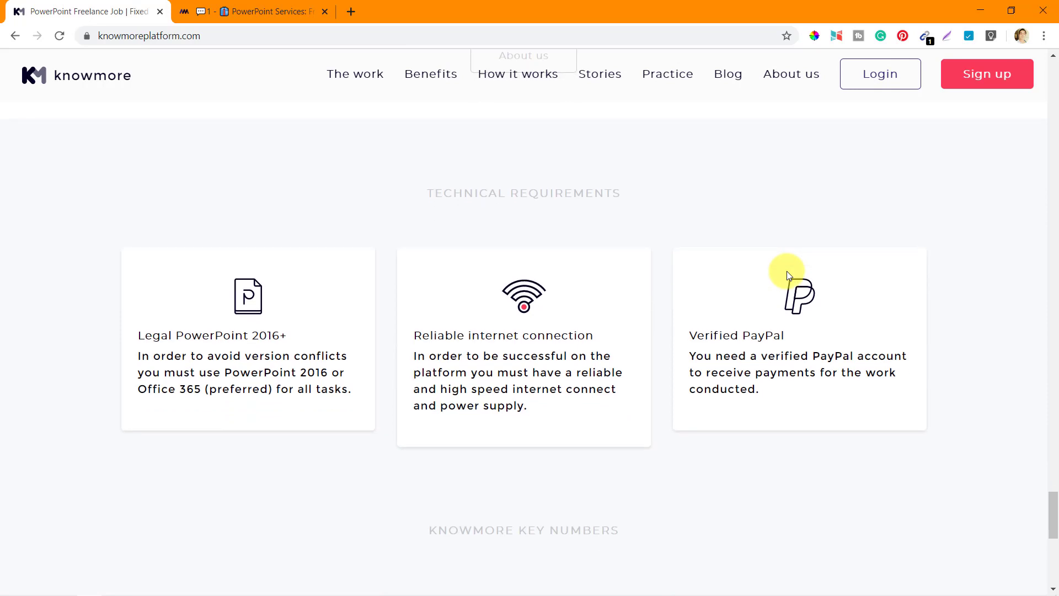
pyautogui.scroll(-3)
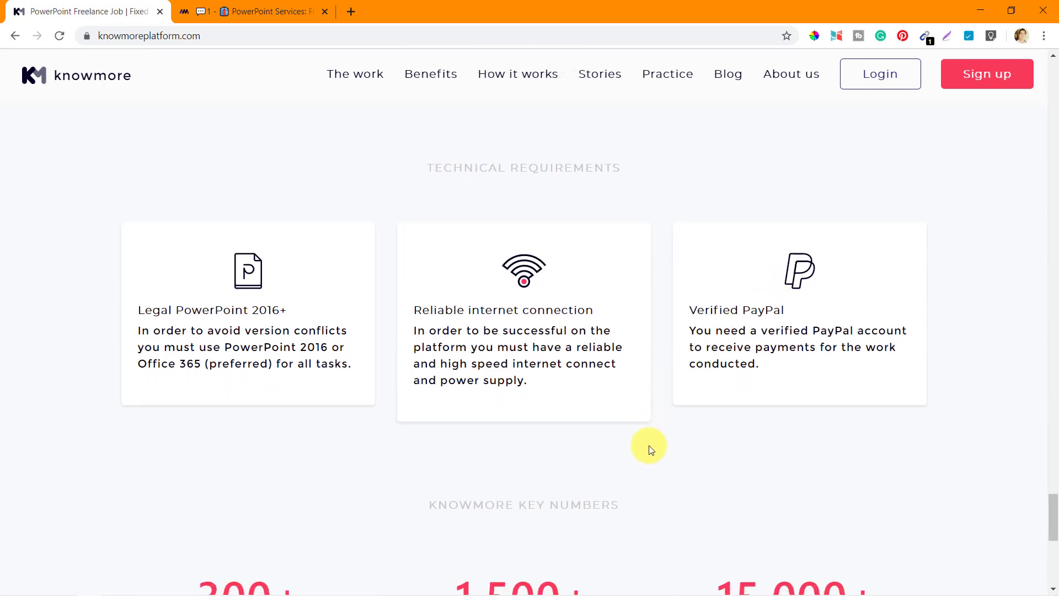
pyautogui.scroll(-3)
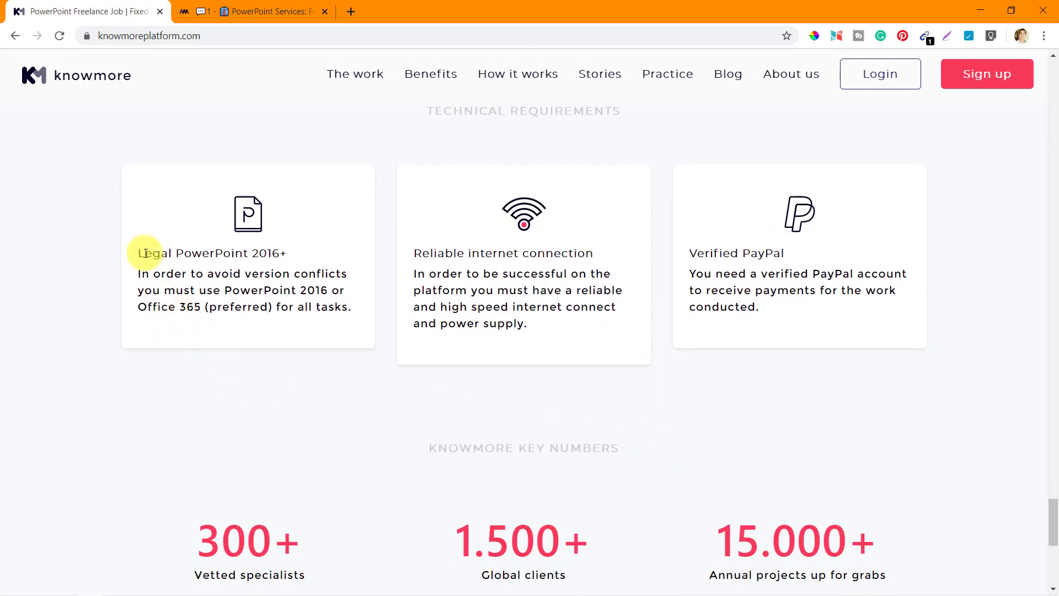
pyautogui.moveTo(256, 254)
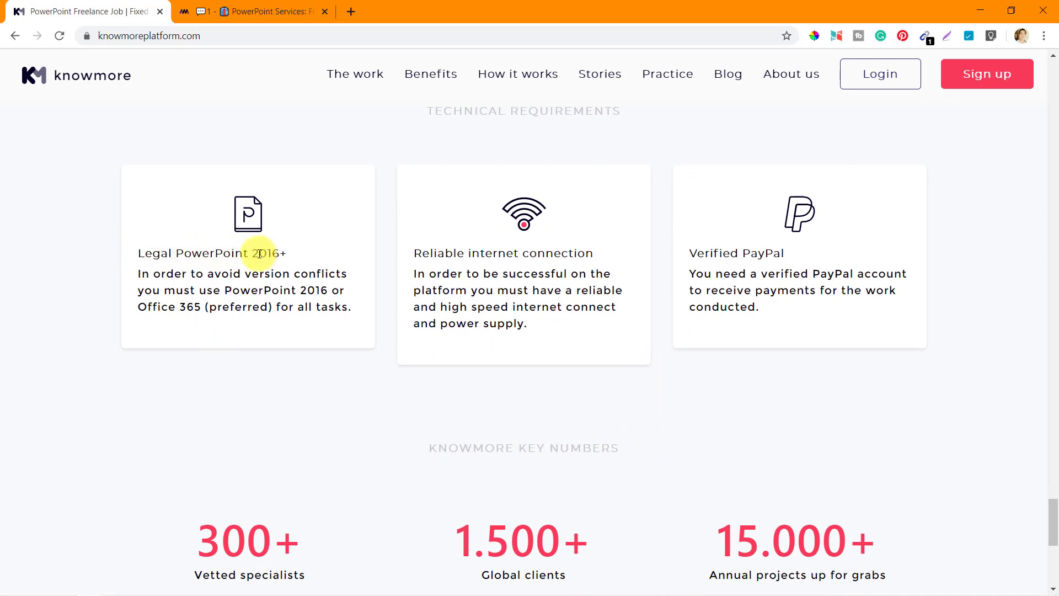
pyautogui.moveTo(310, 273)
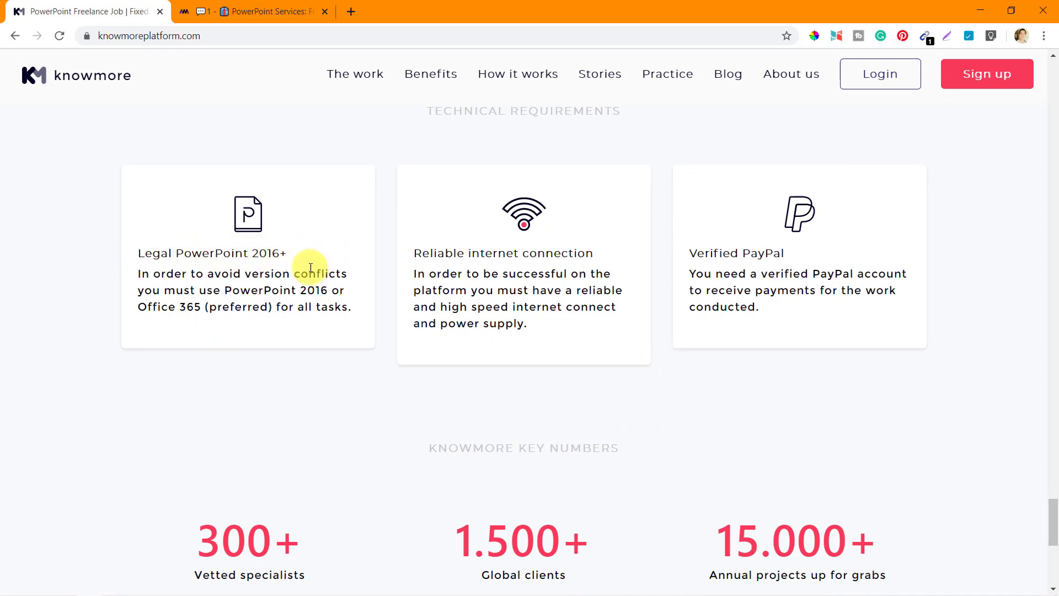
pyautogui.moveTo(379, 316)
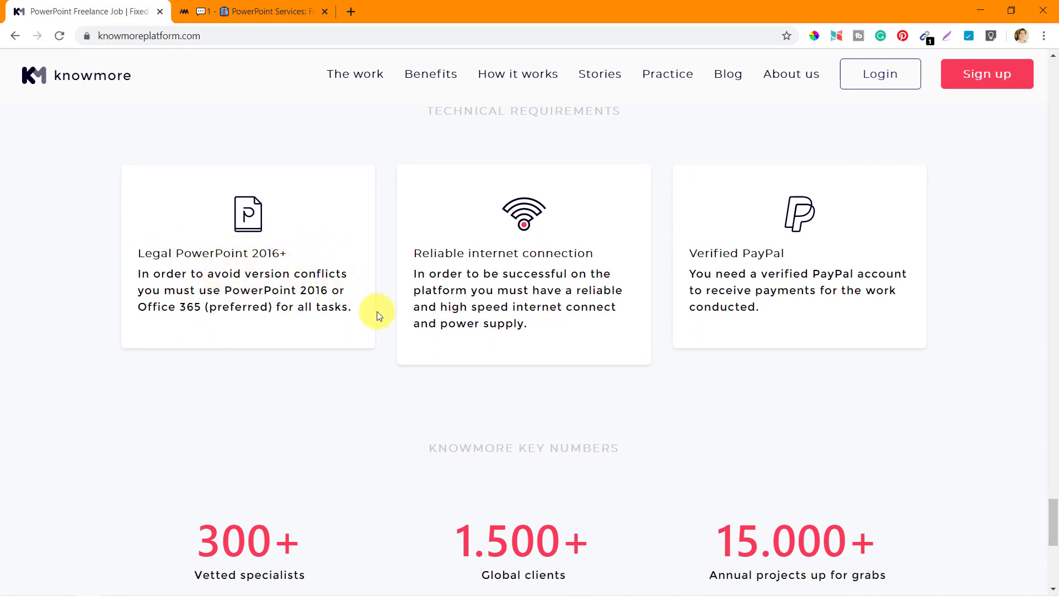
pyautogui.moveTo(386, 324)
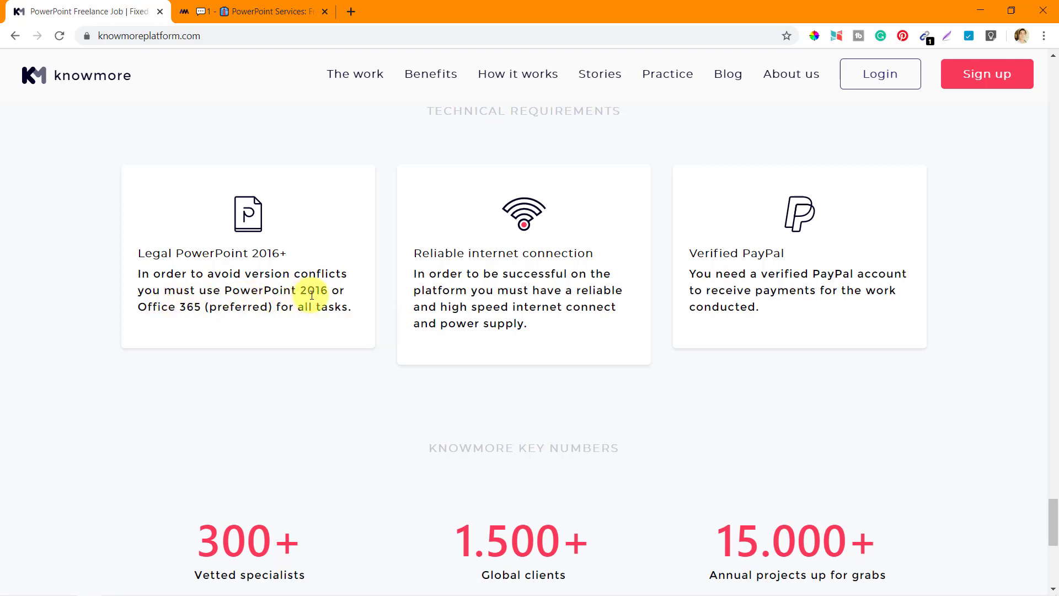
pyautogui.moveTo(157, 306)
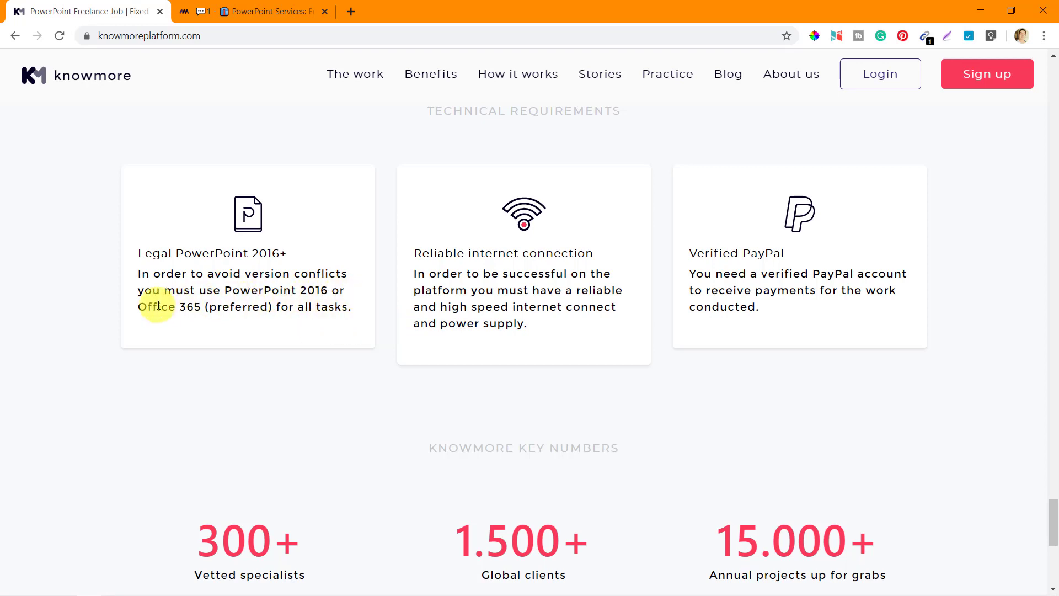
pyautogui.moveTo(301, 318)
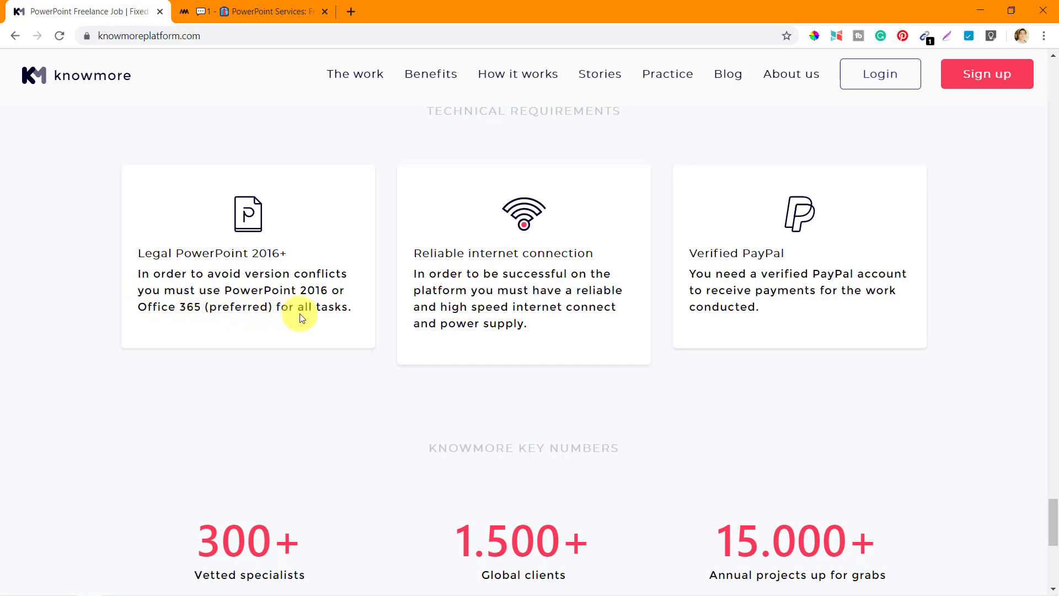
pyautogui.moveTo(225, 238)
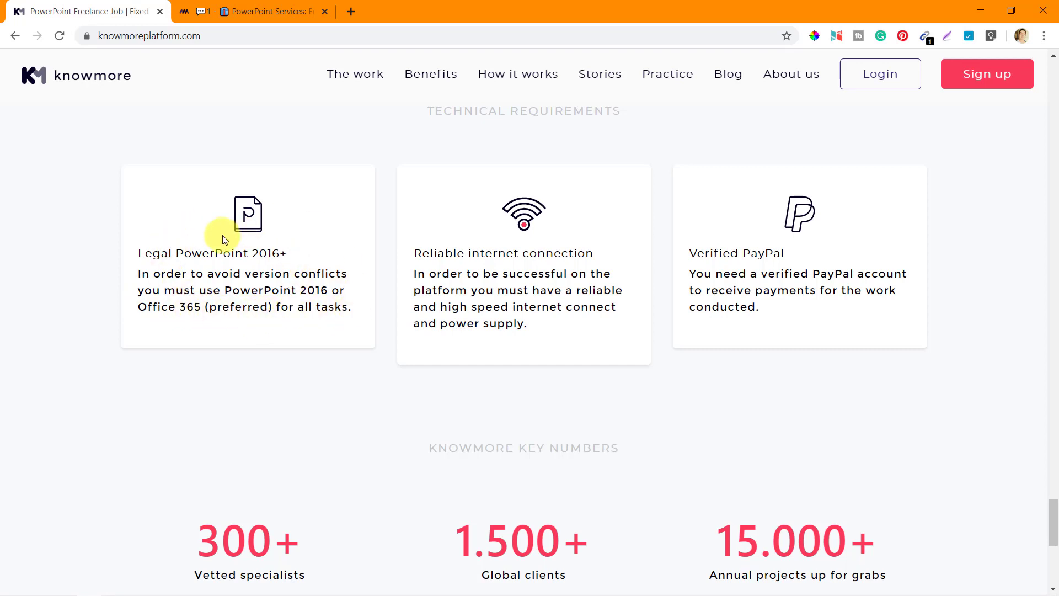
pyautogui.moveTo(304, 327)
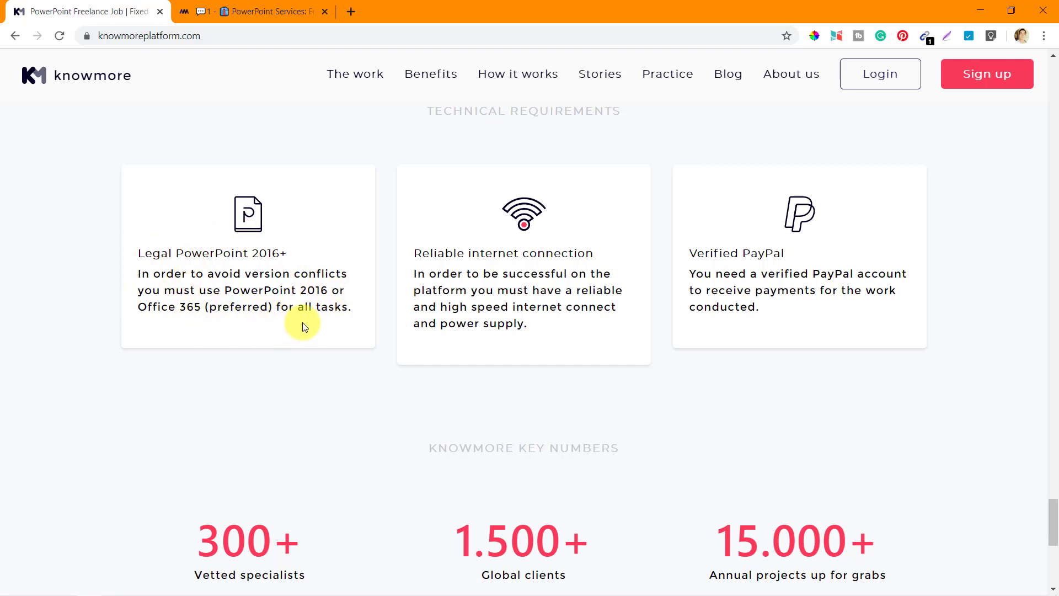
pyautogui.moveTo(359, 315)
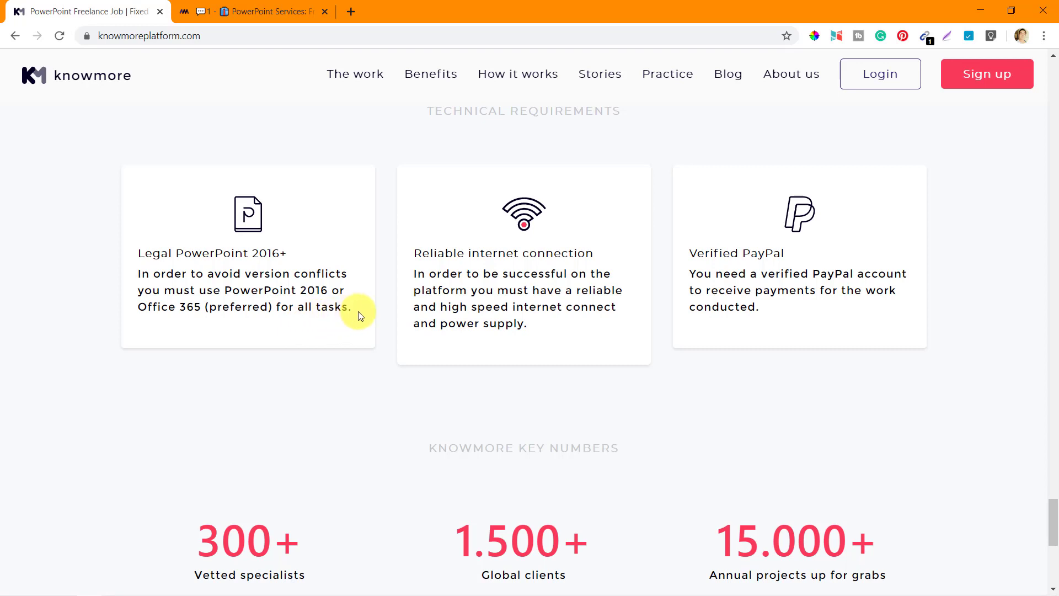
pyautogui.moveTo(524, 252)
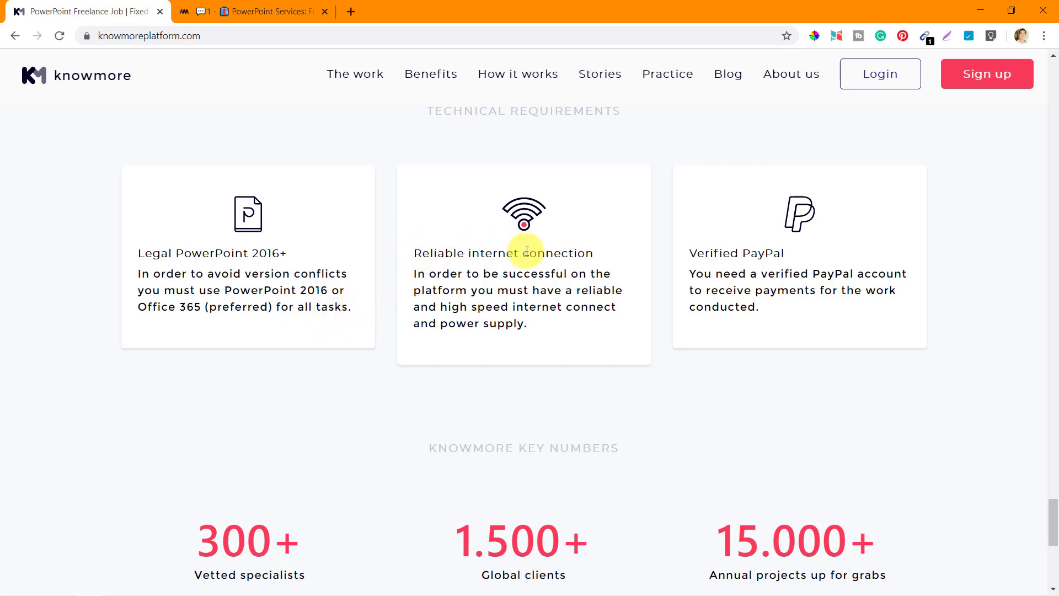
pyautogui.moveTo(599, 277)
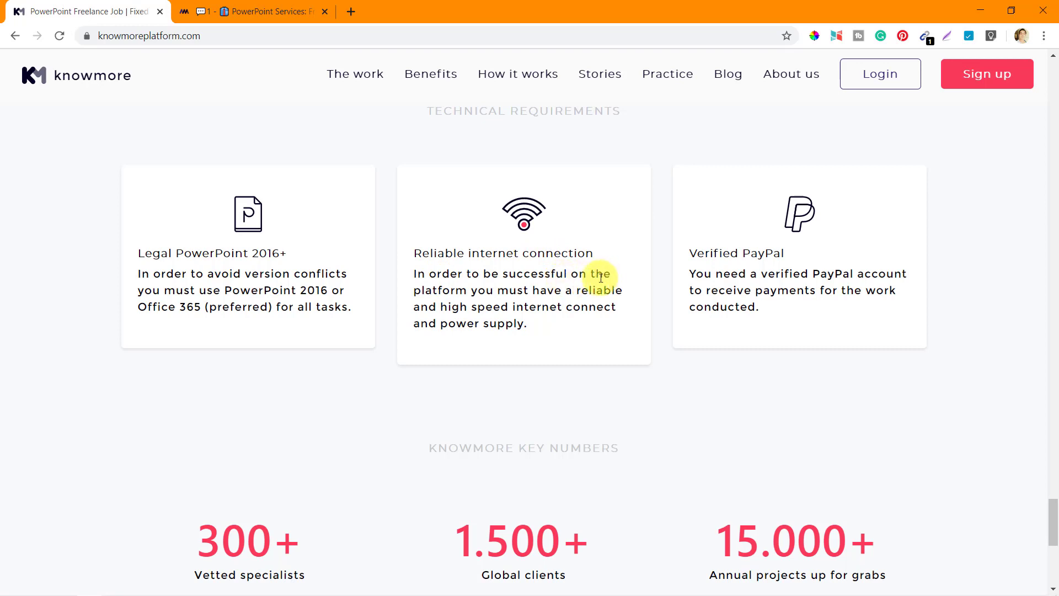
pyautogui.moveTo(493, 307)
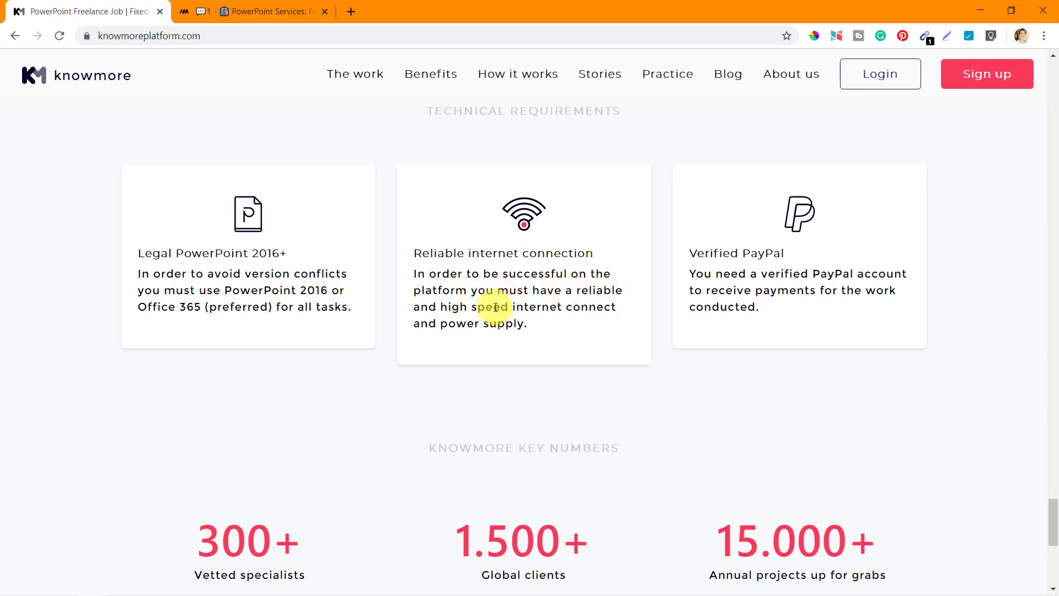
pyautogui.moveTo(553, 319)
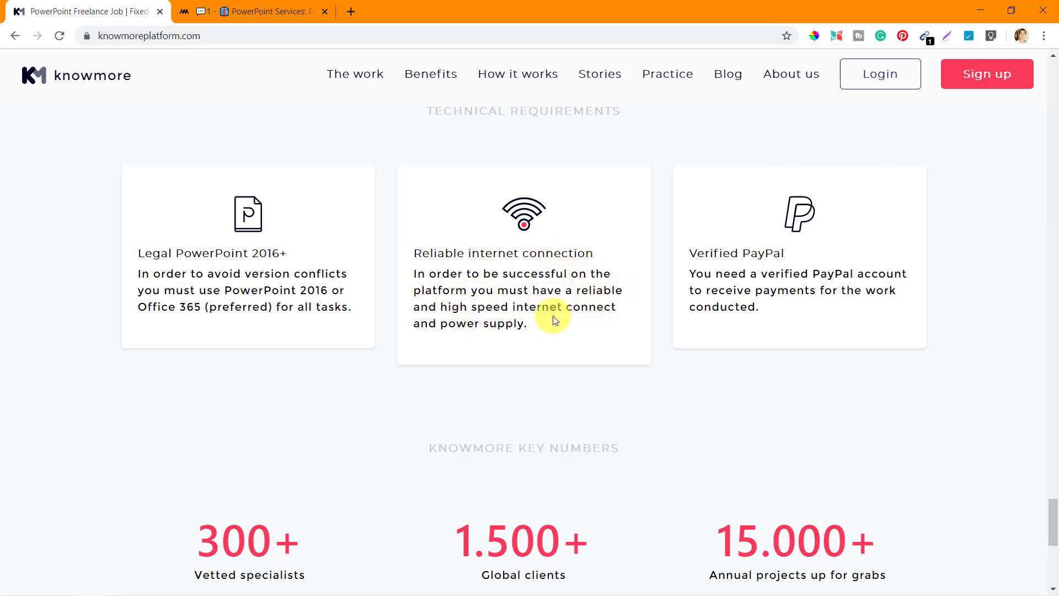
pyautogui.moveTo(544, 331)
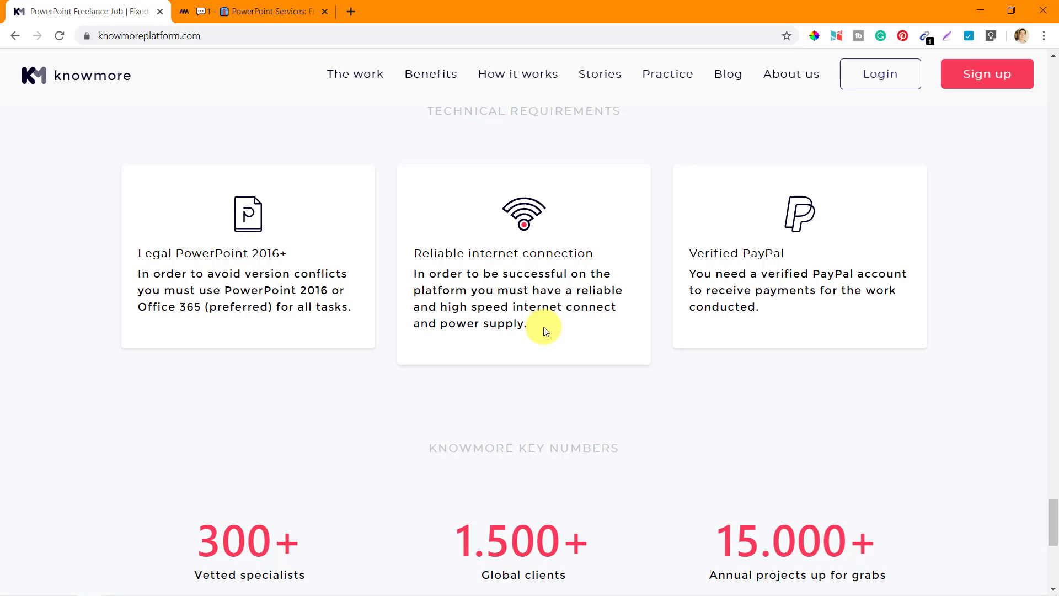
pyautogui.scroll(-3)
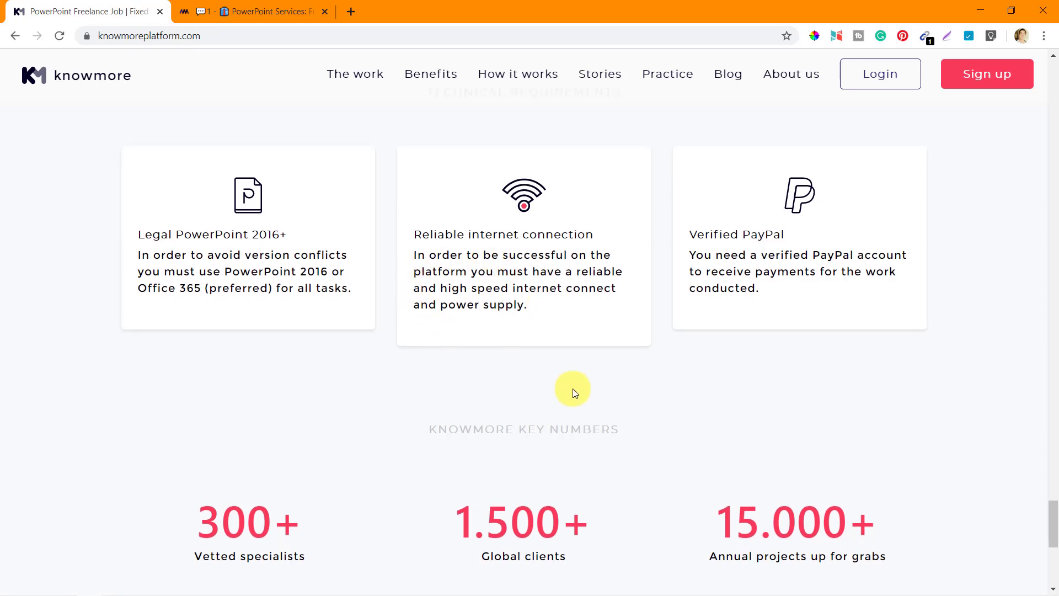
pyautogui.scroll(-3)
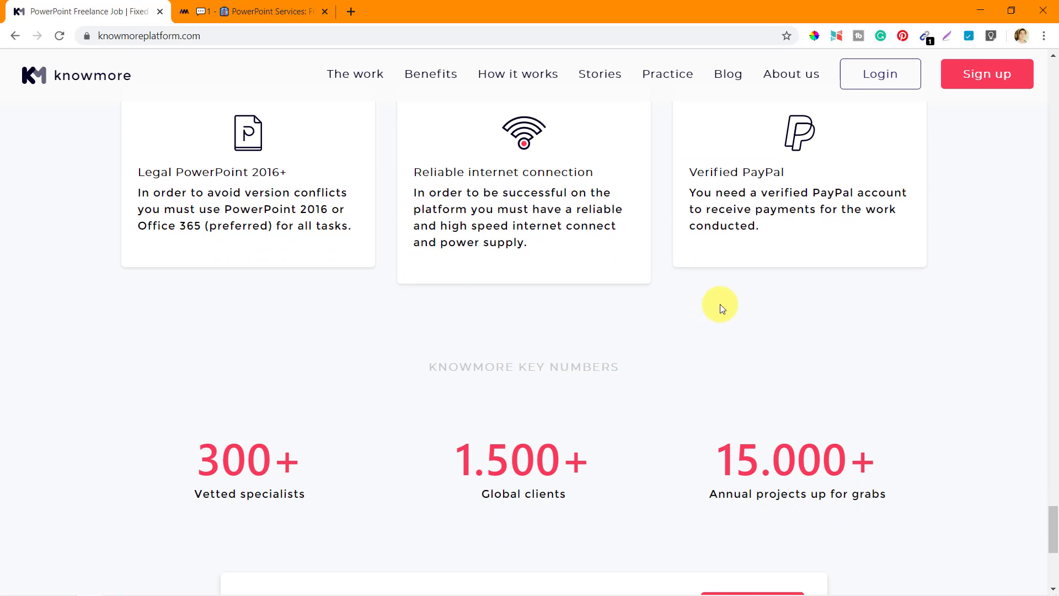
pyautogui.moveTo(815, 186)
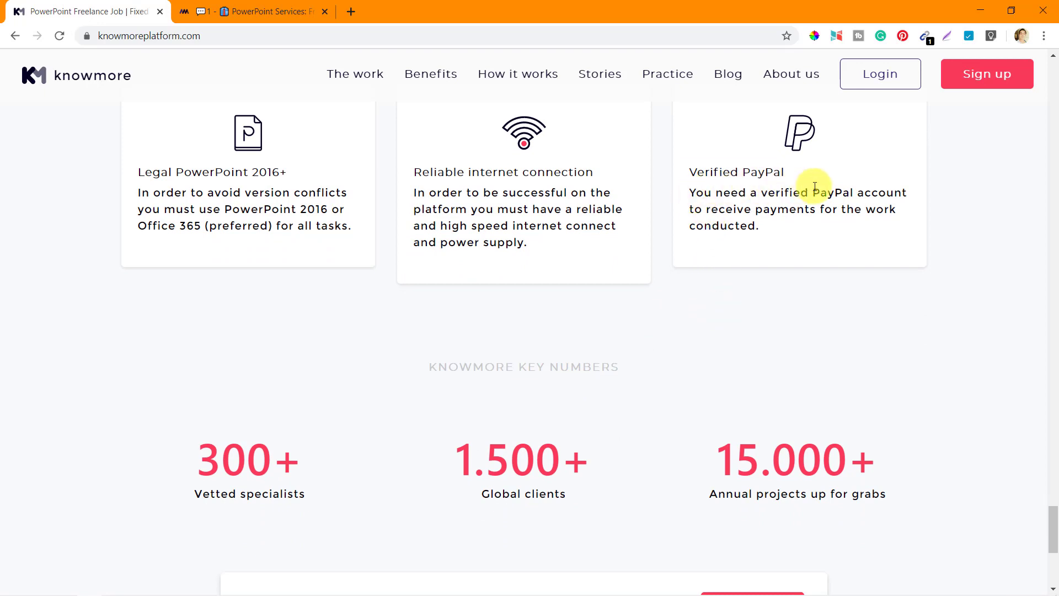
pyautogui.moveTo(879, 213)
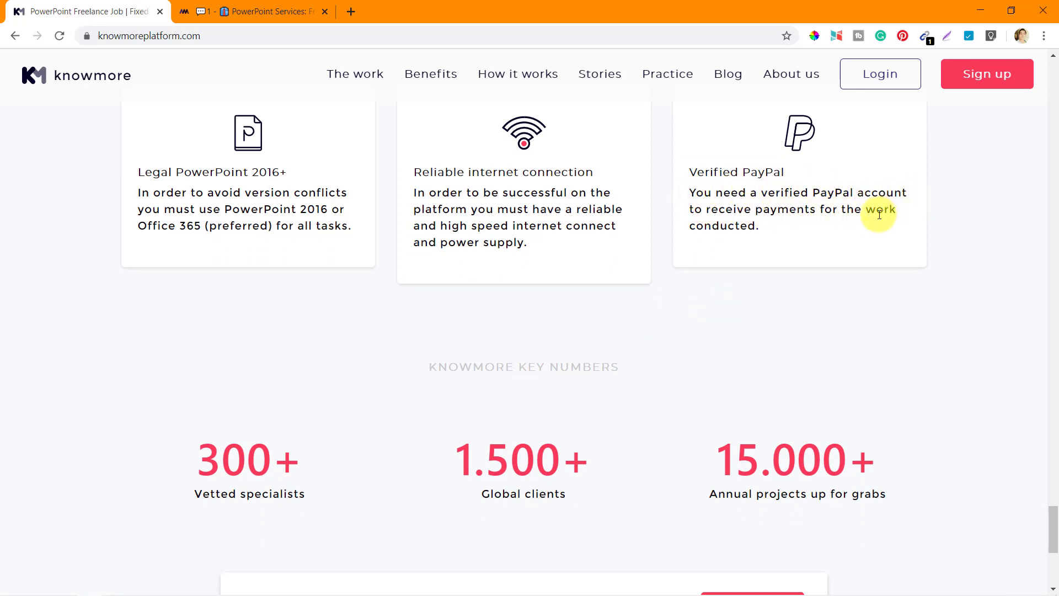
pyautogui.moveTo(722, 356)
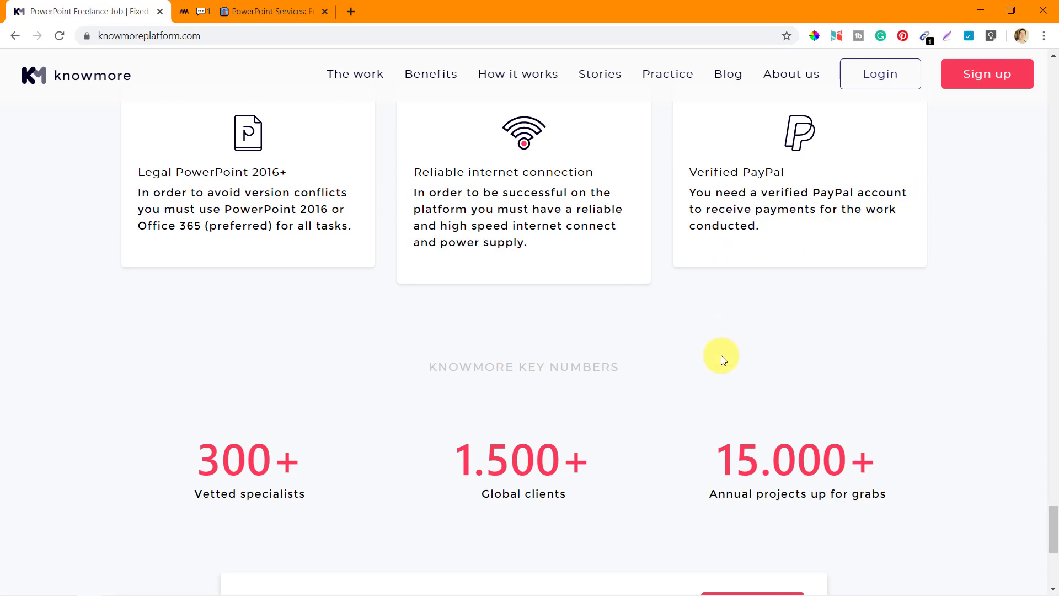
pyautogui.scroll(3)
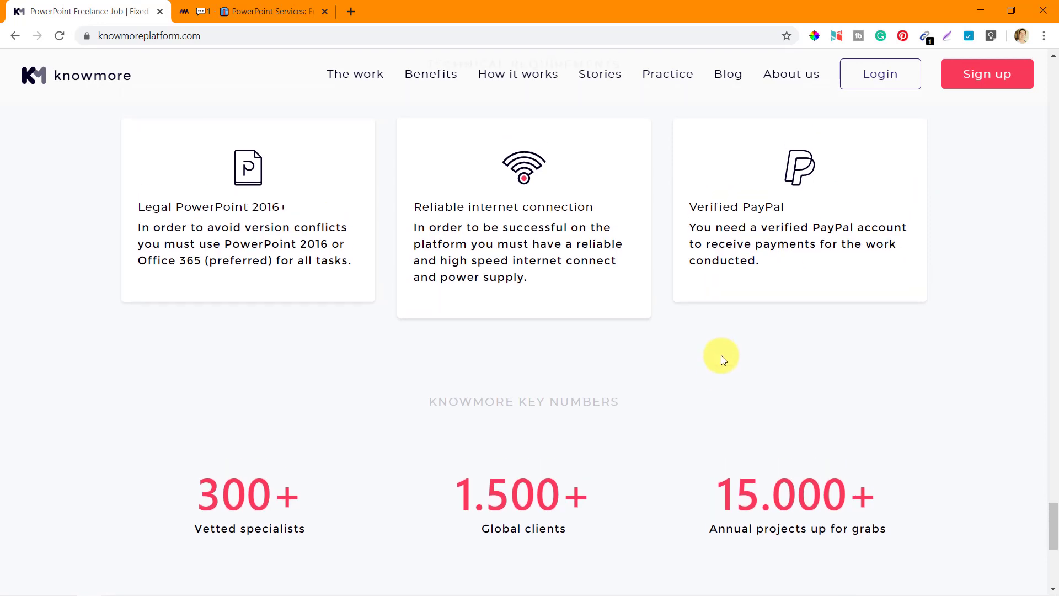
pyautogui.scroll(-3)
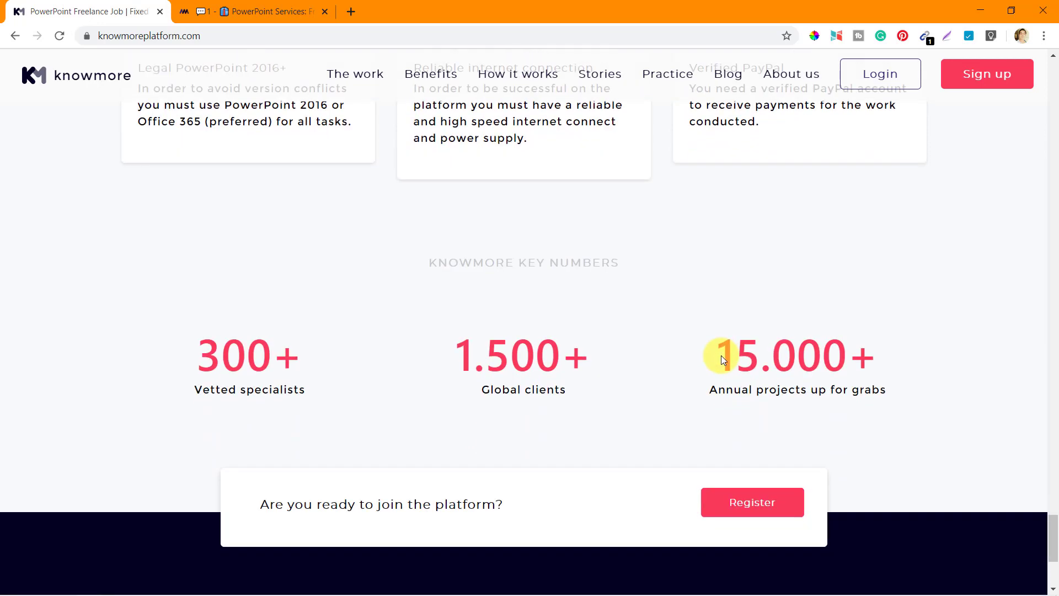
pyautogui.scroll(3)
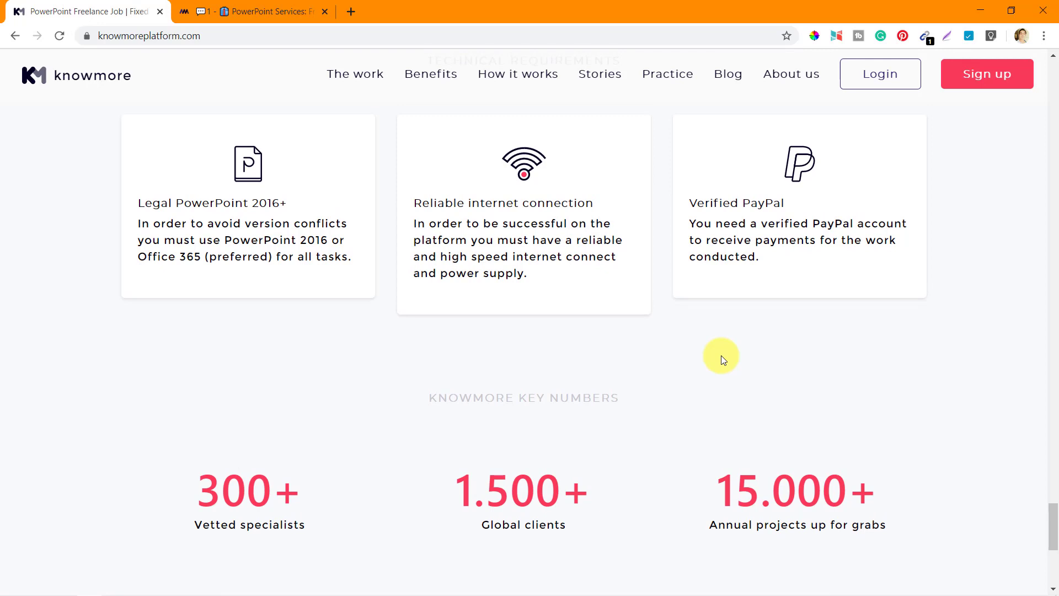
# Step: Scroll past the key numbers to the 'Are you ready to join the platform?' banner and footer
pyautogui.scroll(-3)
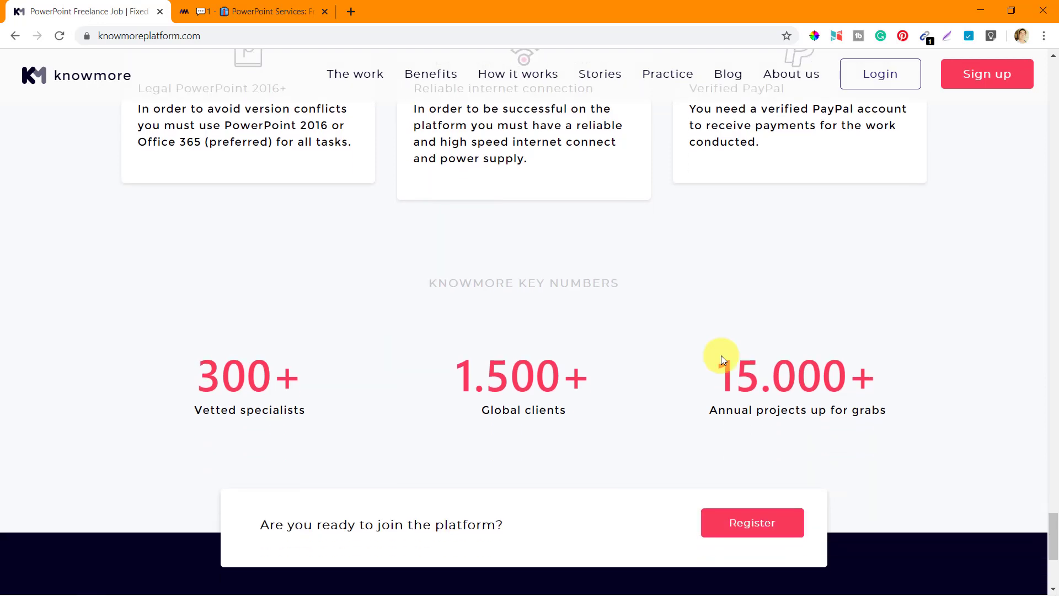
pyautogui.scroll(-3)
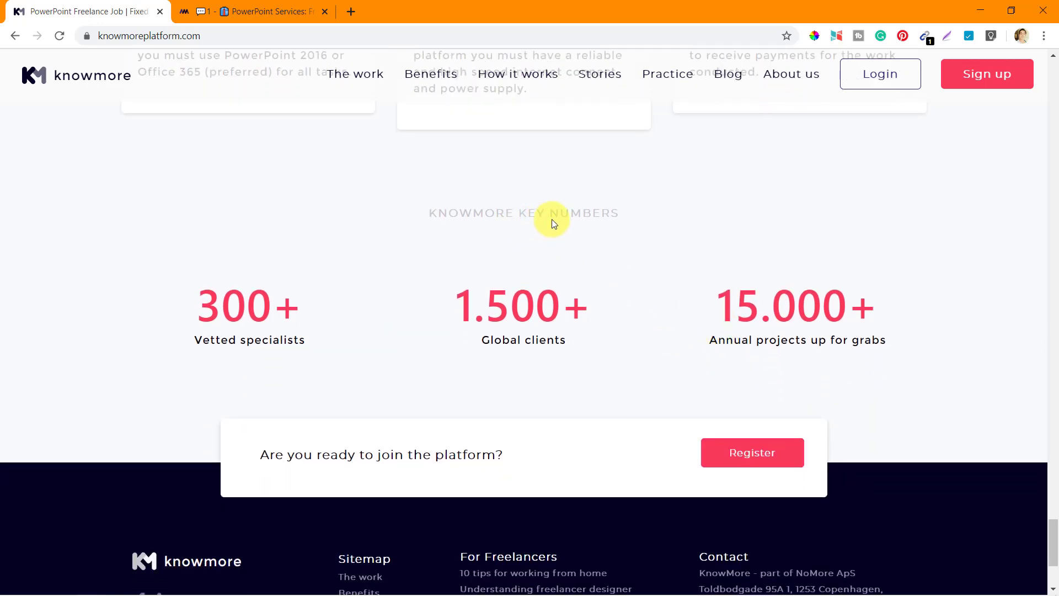
pyautogui.moveTo(318, 320)
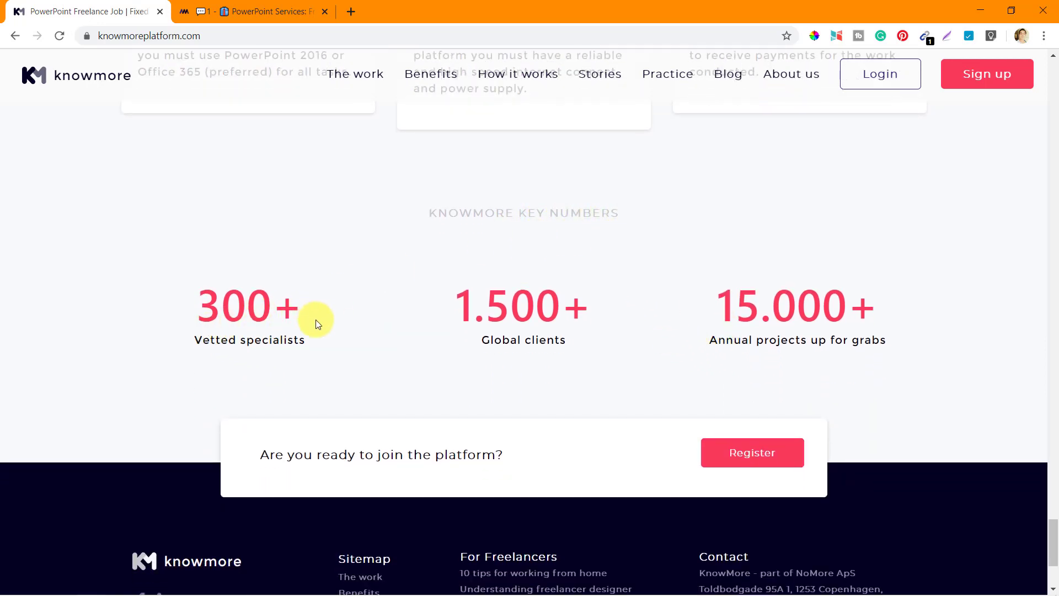
pyautogui.moveTo(517, 346)
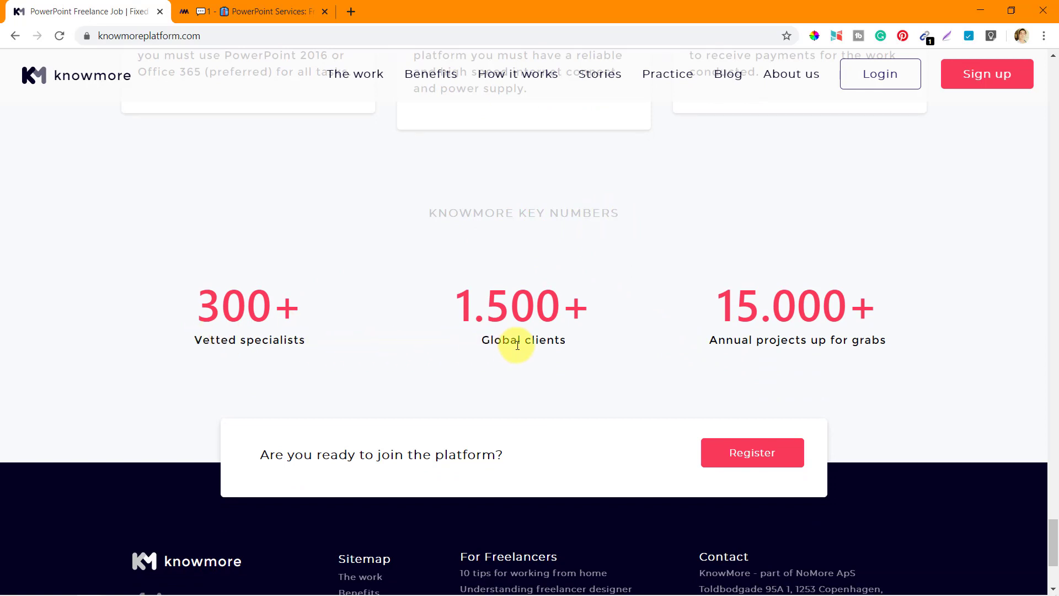
pyautogui.moveTo(567, 319)
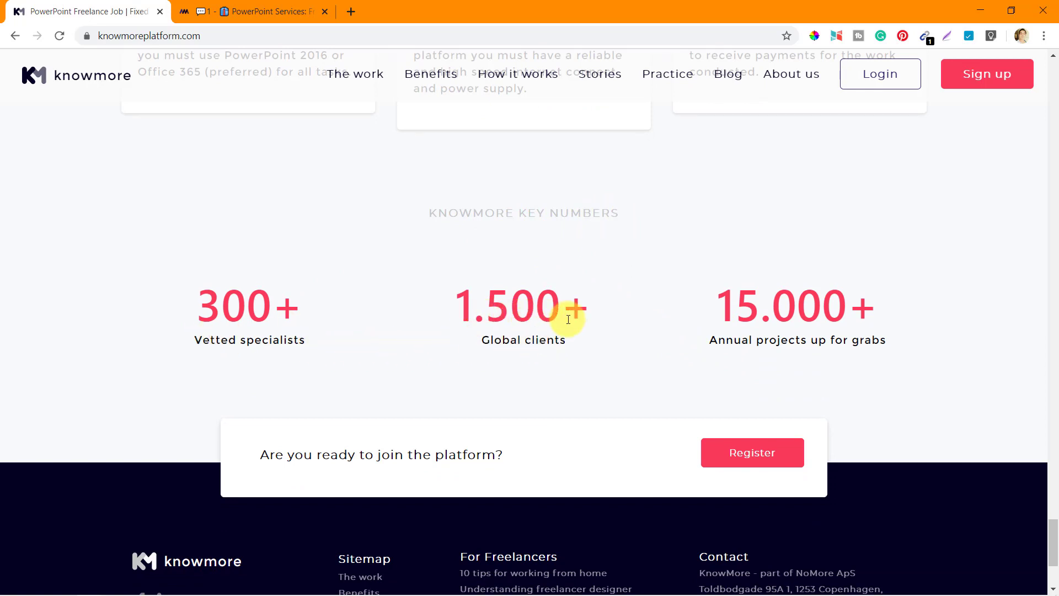
pyautogui.moveTo(732, 351)
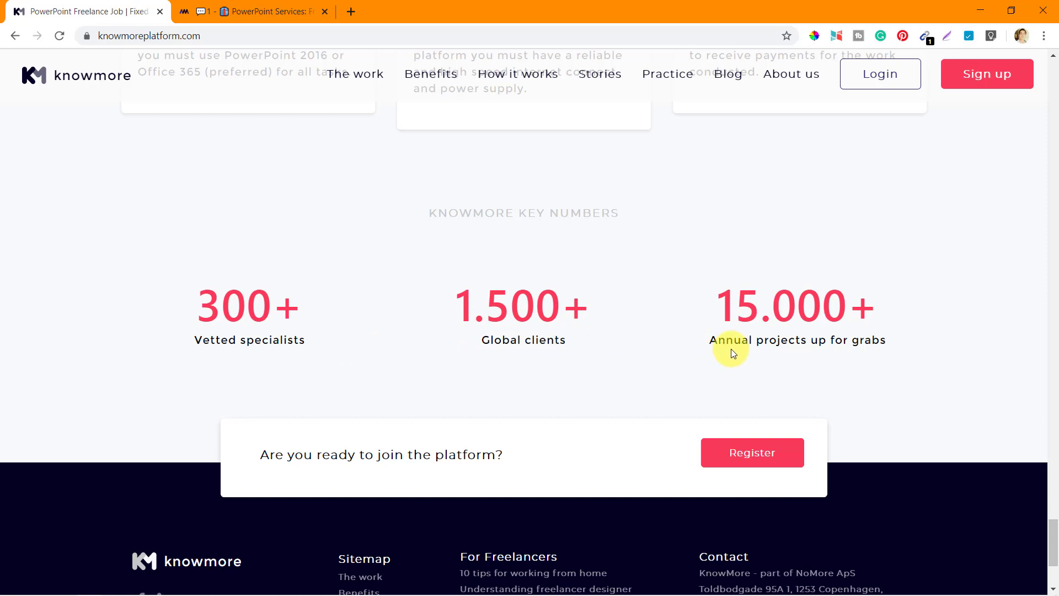
pyautogui.moveTo(773, 343)
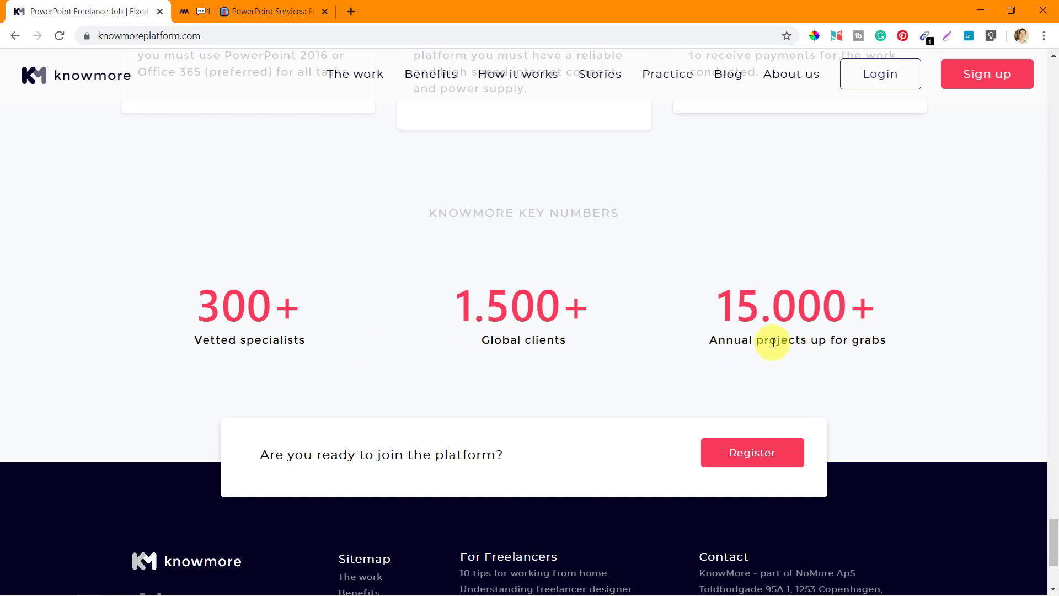
pyautogui.scroll(-3)
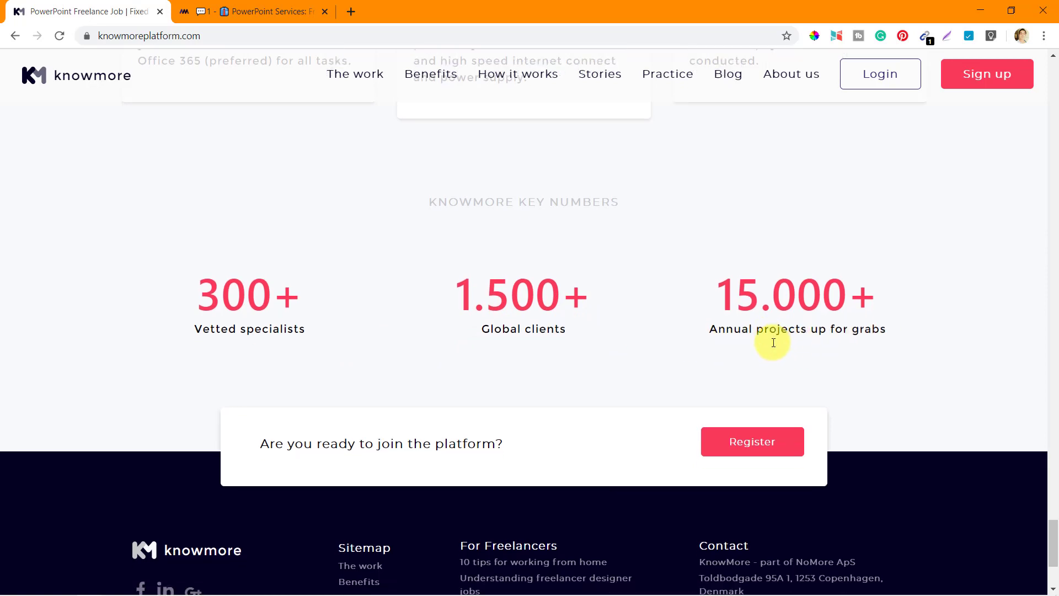
pyautogui.scroll(-3)
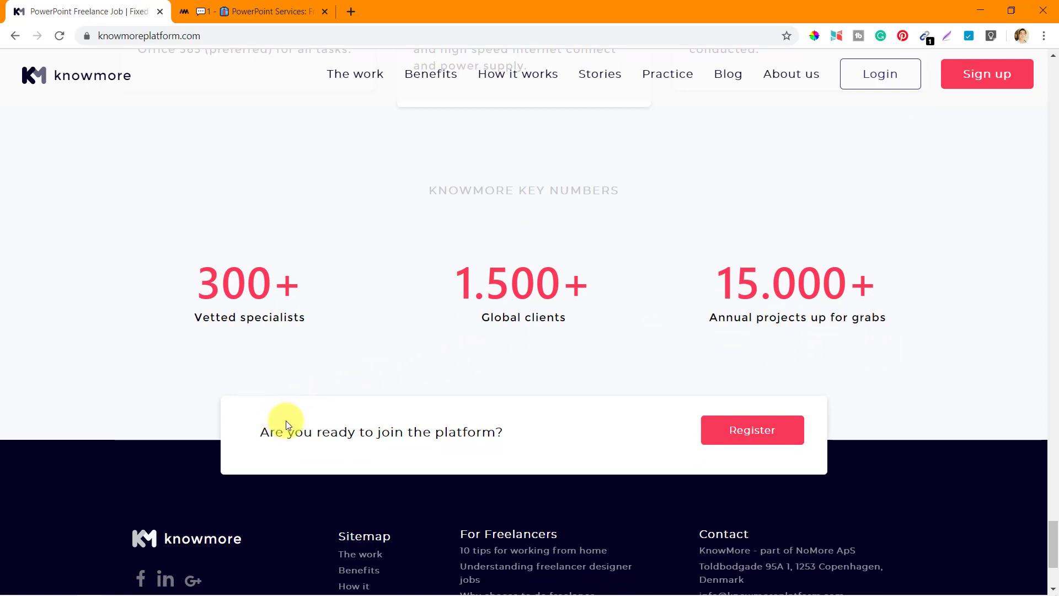
pyautogui.scroll(-3)
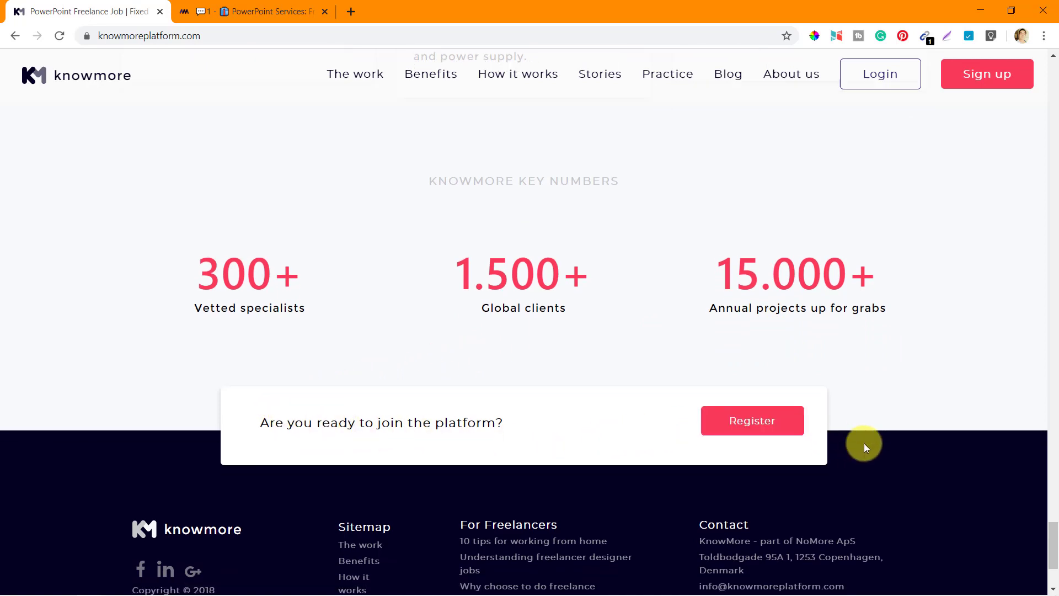
# Step: Scroll to the footer showing the Sitemap, For Freelancers and Contact columns
pyautogui.scroll(-3)
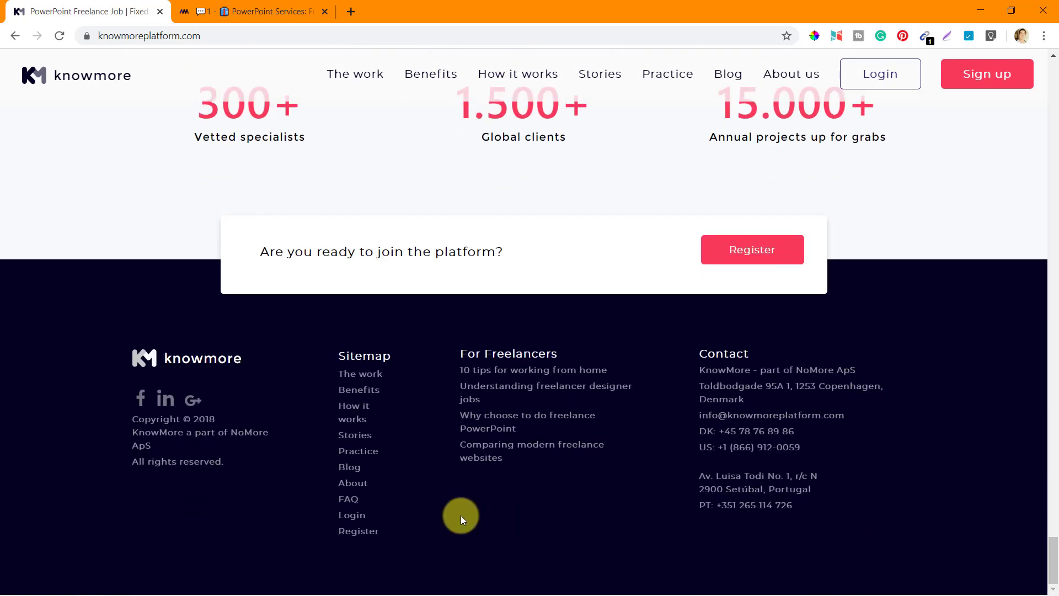
pyautogui.moveTo(512, 351)
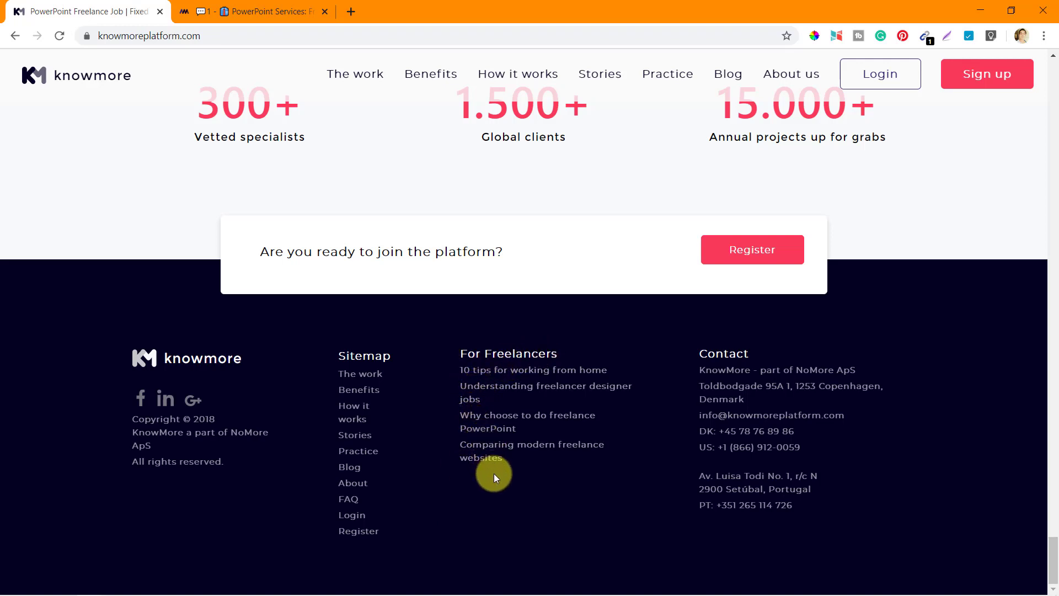
pyautogui.moveTo(702, 364)
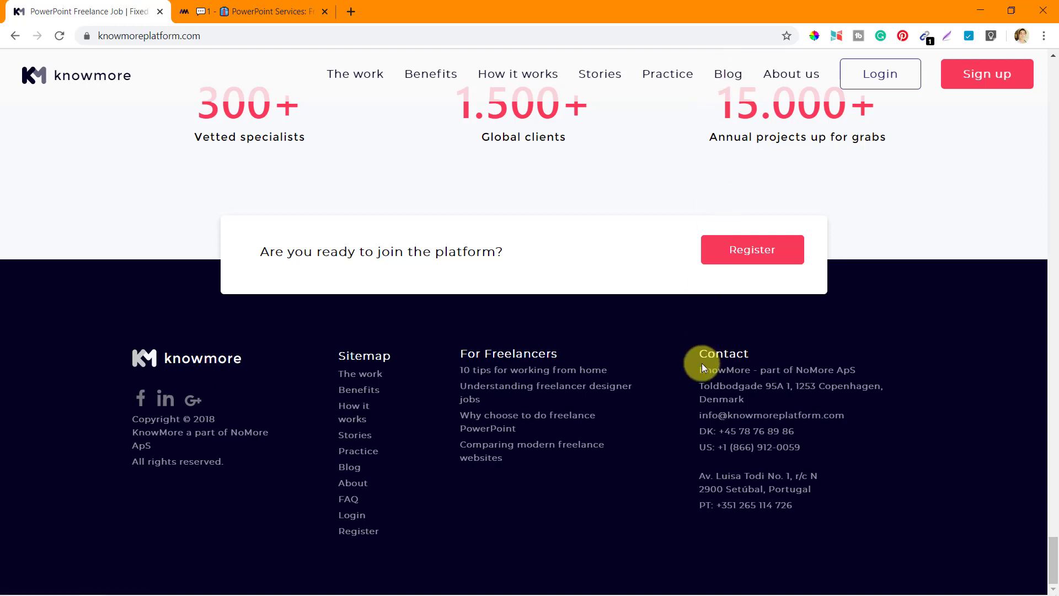
pyautogui.moveTo(375, 356)
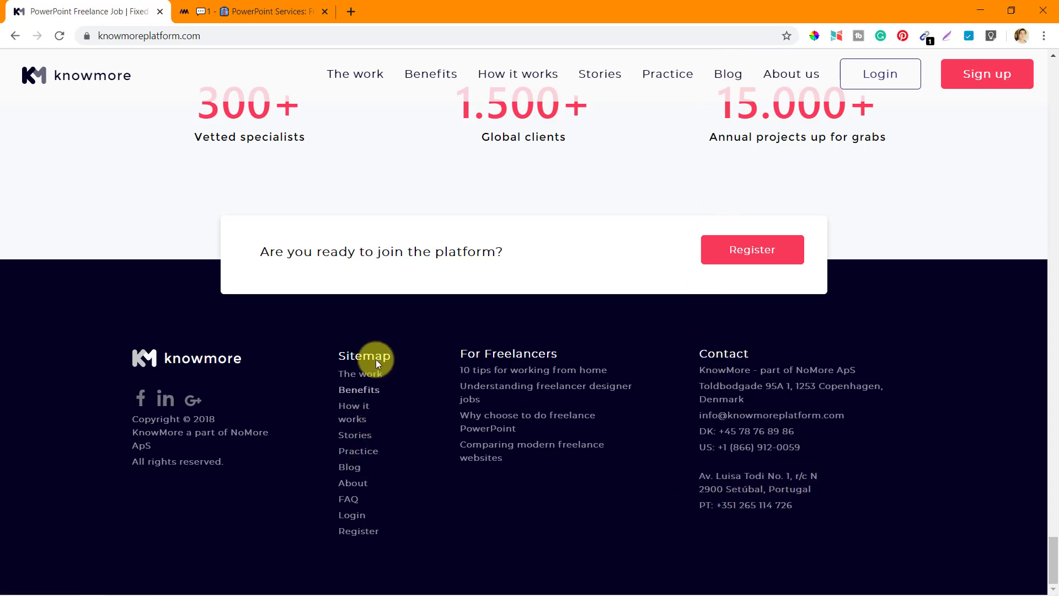
pyautogui.moveTo(165, 337)
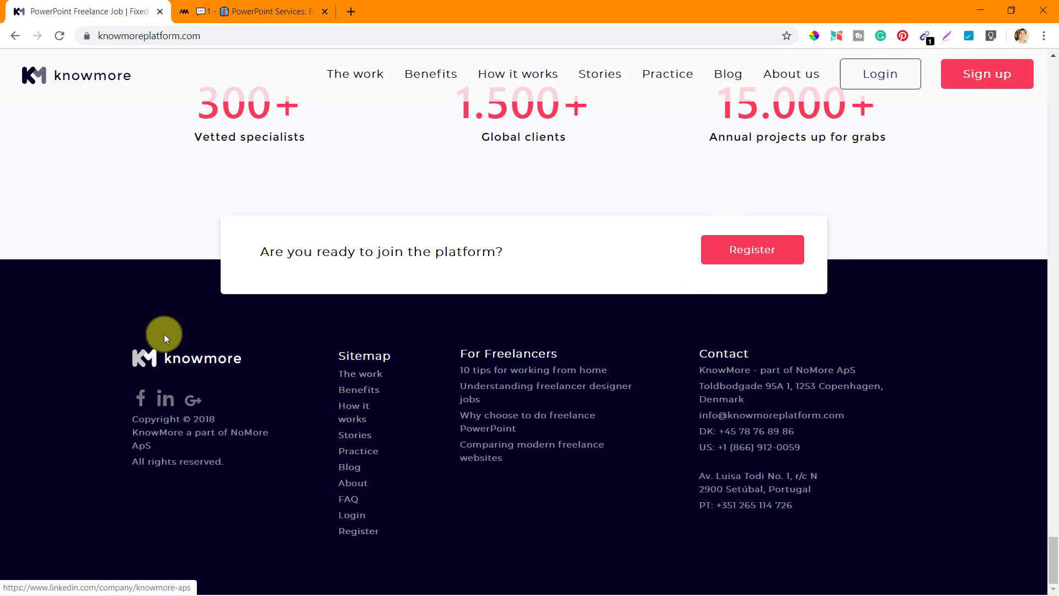
pyautogui.moveTo(437, 400)
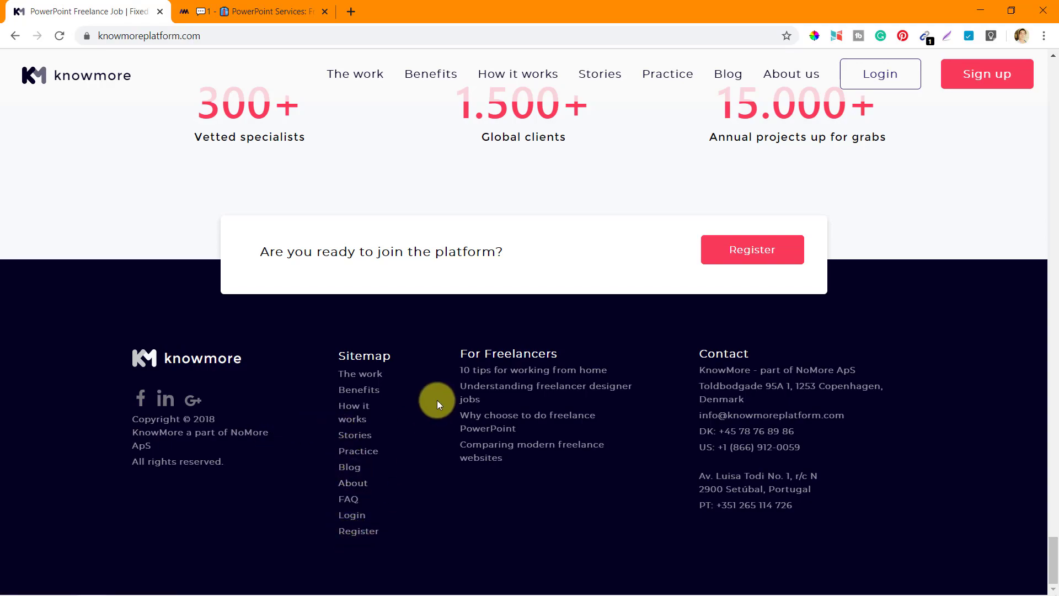
# Step: Scroll back up to the PowerPoint designer earnings calculator showing 1050–1550 USD per month
pyautogui.scroll(3)
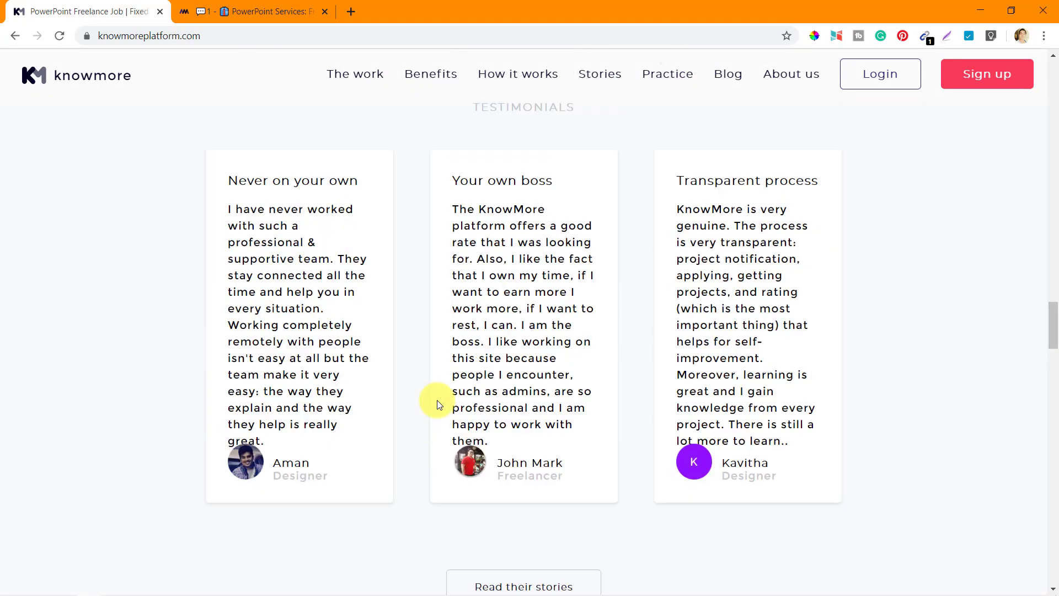
pyautogui.scroll(3)
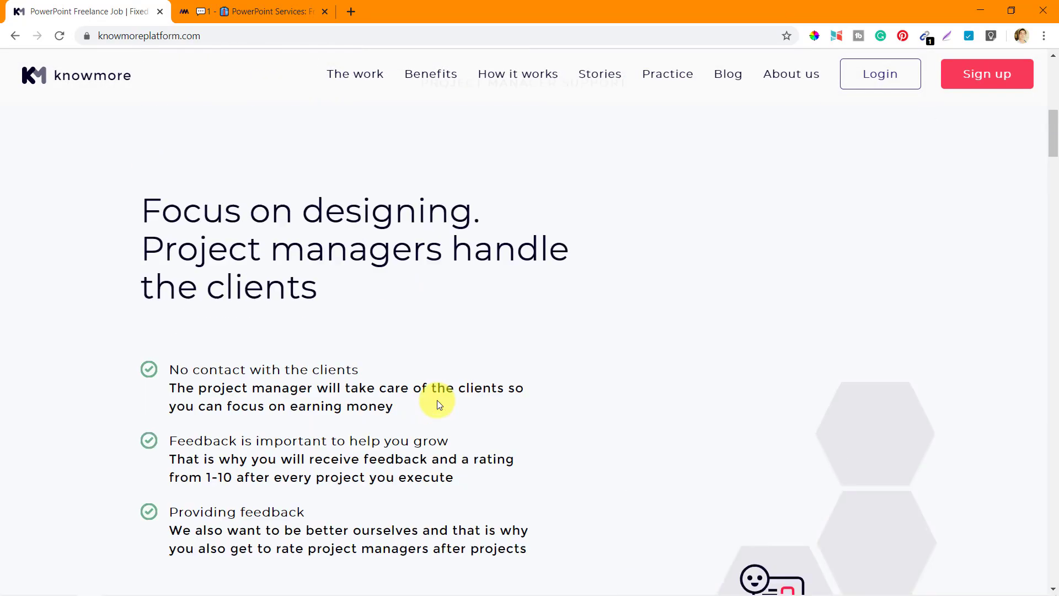
pyautogui.scroll(3)
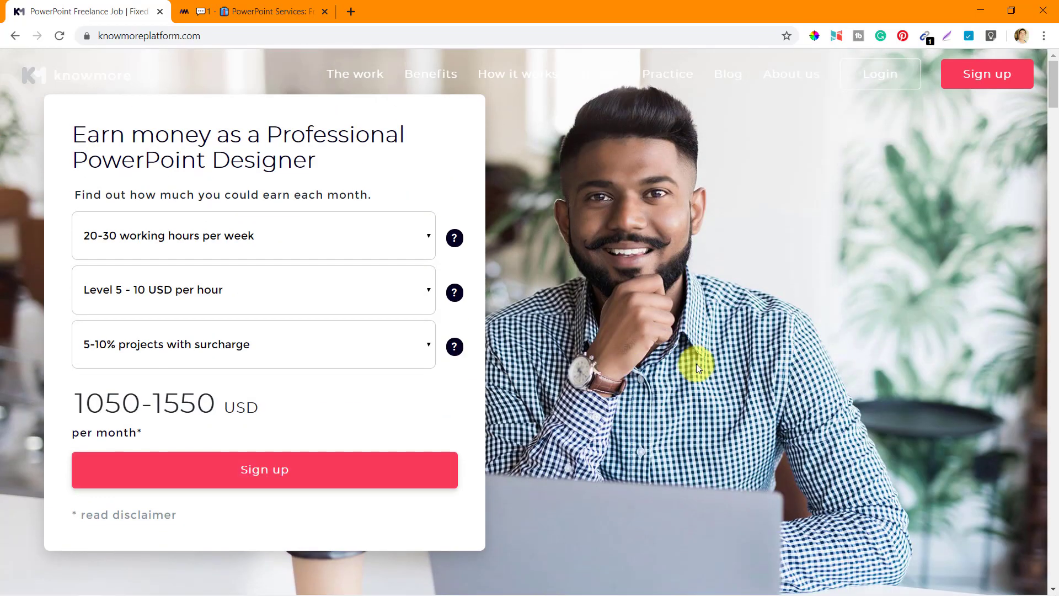